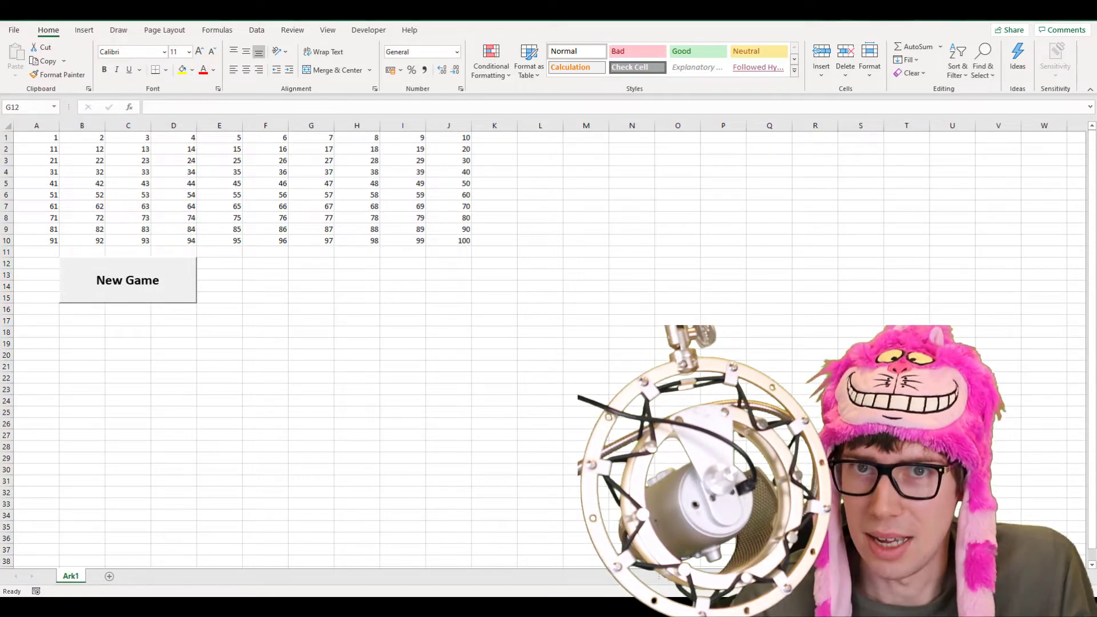
mouse_move(157, 265)
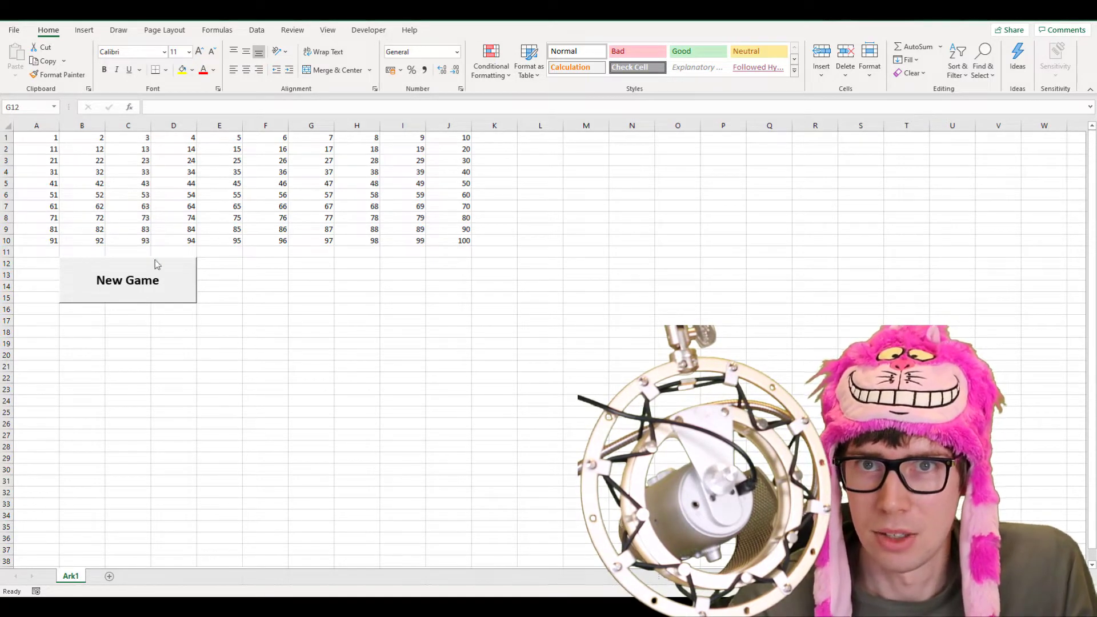
mouse_move(325, 289)
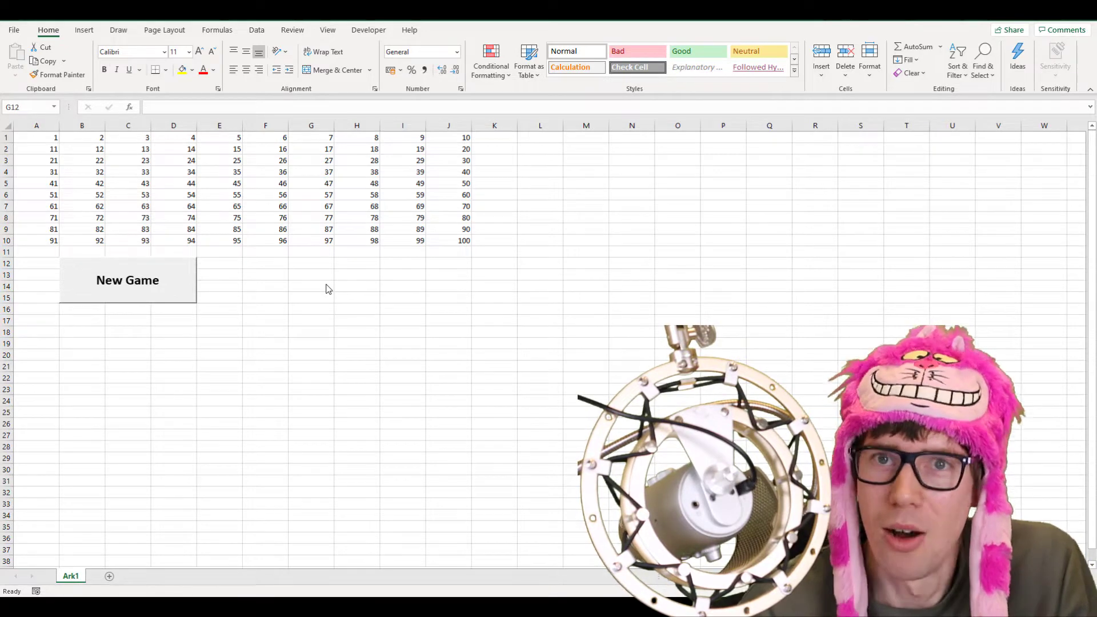
Start a new game and enter 50 as the first guess, which comes back too low.
click(311, 262)
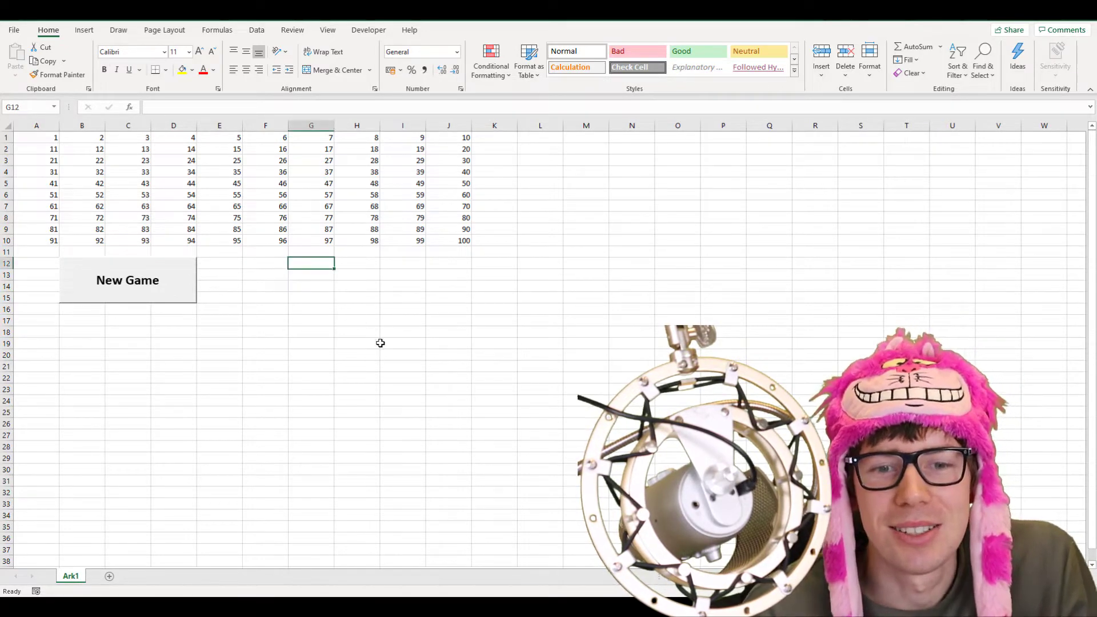
mouse_move(336, 321)
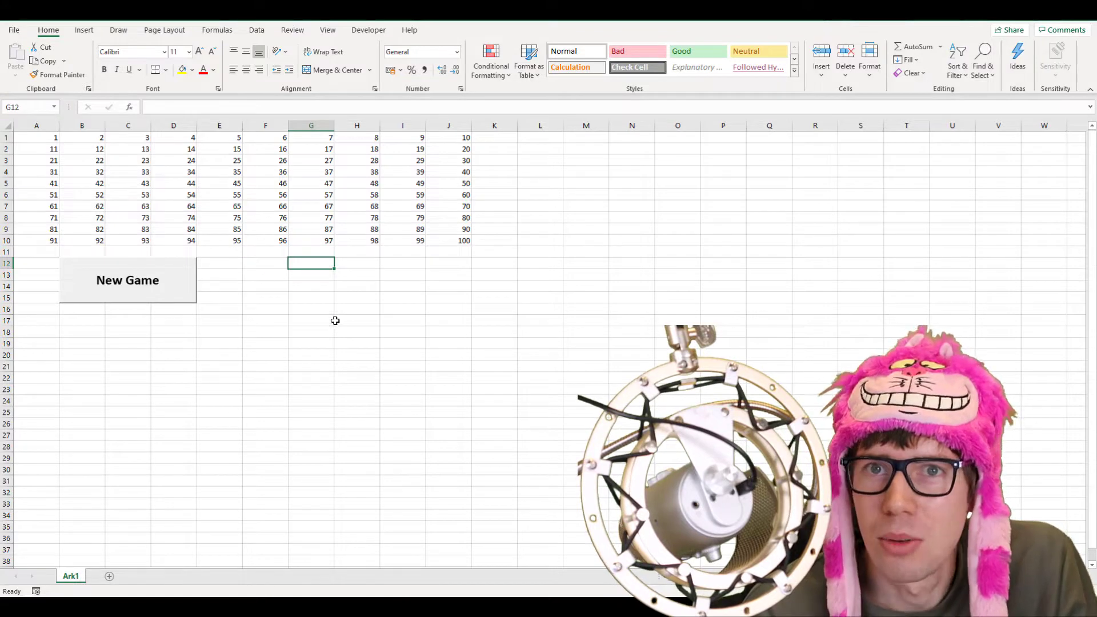
click(36, 137)
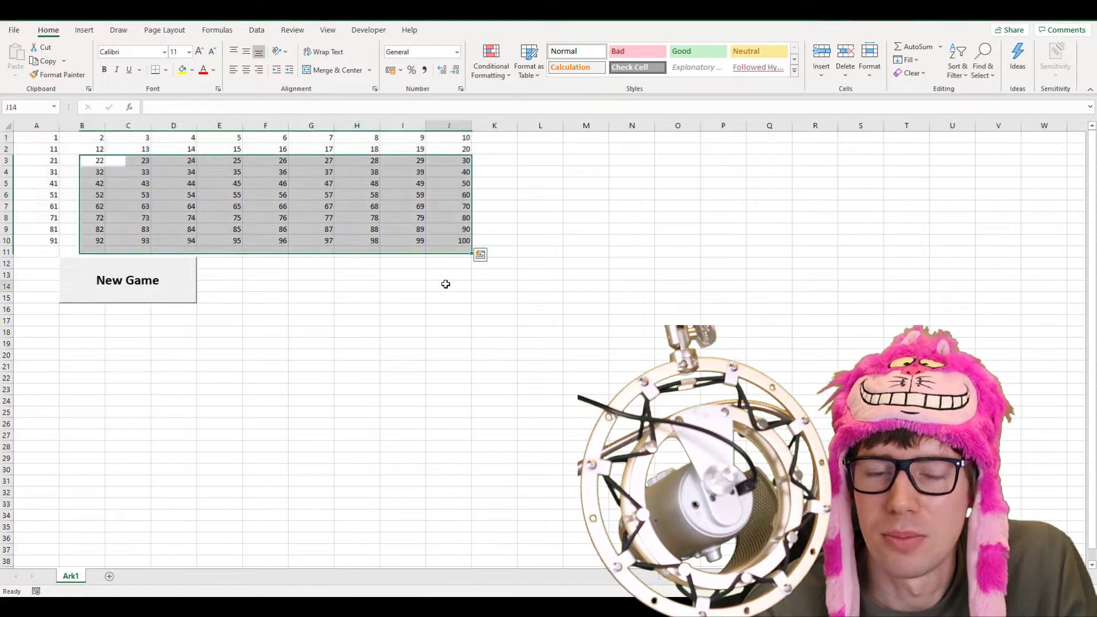
click(448, 286)
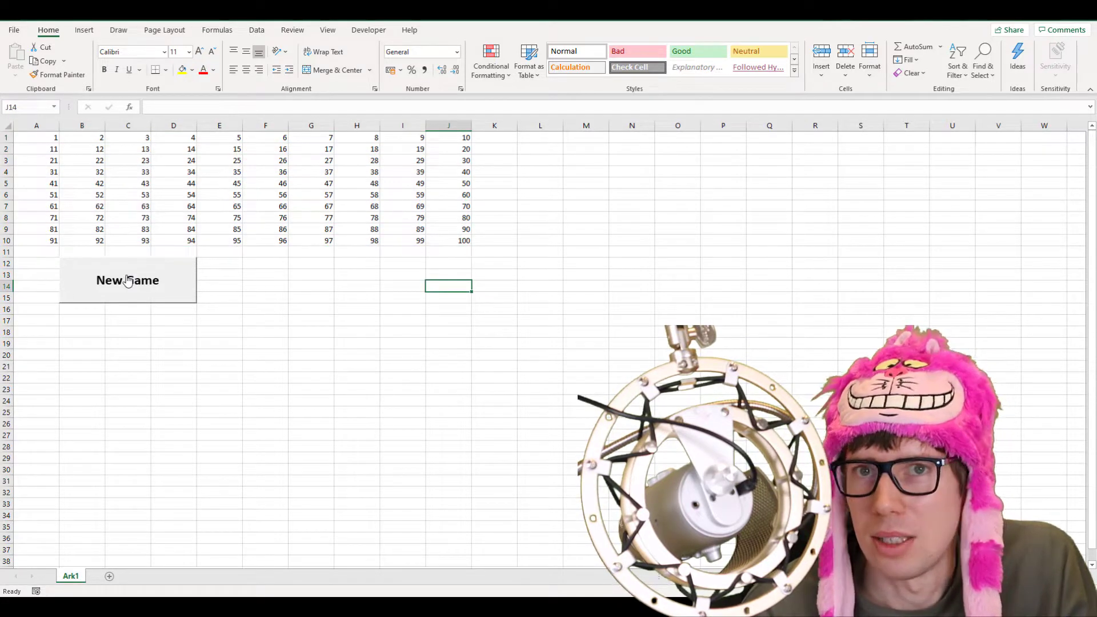
click(127, 280)
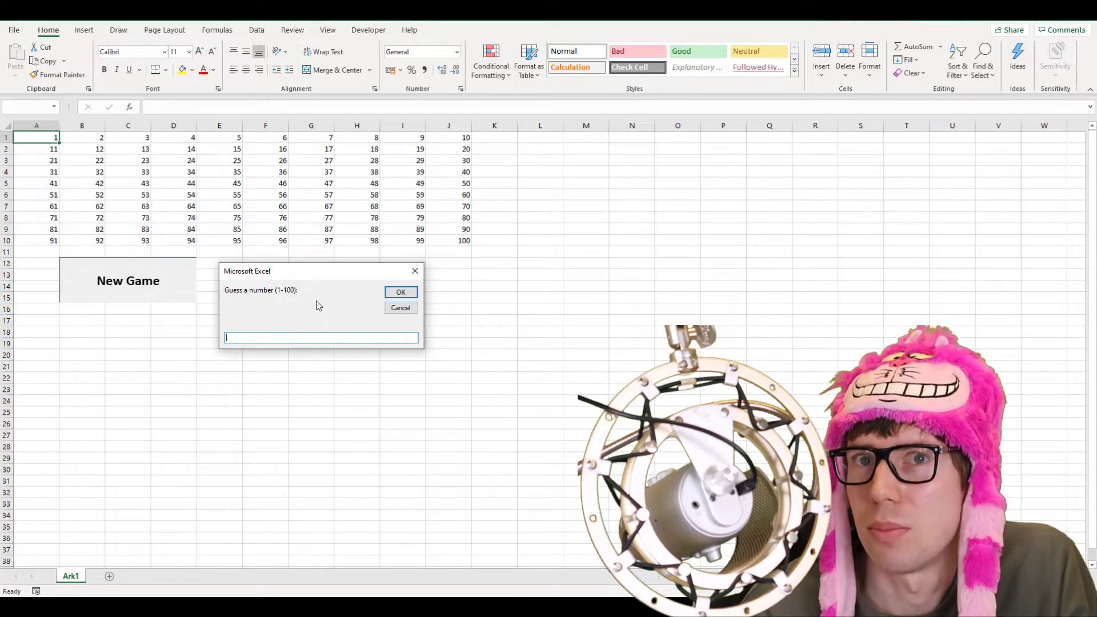
mouse_move(333, 277)
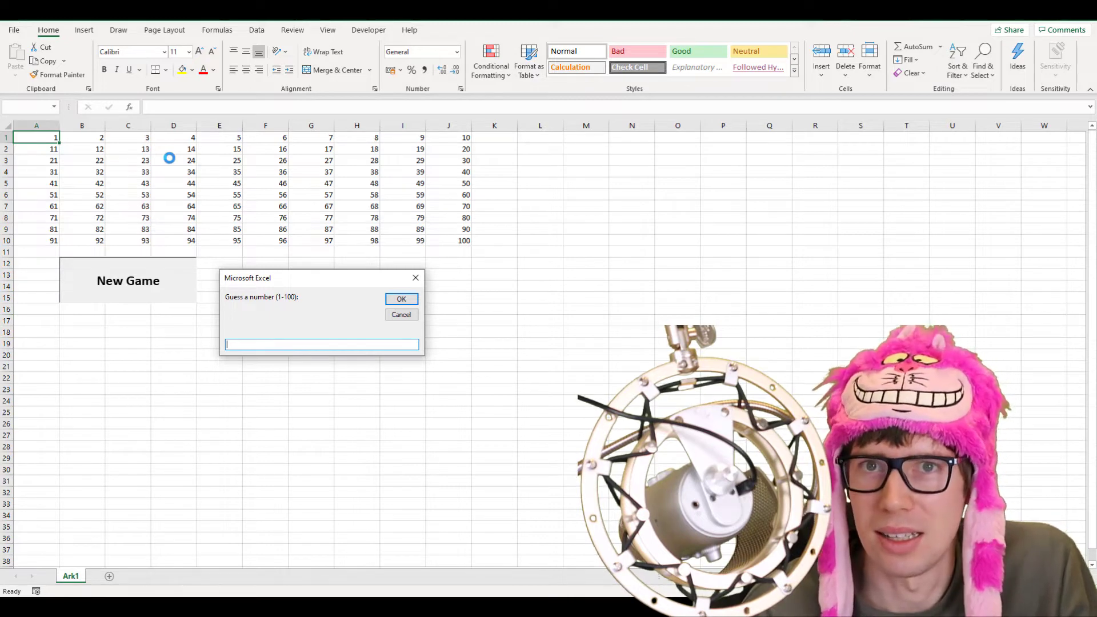
mouse_move(297, 325)
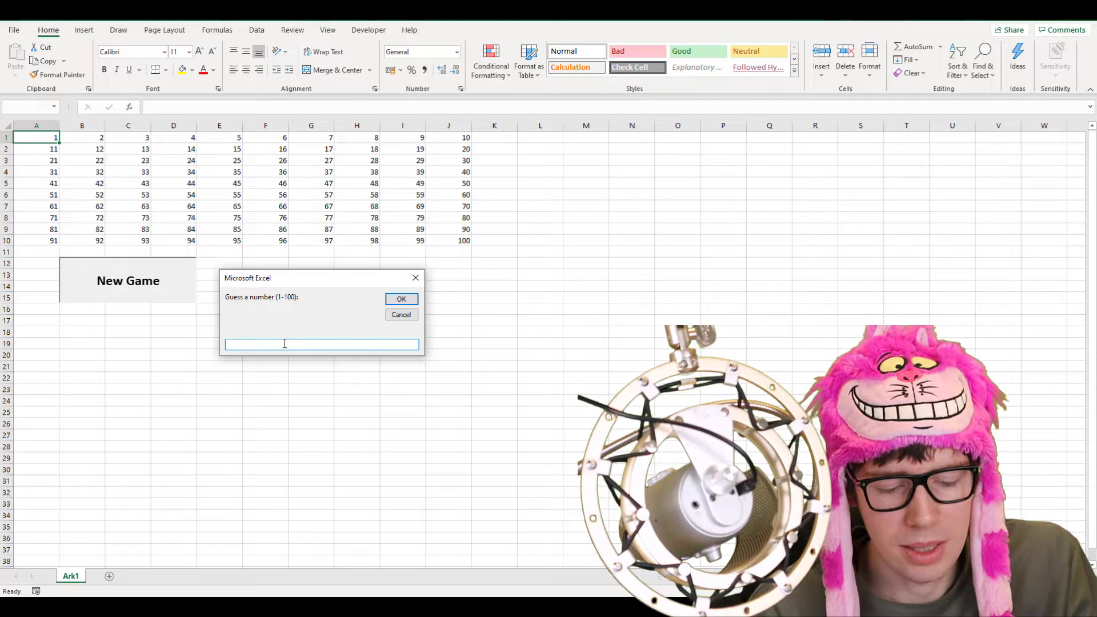
click(401, 298)
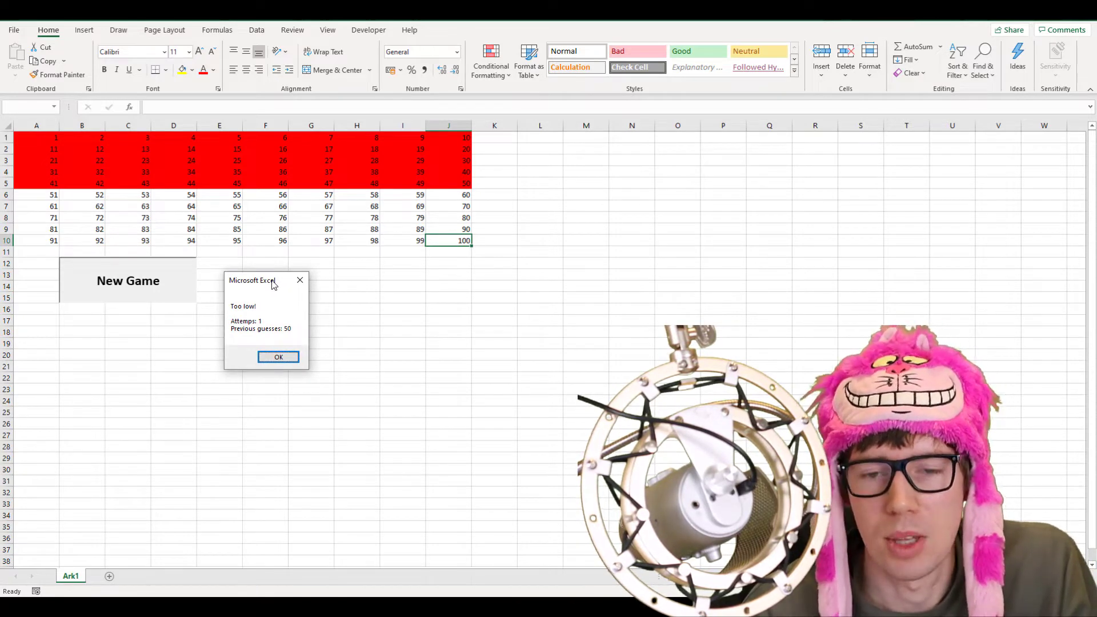
mouse_move(264, 317)
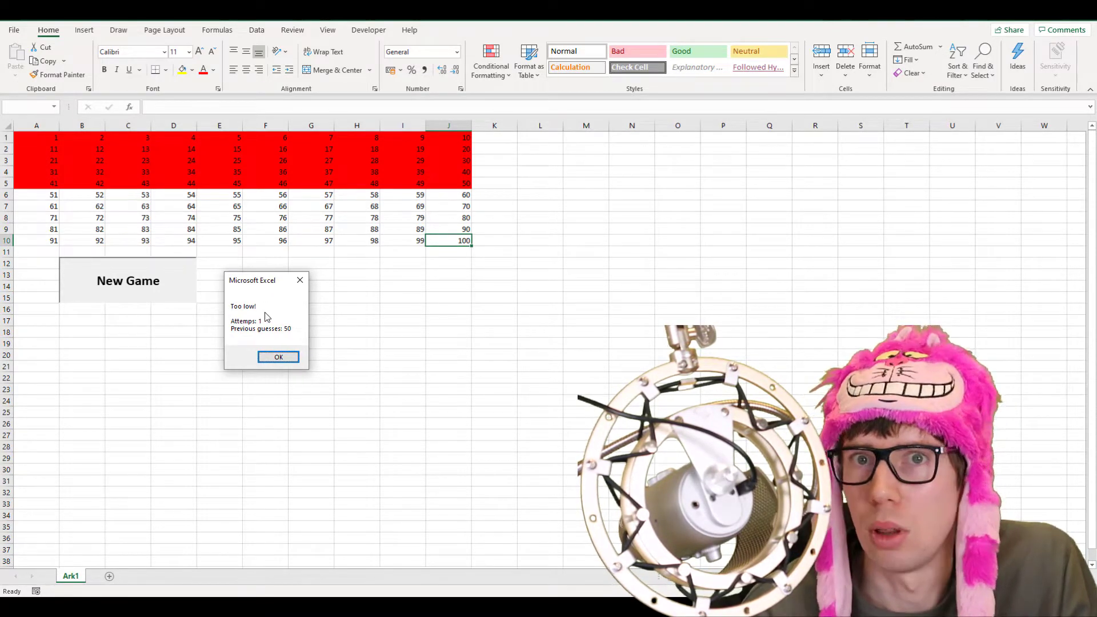
mouse_move(280, 313)
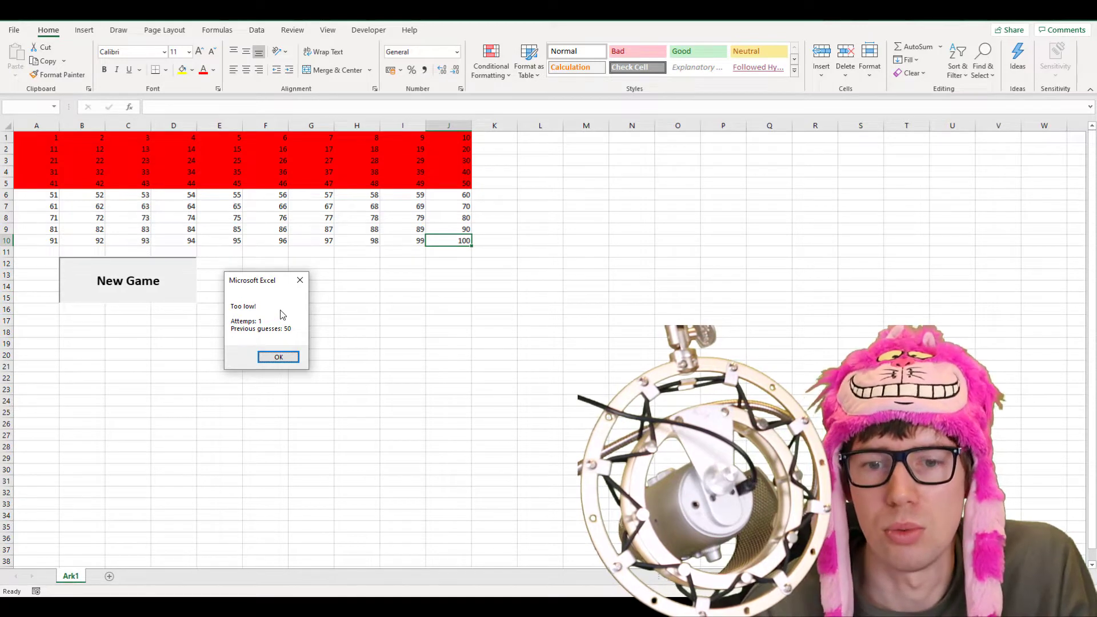
mouse_move(294, 297)
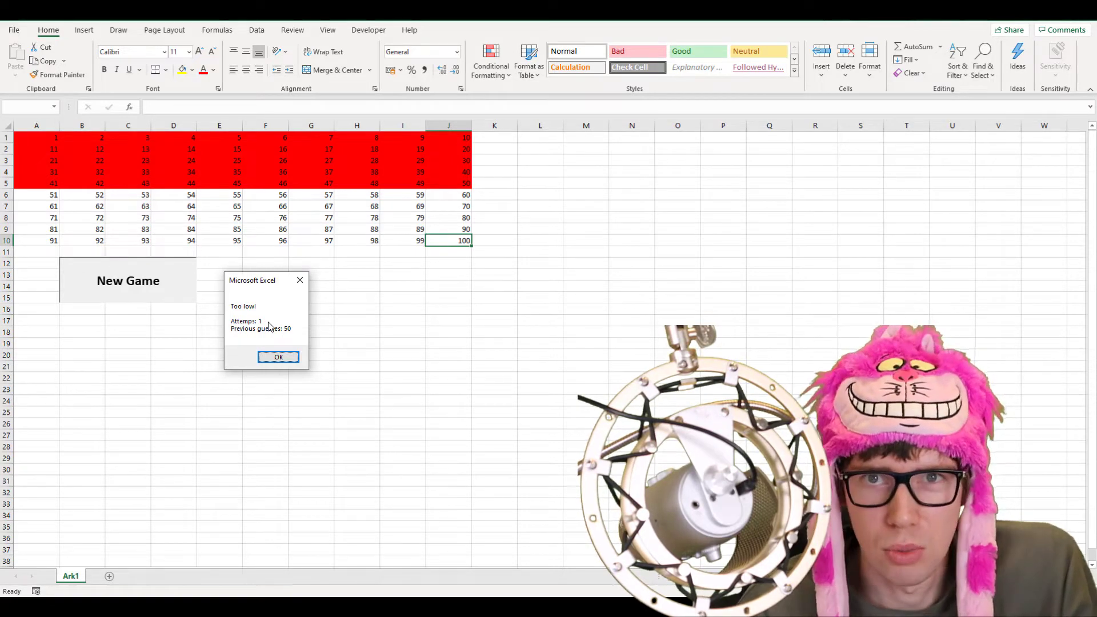
mouse_move(301, 340)
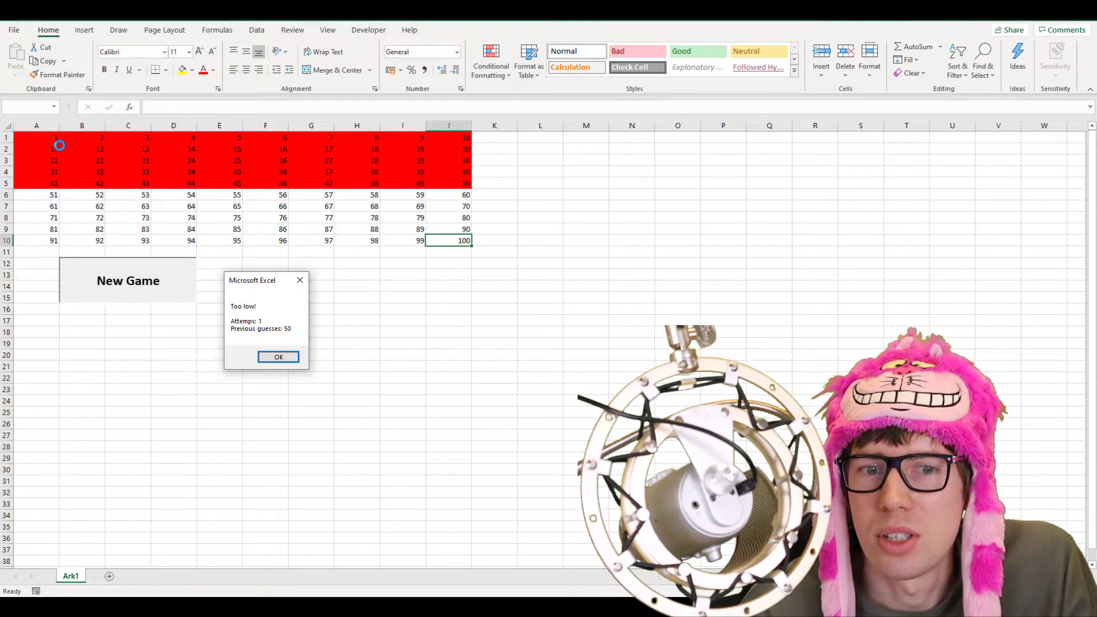
mouse_move(365, 199)
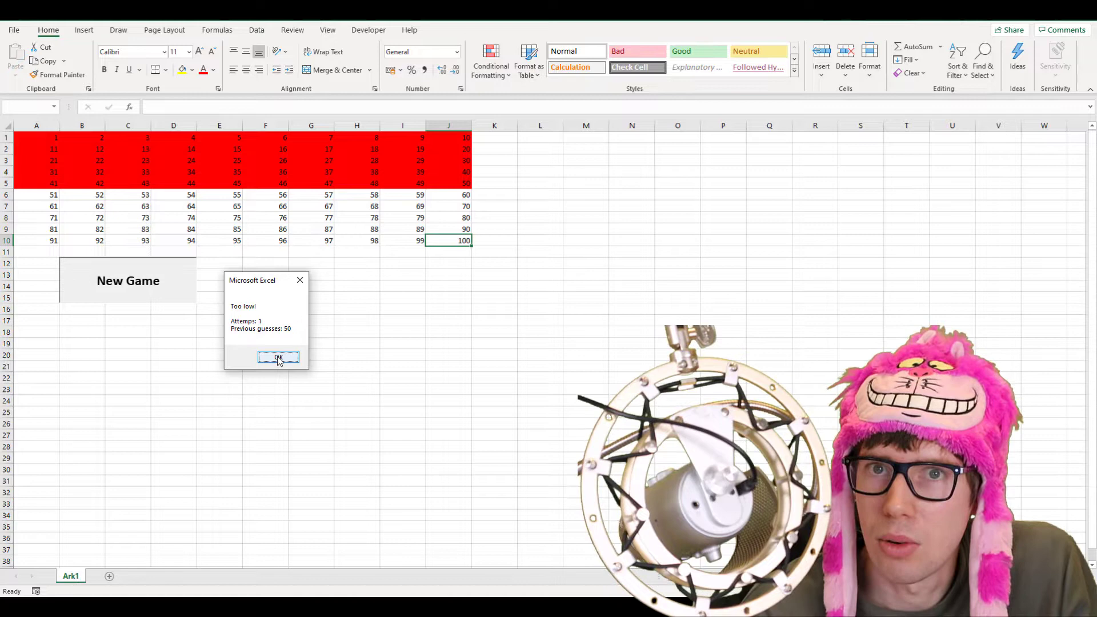
Dismiss the 'Too low!' message and type 75 as the next guess.
click(278, 358)
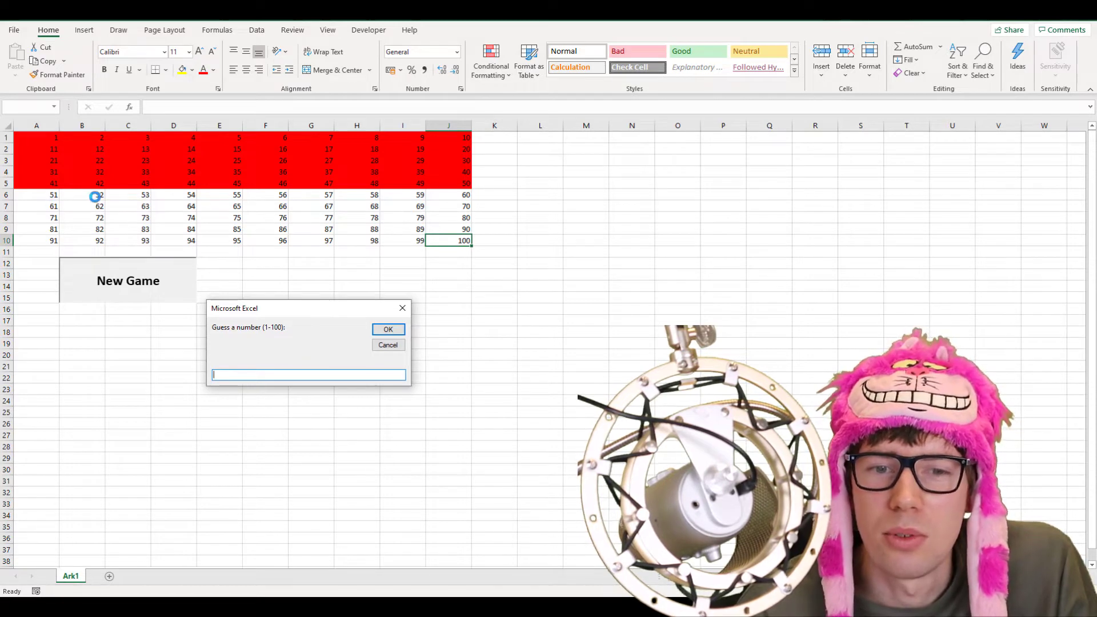
mouse_move(261, 225)
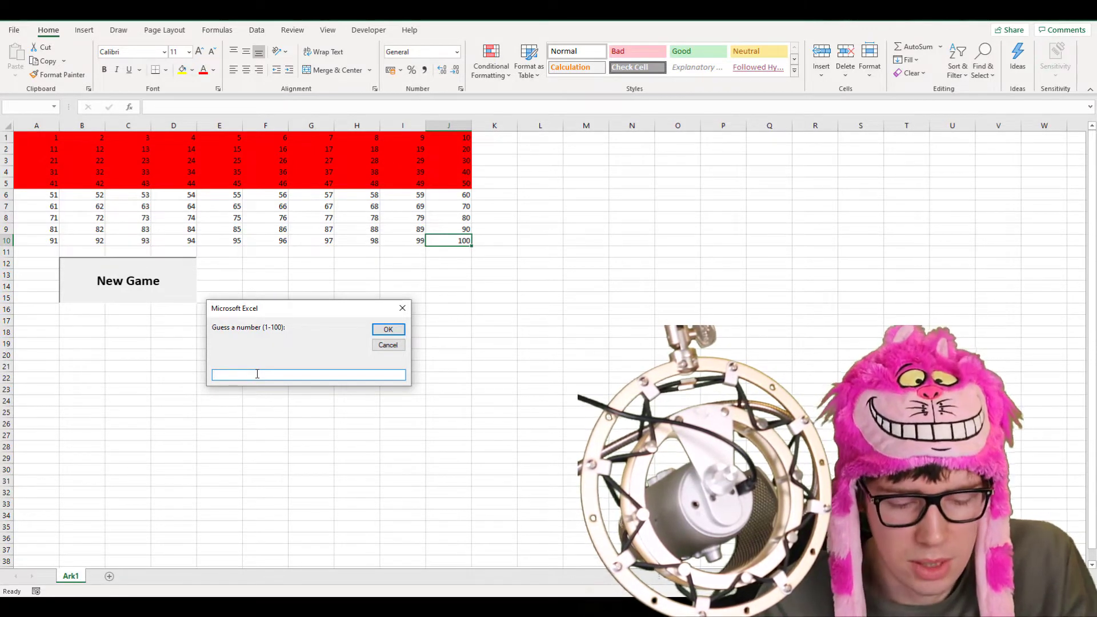
text(75)
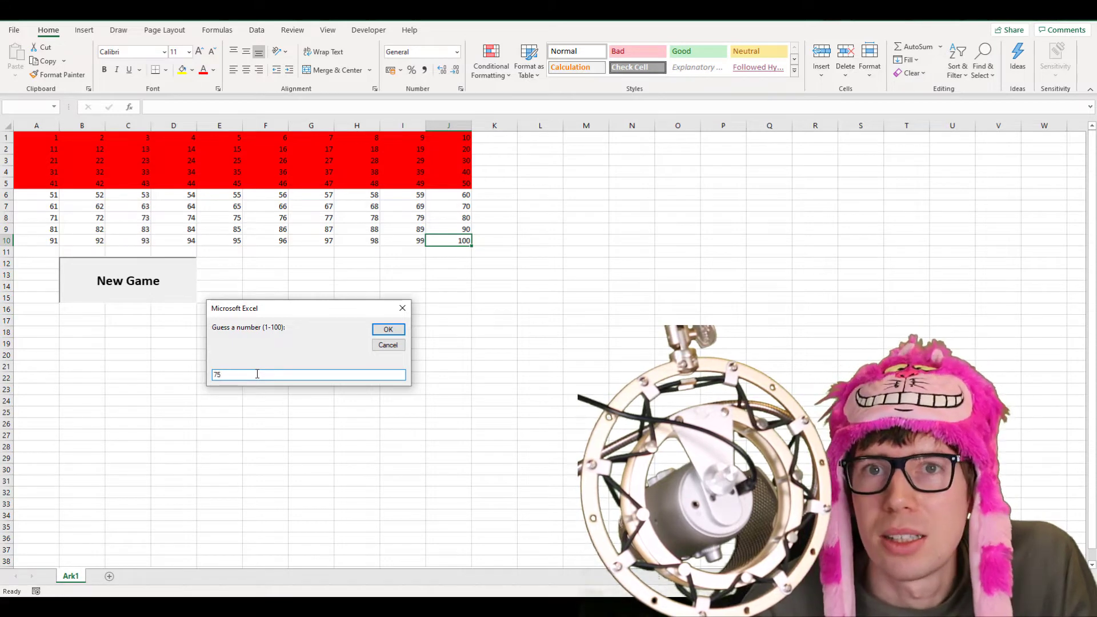
Submit 75, dismiss 'Too high!', then guess 62, which is also too high.
click(387, 329)
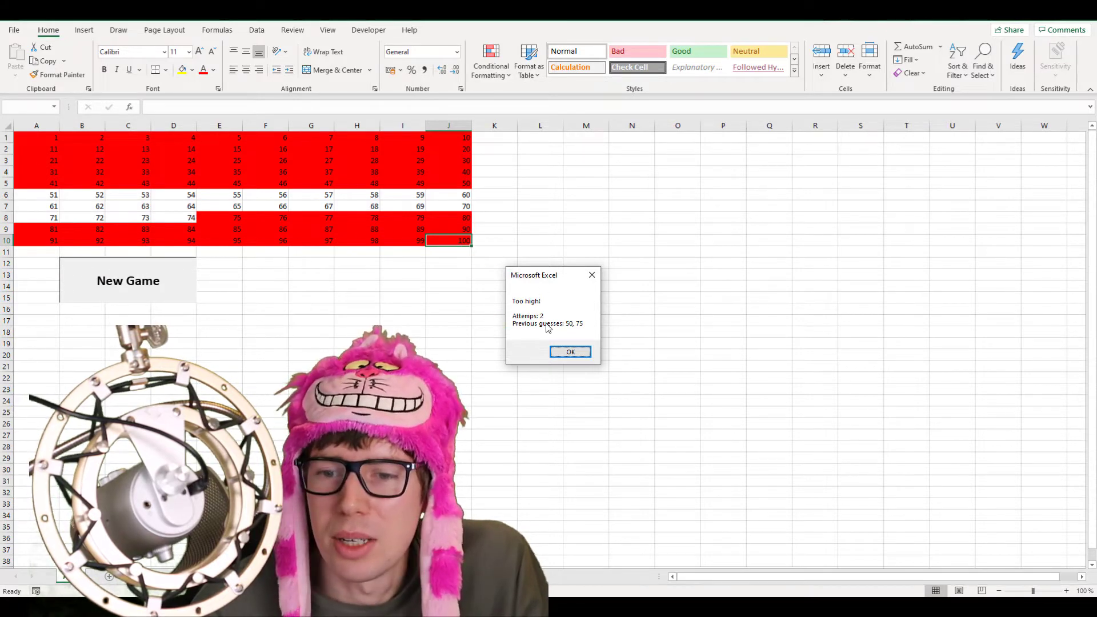
mouse_move(594, 541)
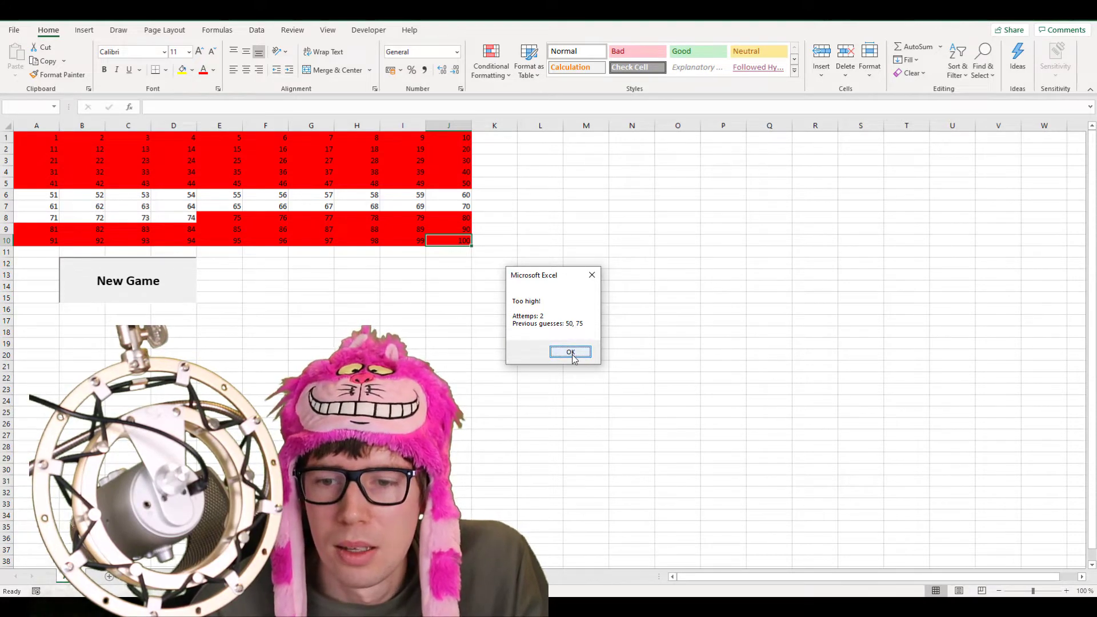
click(570, 352)
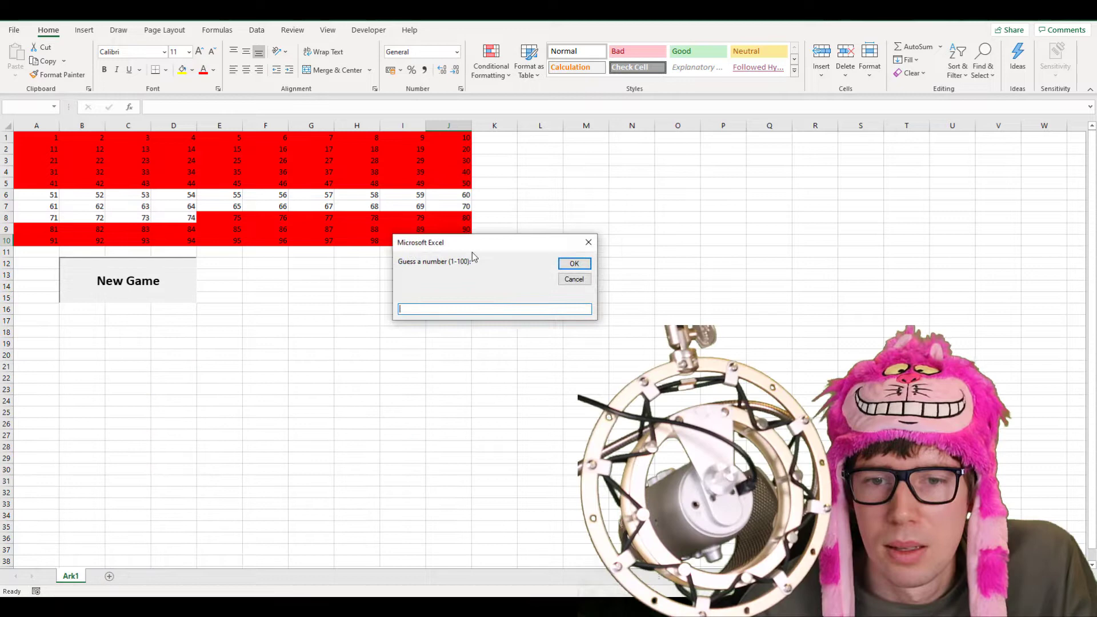
drag(490, 242, 336, 284)
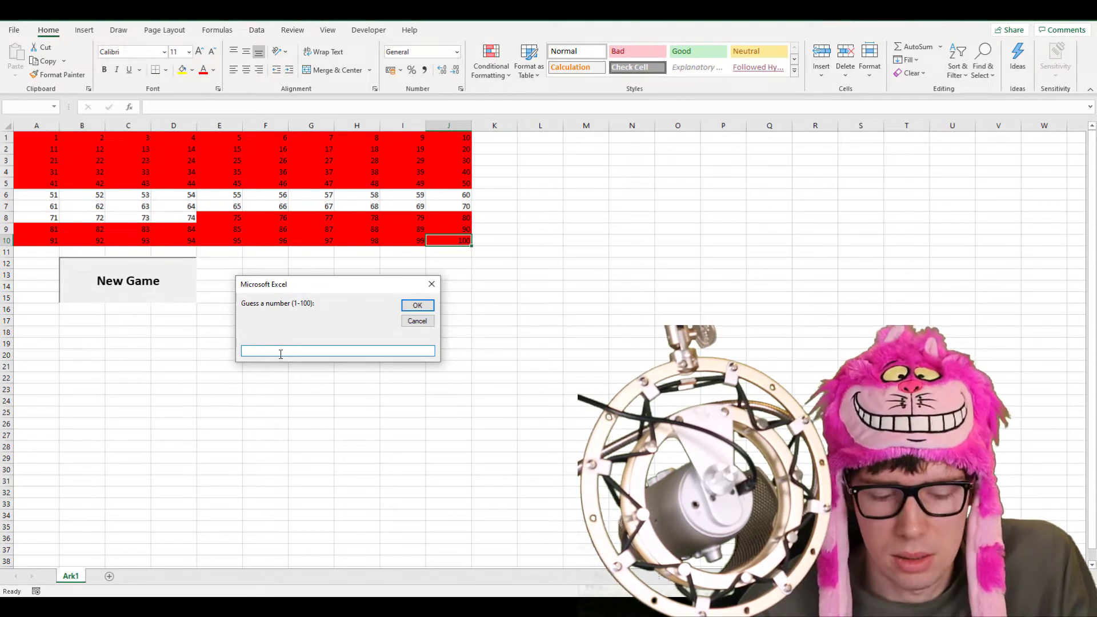
text(62)
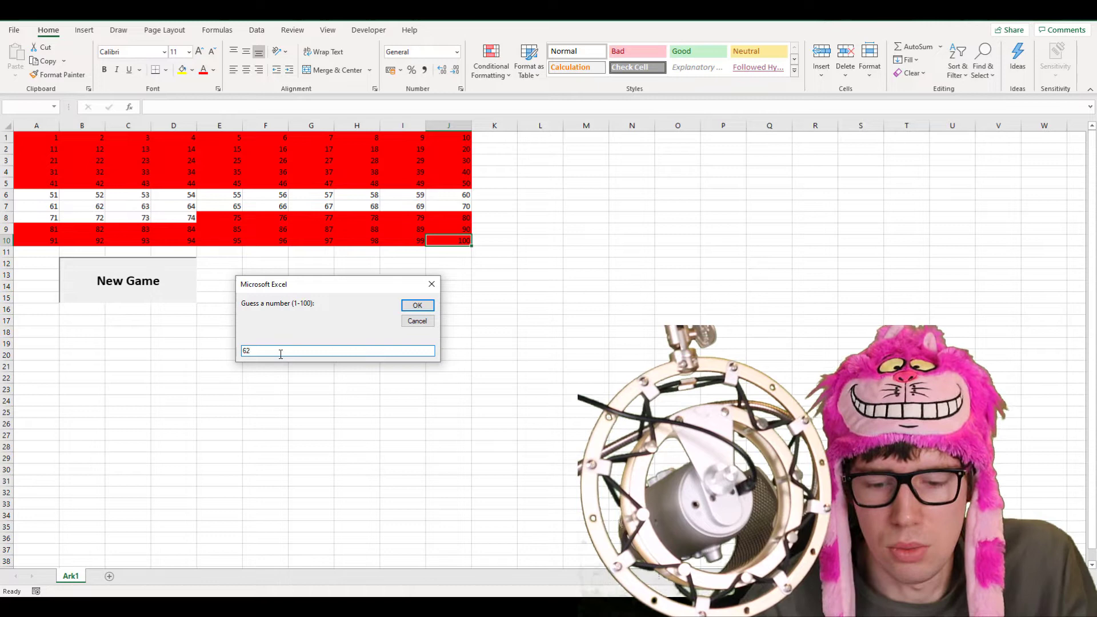
click(417, 305)
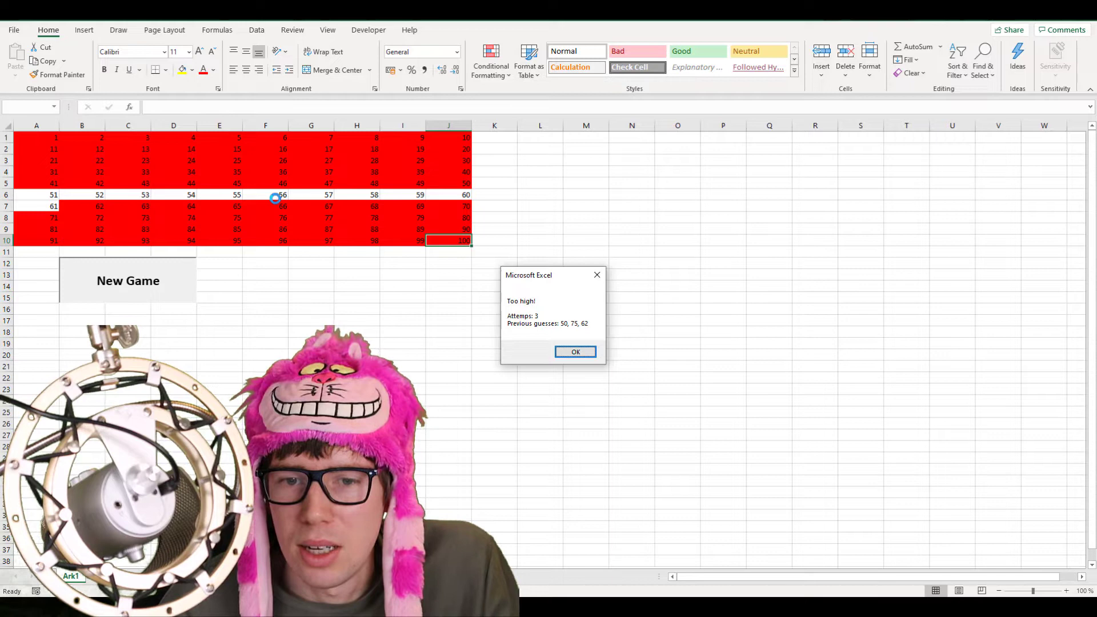
Dismiss 'Too high!' and guess 56, which comes back too low.
click(574, 351)
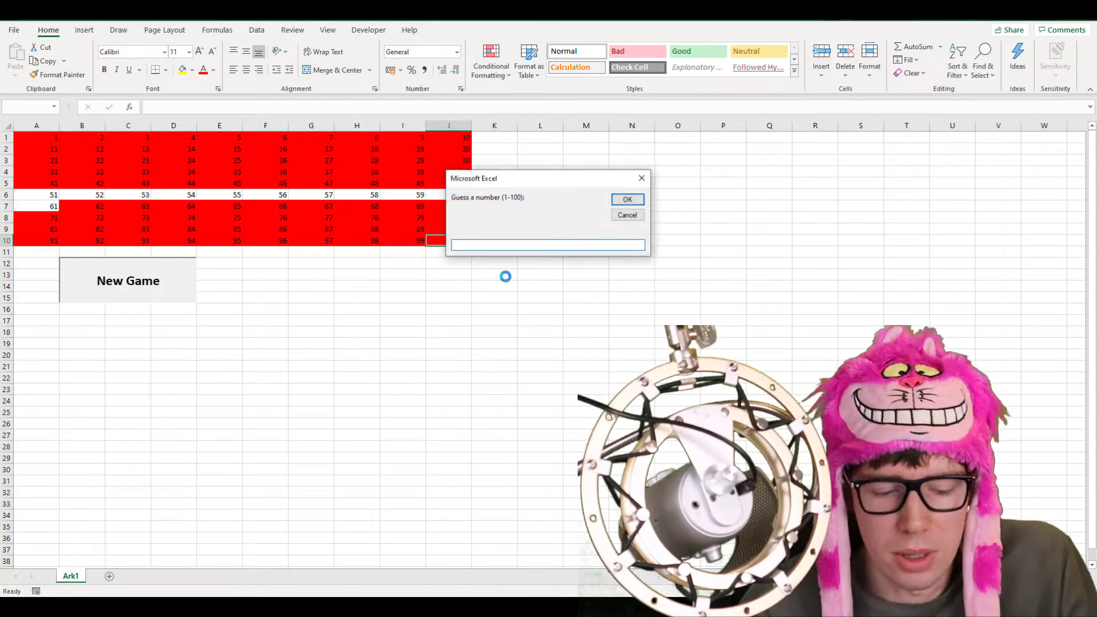
click(626, 200)
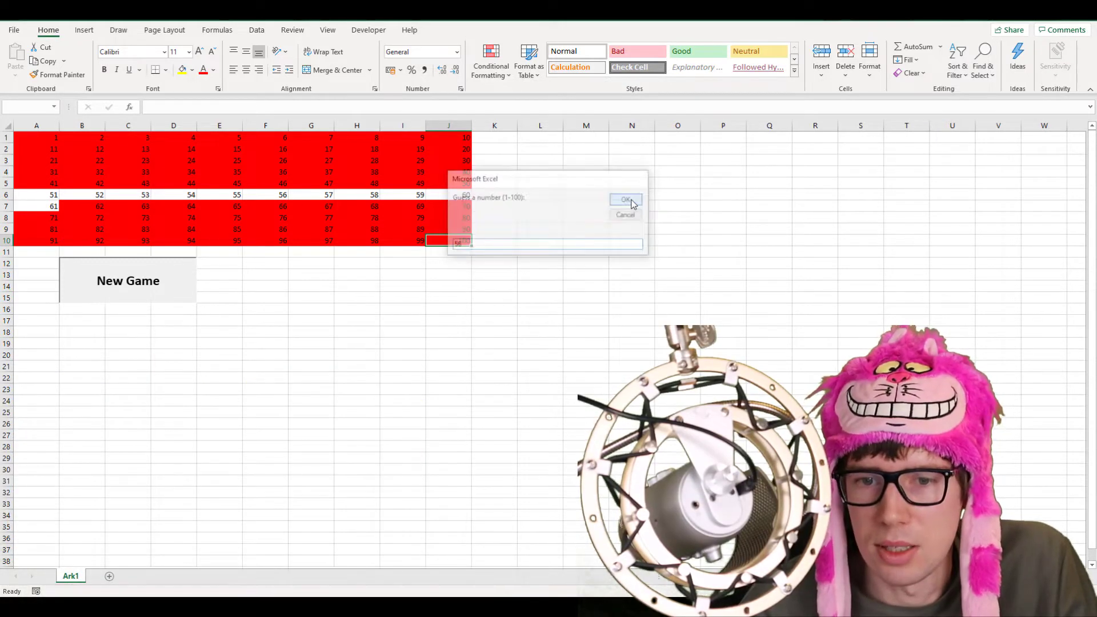
click(623, 199)
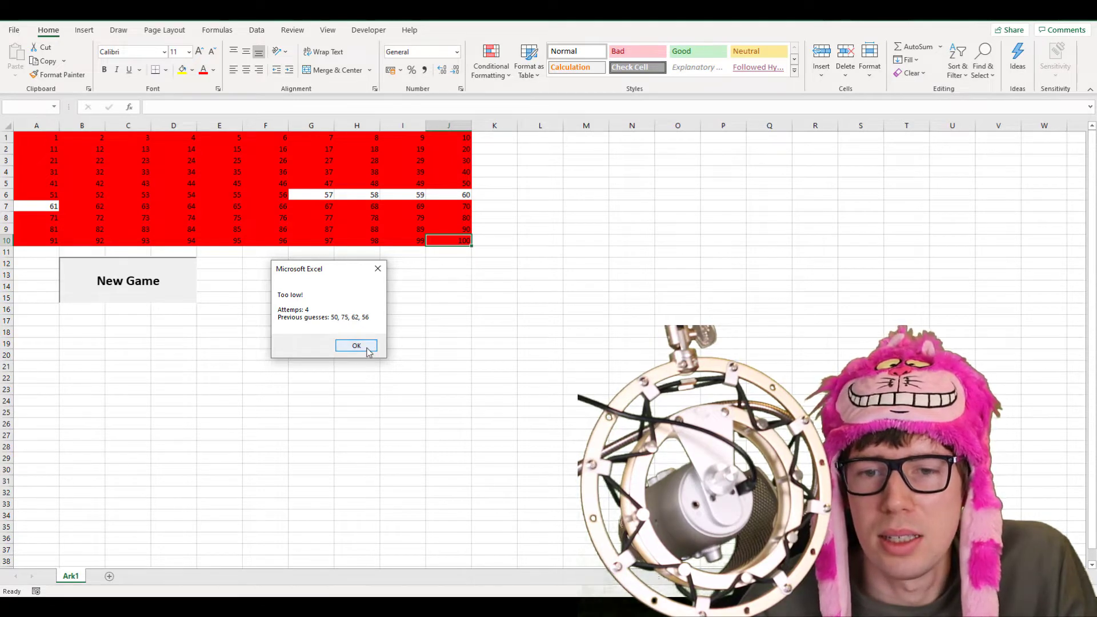
click(356, 346)
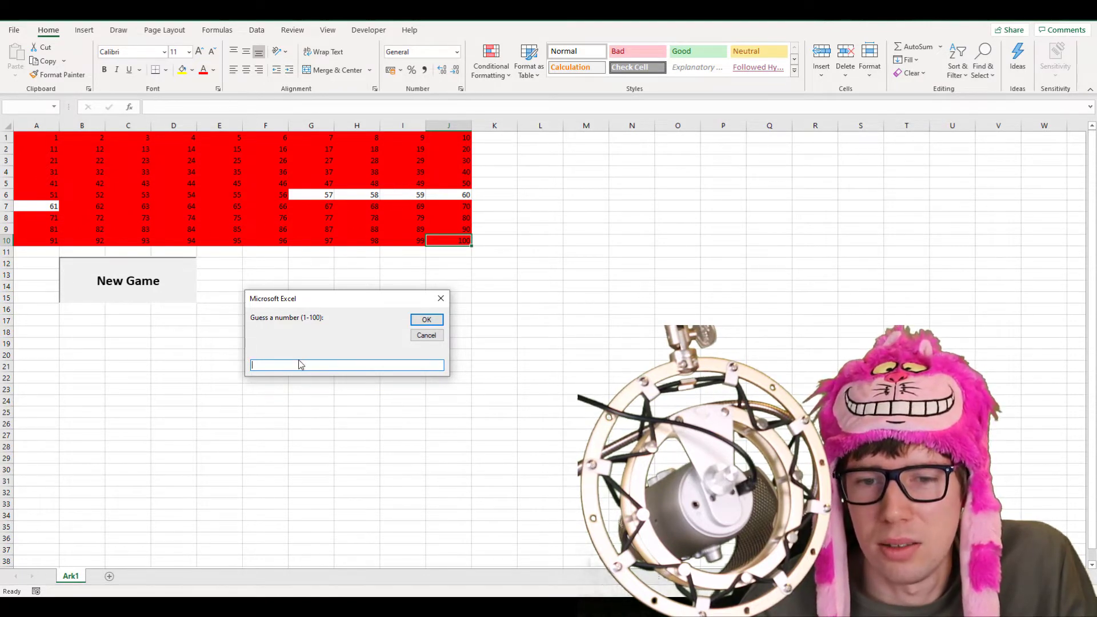
Guess 59, which is too high, then submit 57 as the next guess.
text(5)
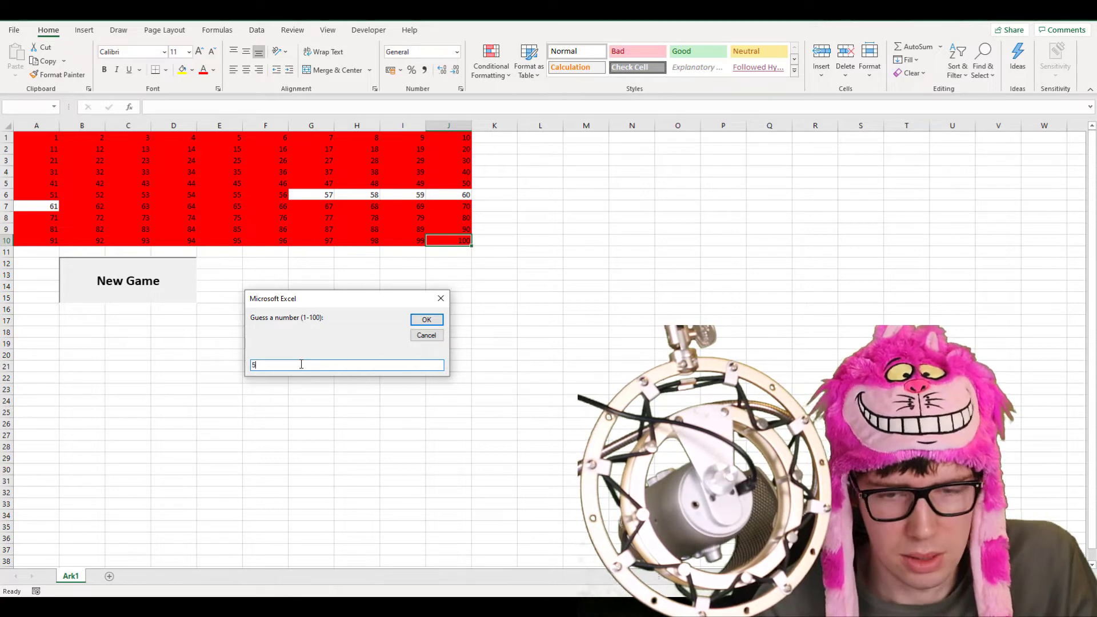
text(9)
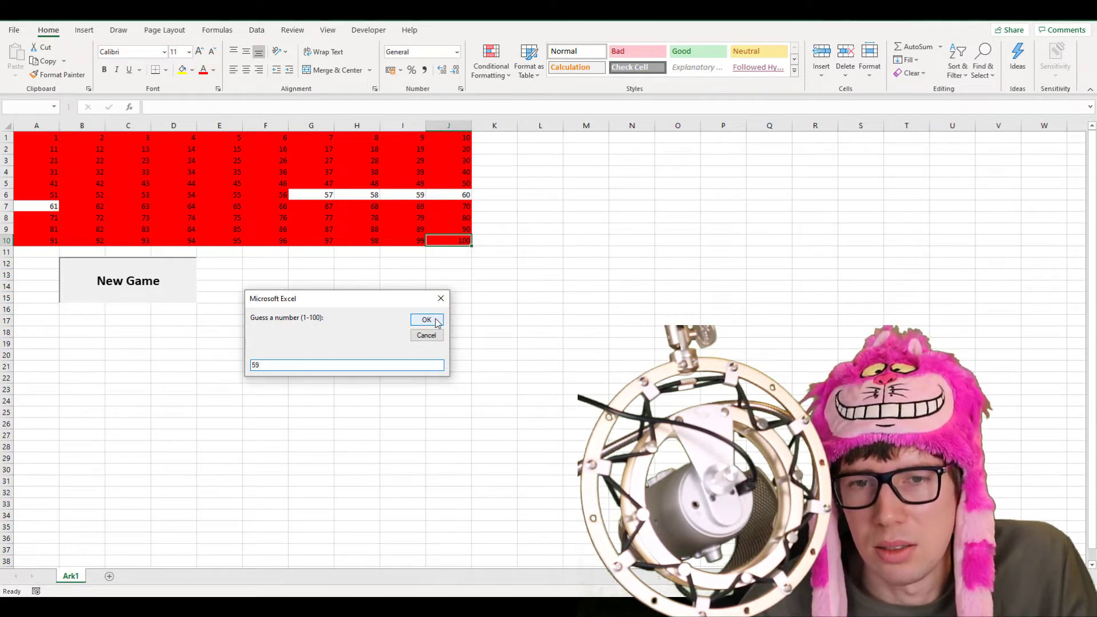
click(426, 320)
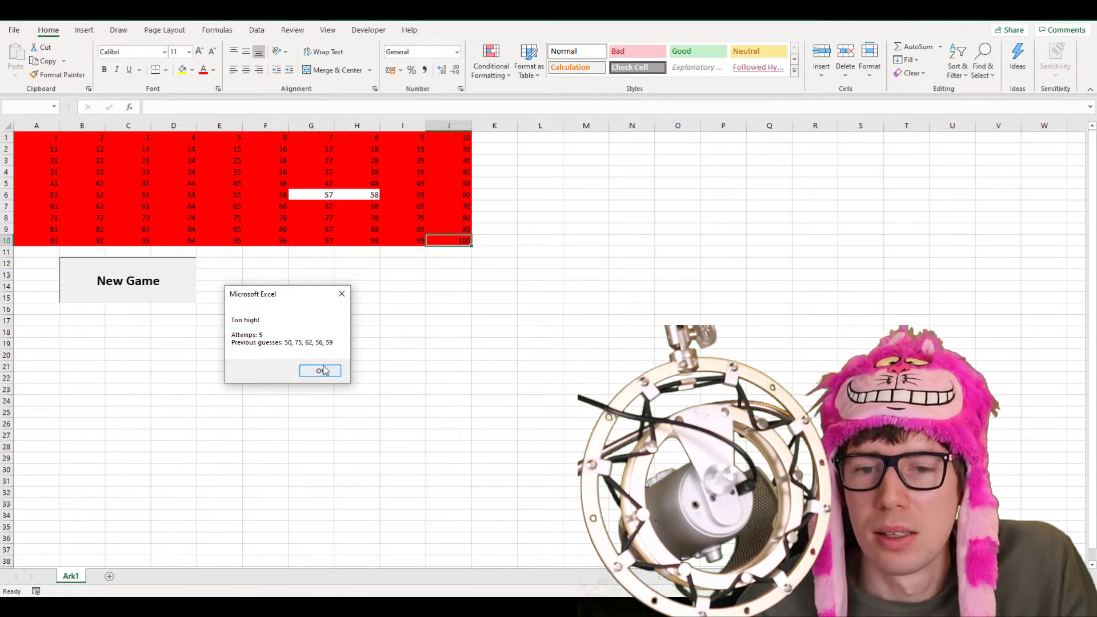
click(320, 370)
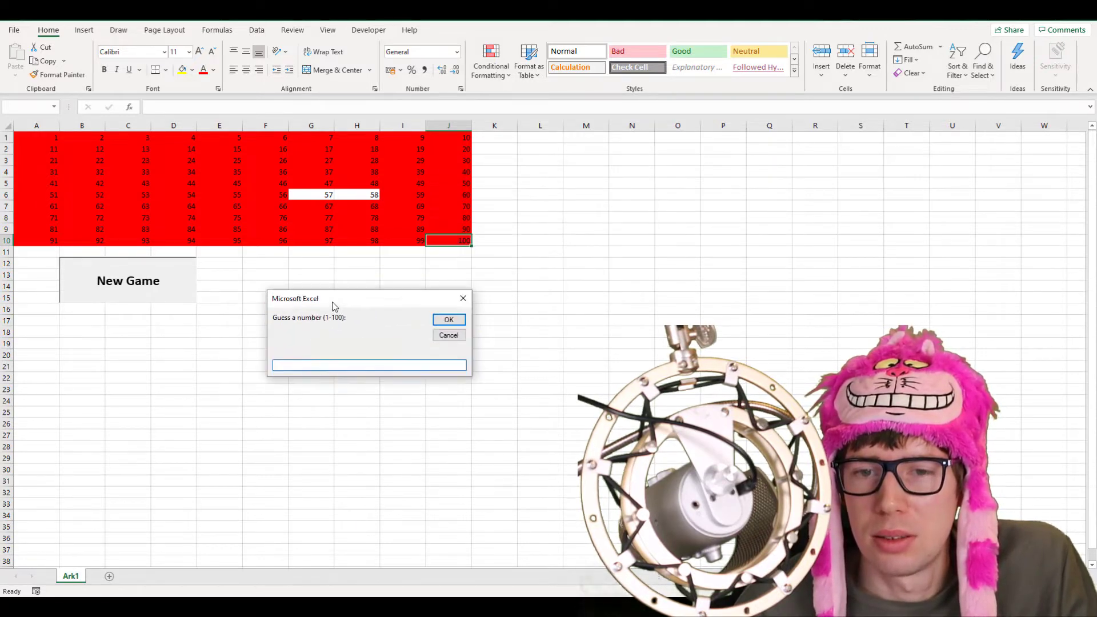
drag(334, 298, 217, 323)
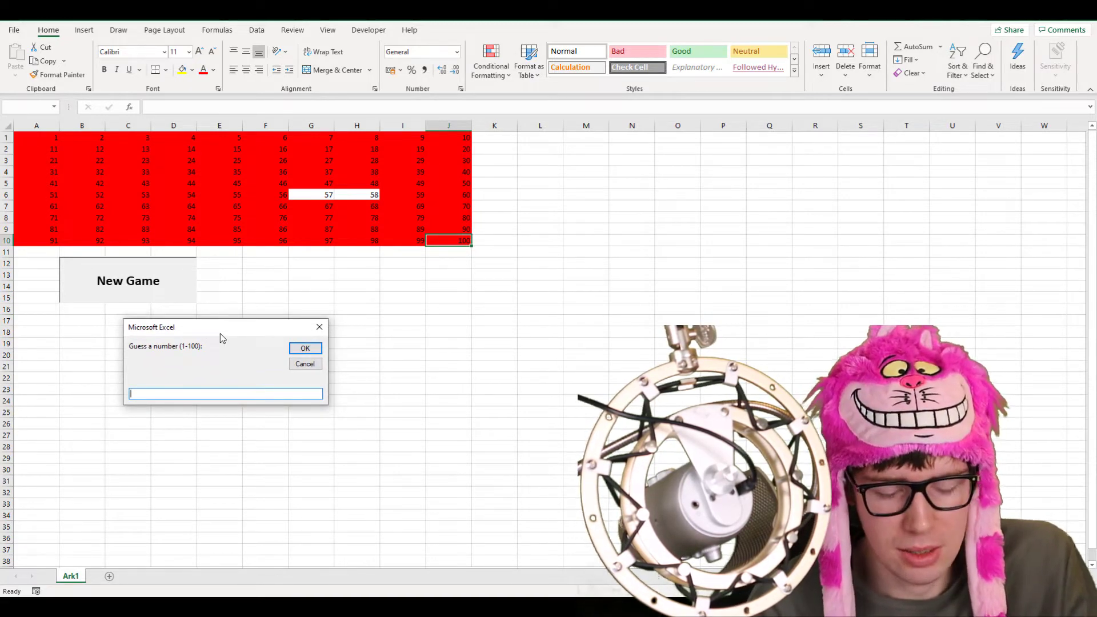
text(57)
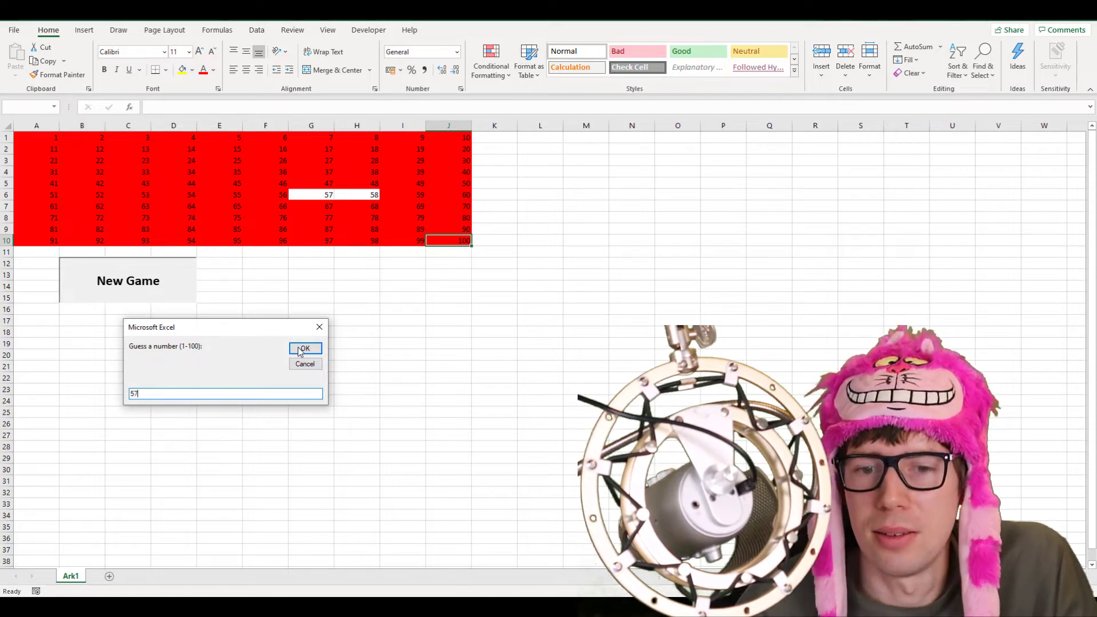
click(303, 349)
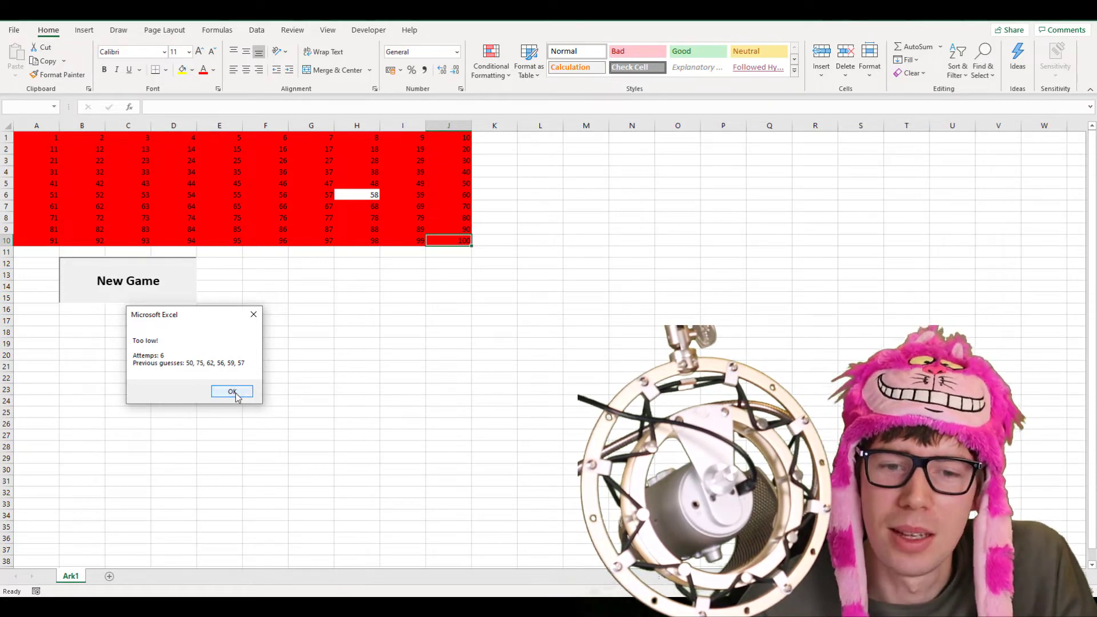
Dismiss 'Too low!', submit 58, and close the 'Correct!' winning message.
click(231, 391)
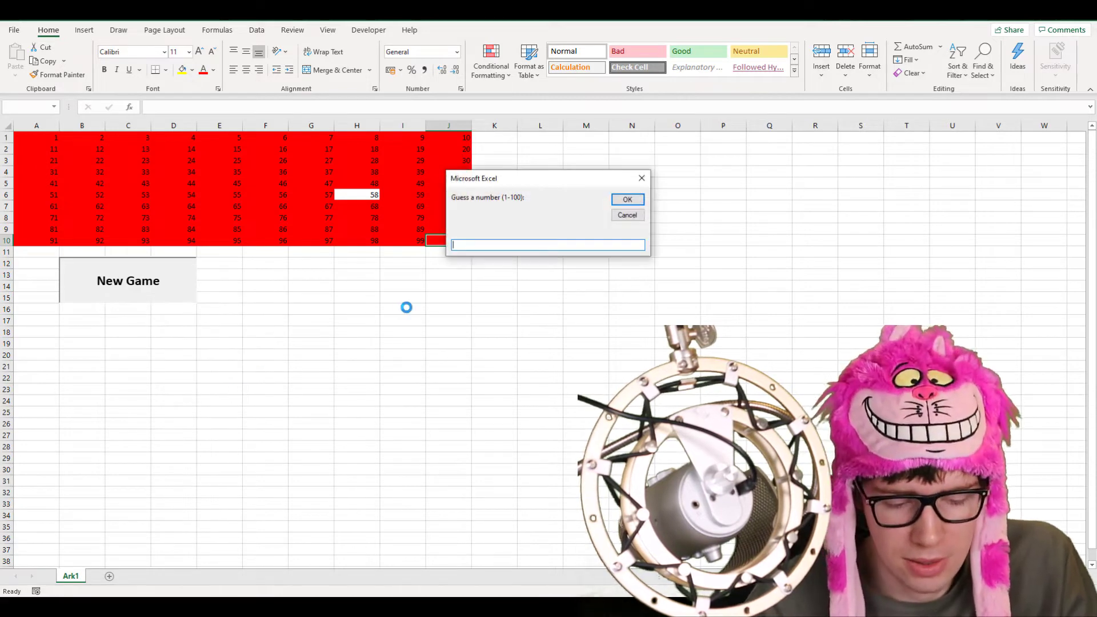
click(626, 200)
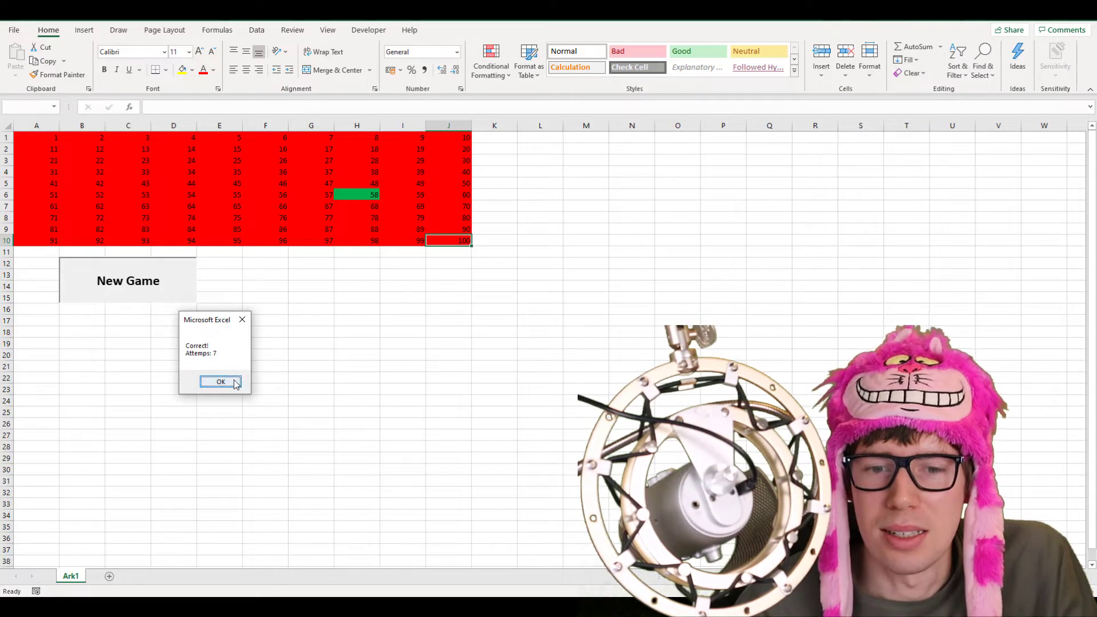
click(219, 381)
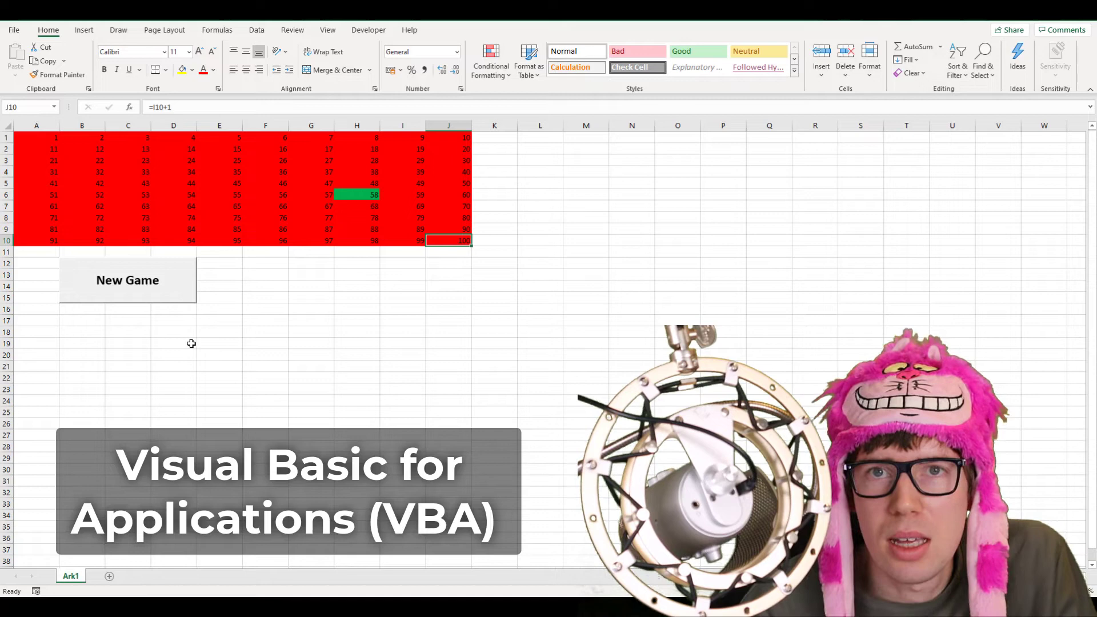
mouse_move(207, 328)
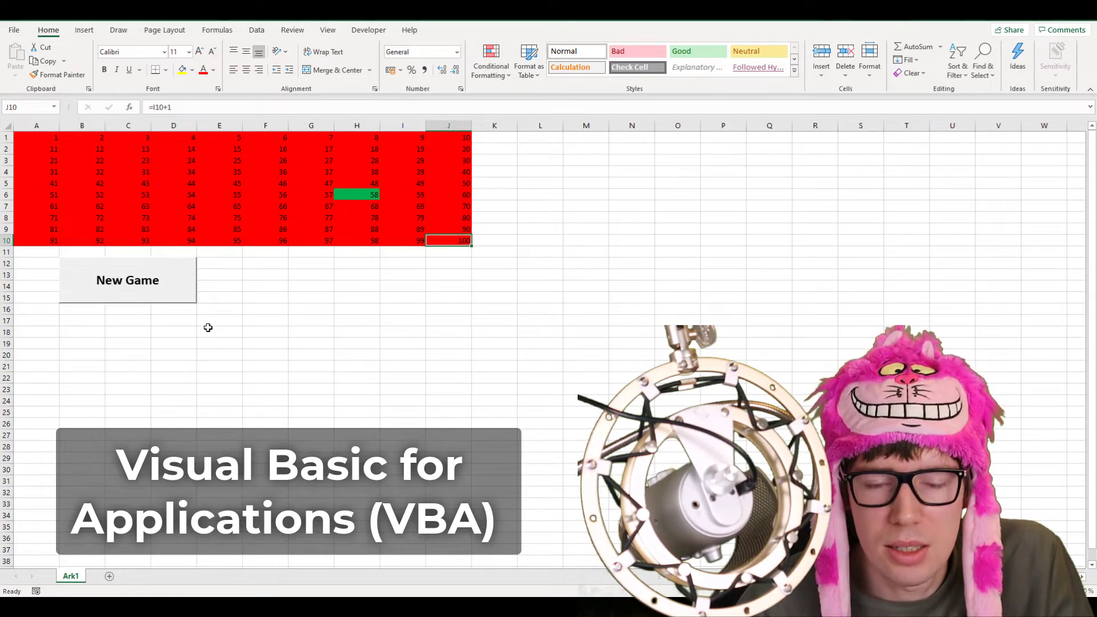
click(174, 320)
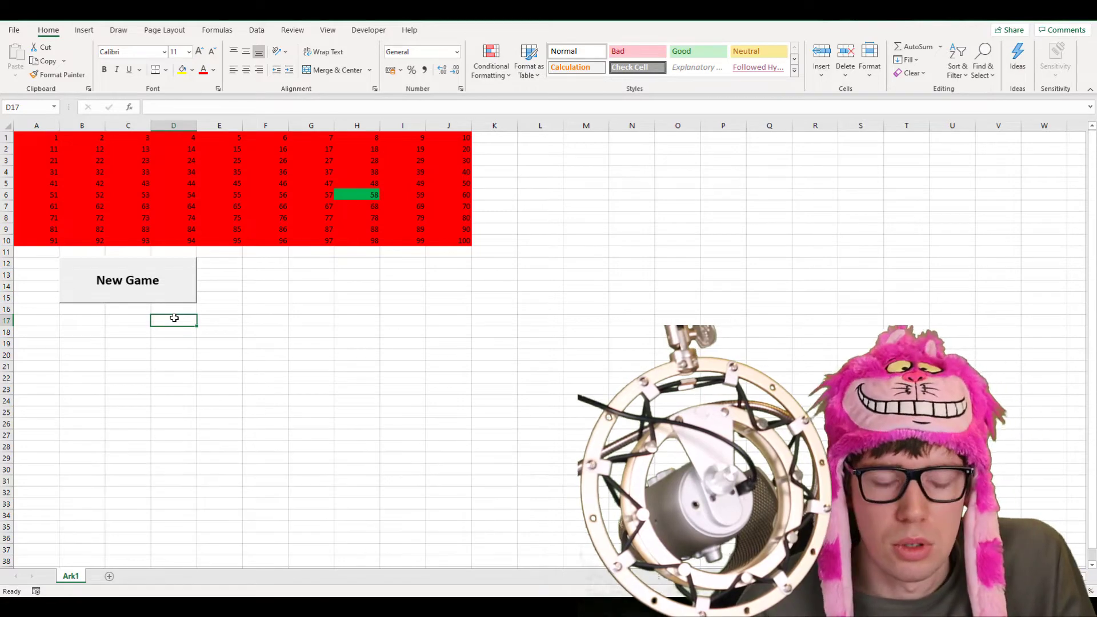
Open the VBA editor with Alt+F11 and scroll through NumberGuessingGame down to End Sub.
key(Alt+F11)
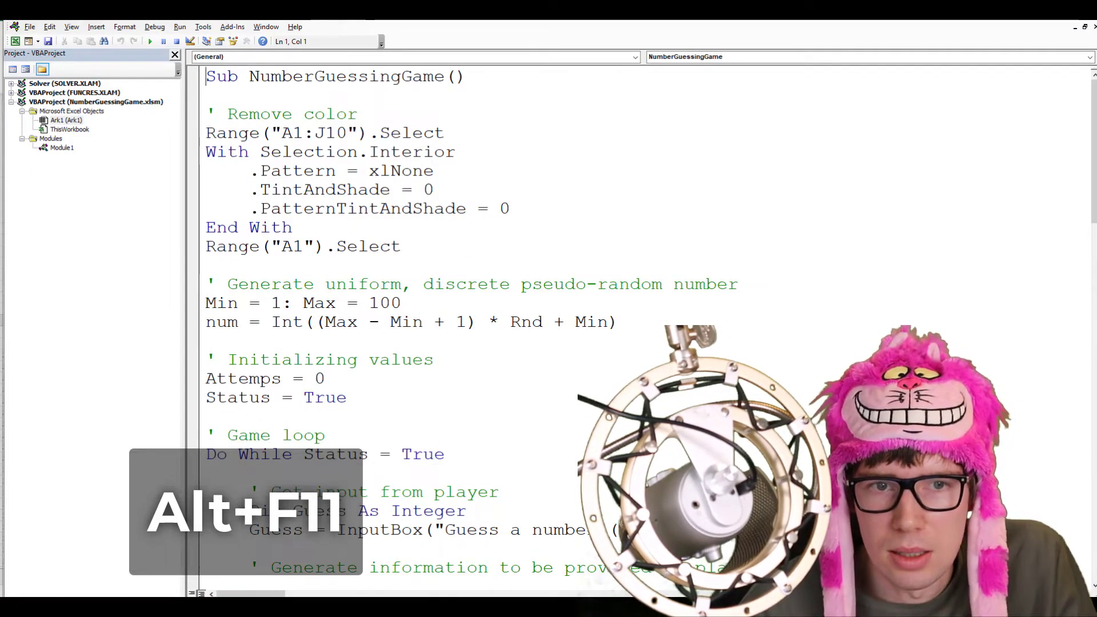
key(Alt+F11)
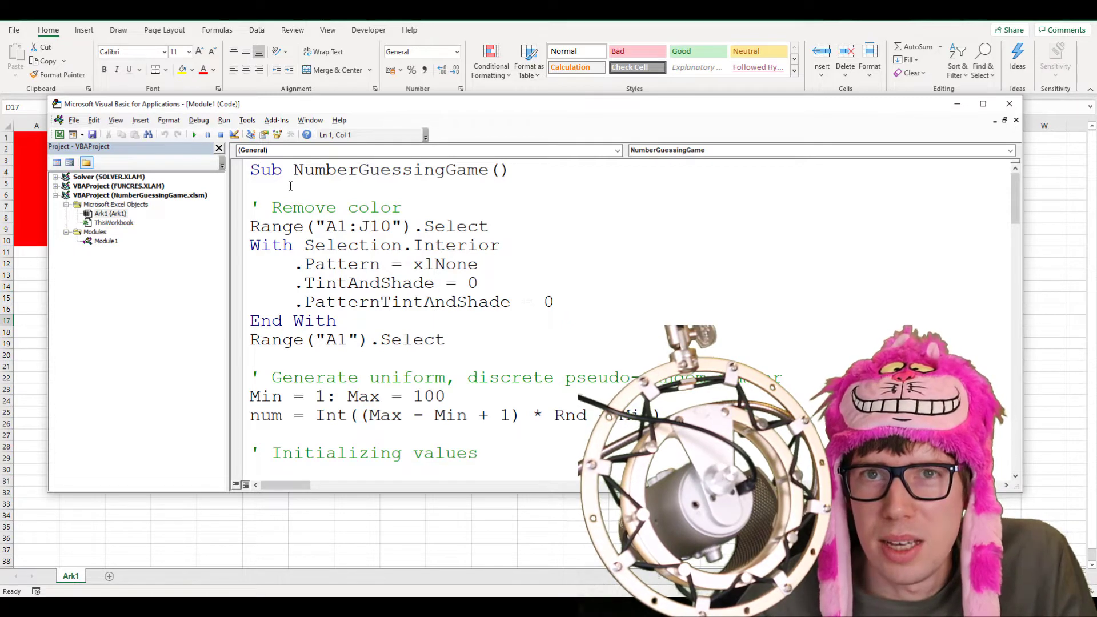
mouse_move(260, 147)
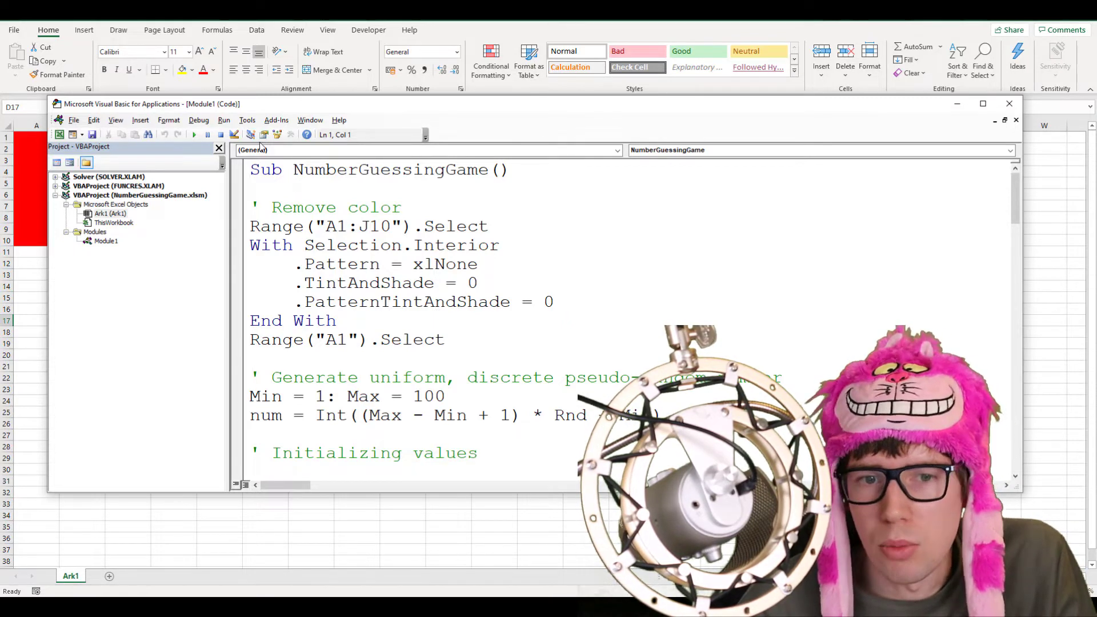
click(140, 119)
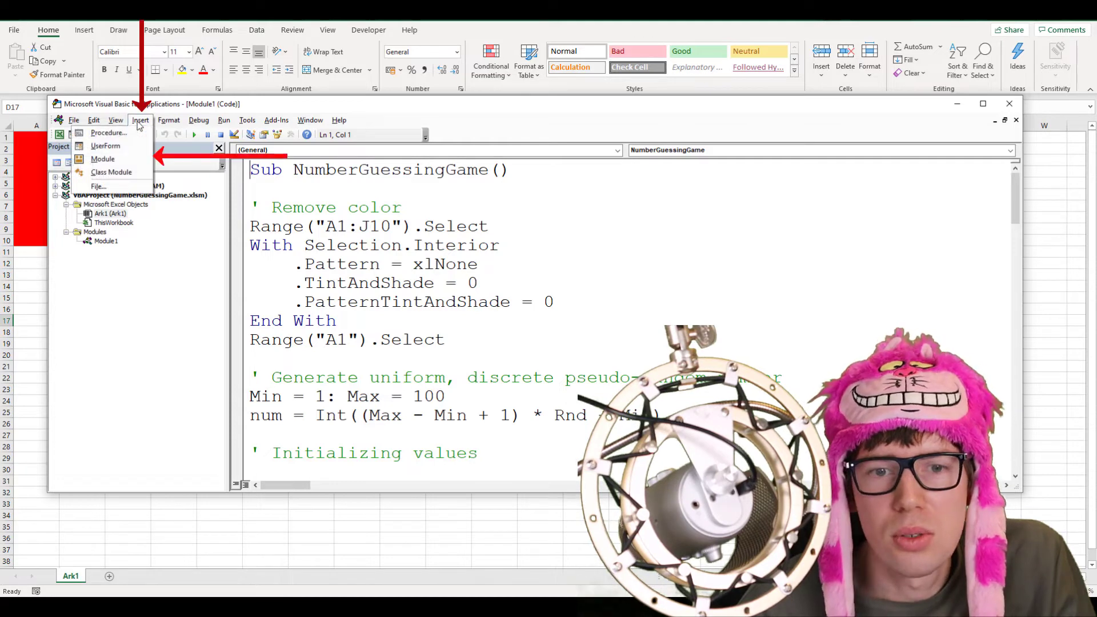
mouse_move(103, 159)
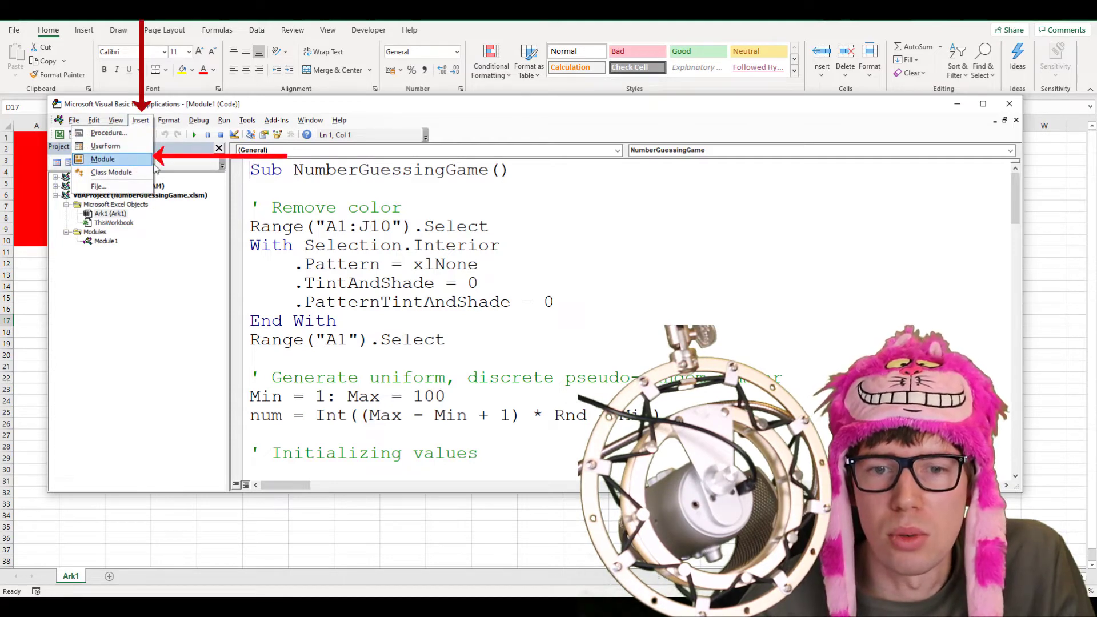
click(103, 159)
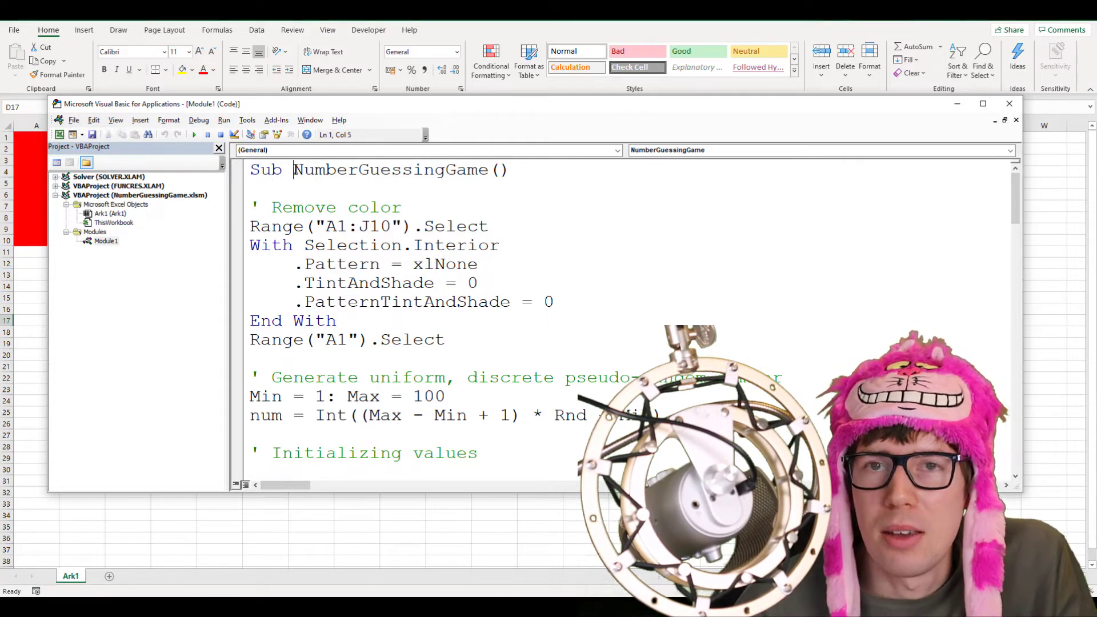
double_click(389, 169)
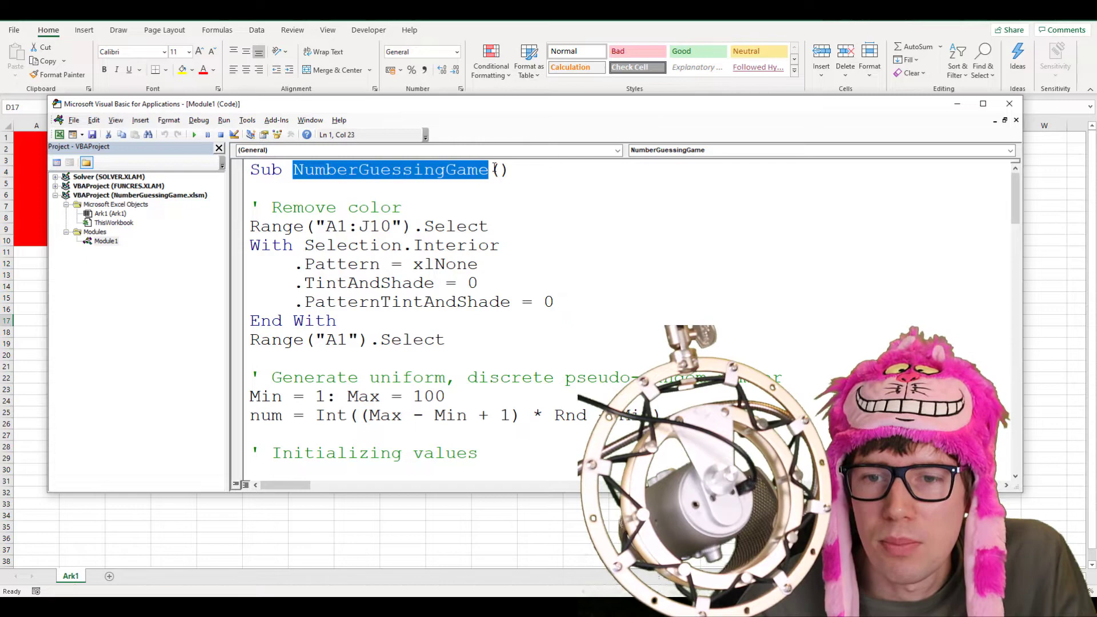
scroll(down, 3)
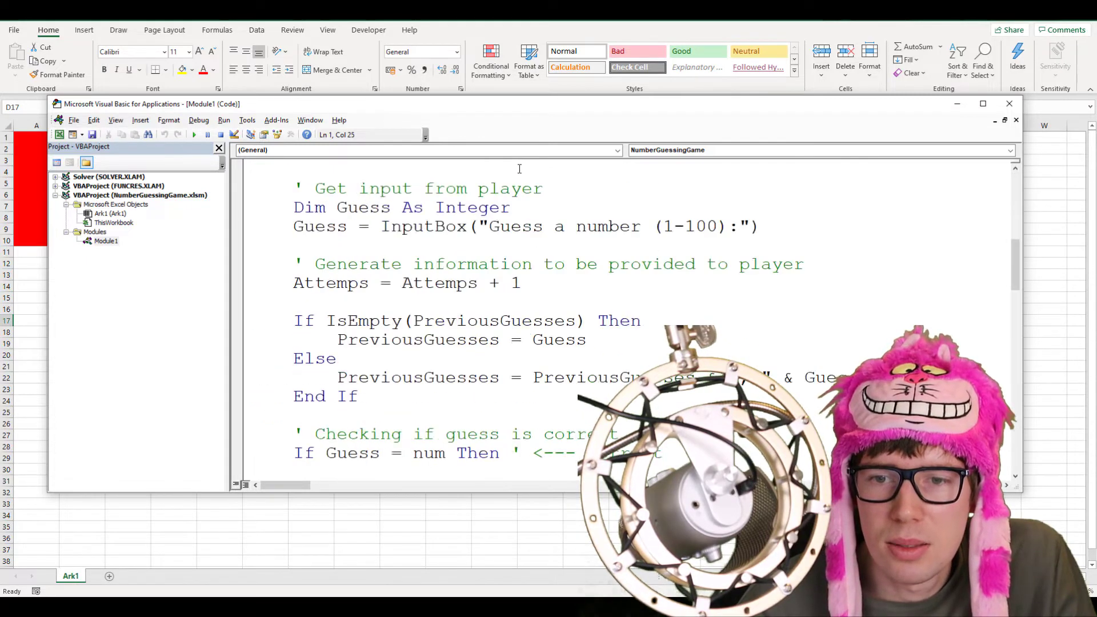
scroll(down, 3)
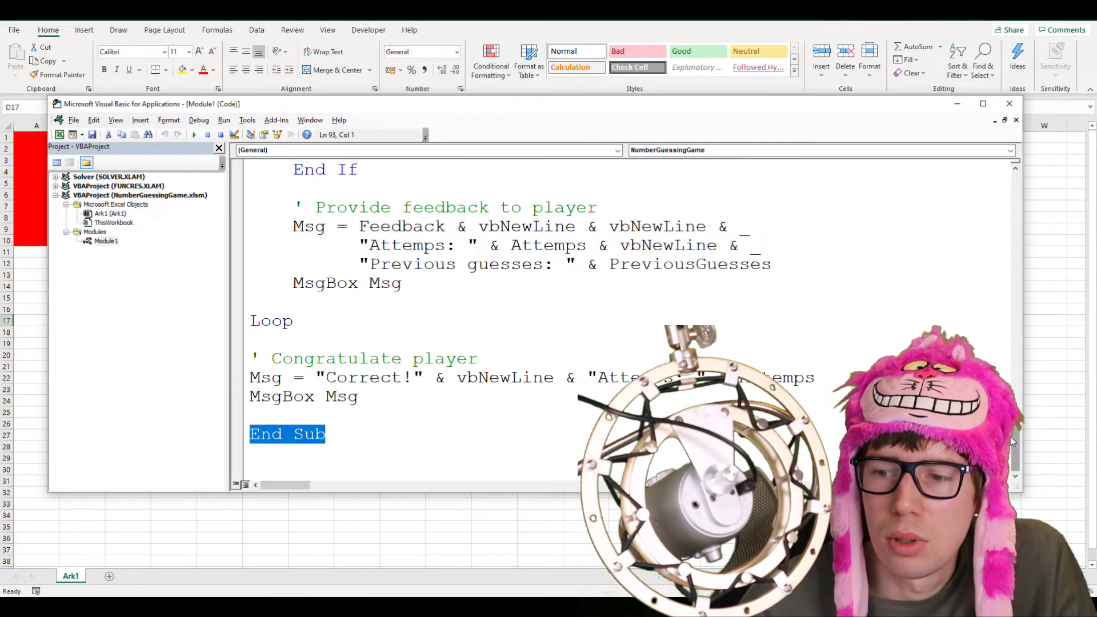
scroll(up, 3)
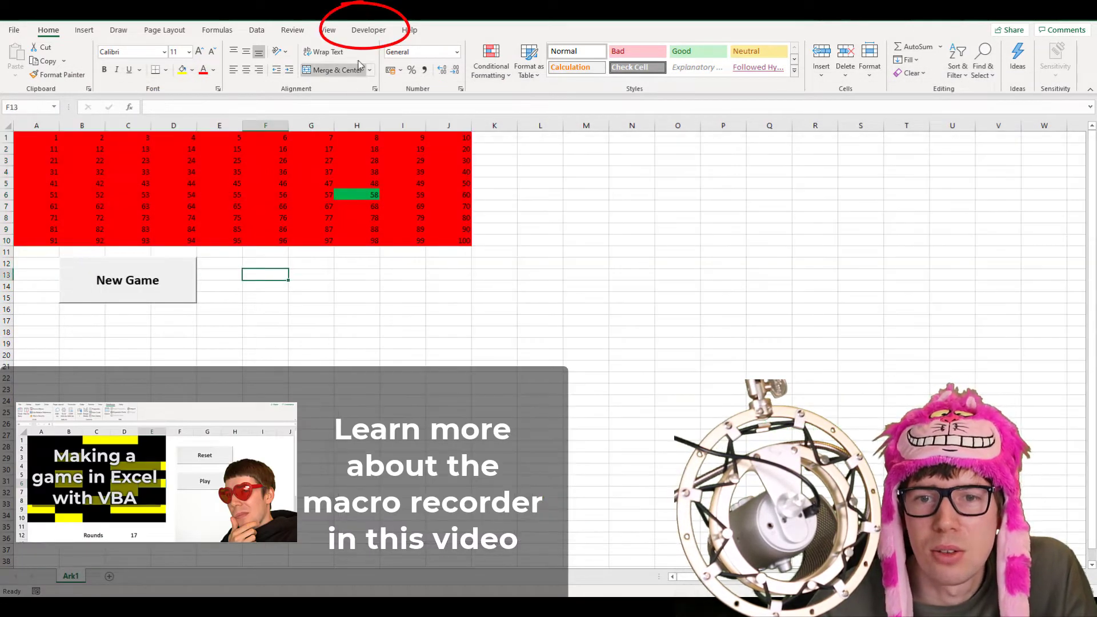
Point out Record Macro on Developer, then set the A1:J10 grid fill to No Fill.
click(368, 29)
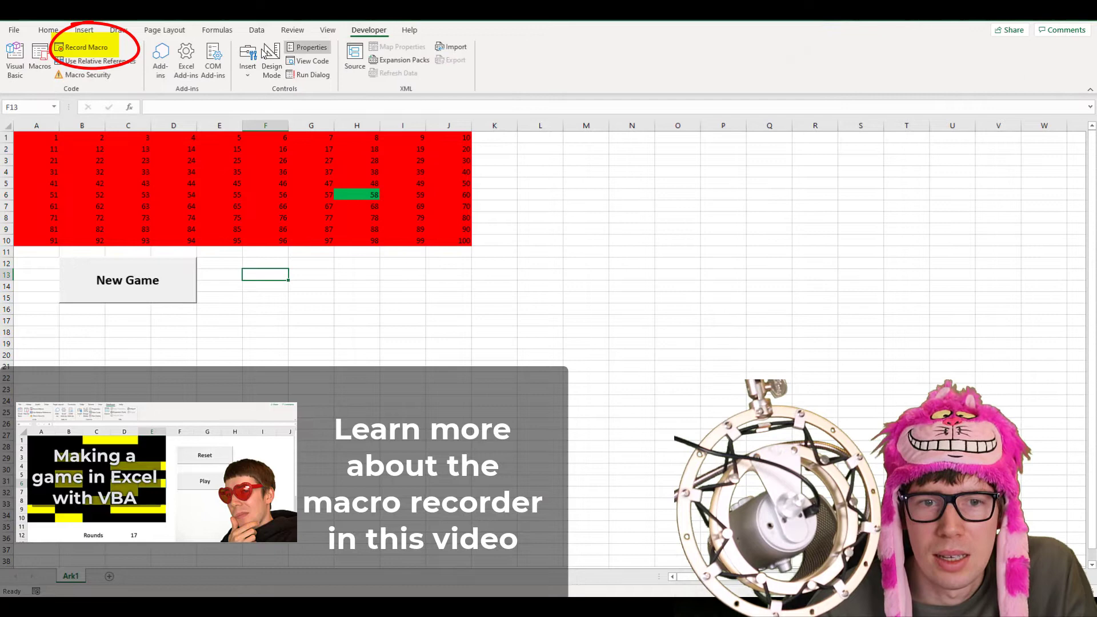
mouse_move(87, 47)
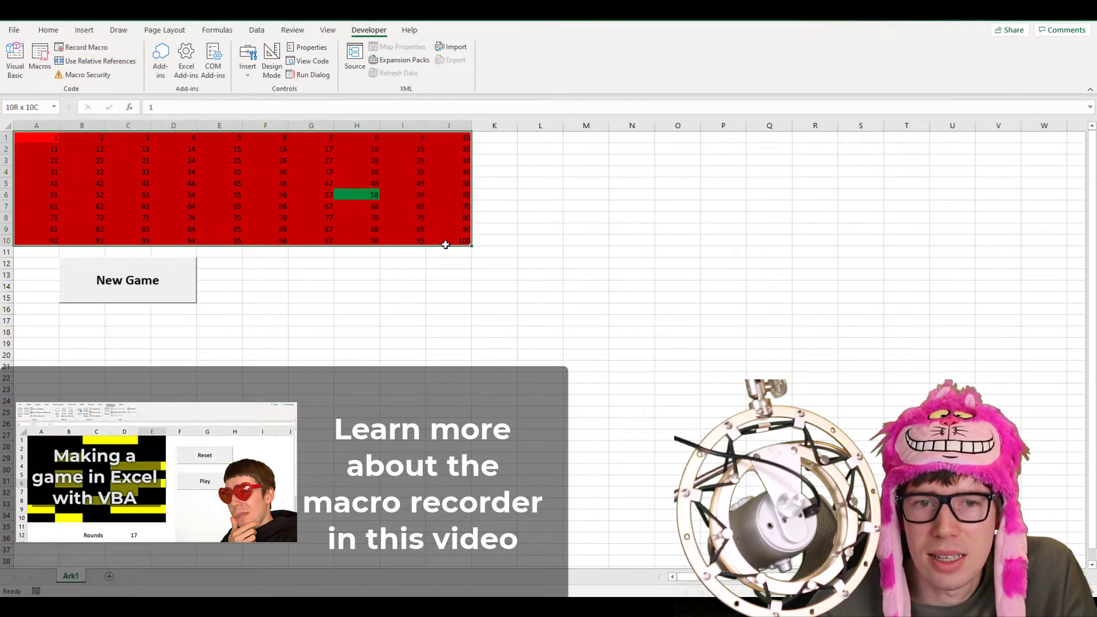
click(47, 29)
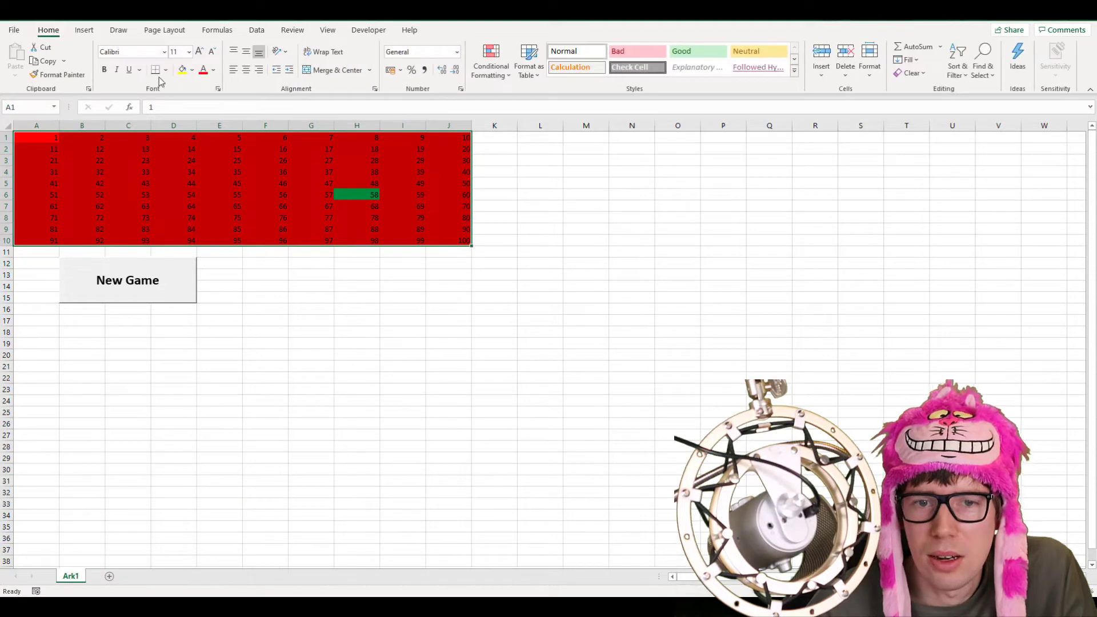
click(191, 69)
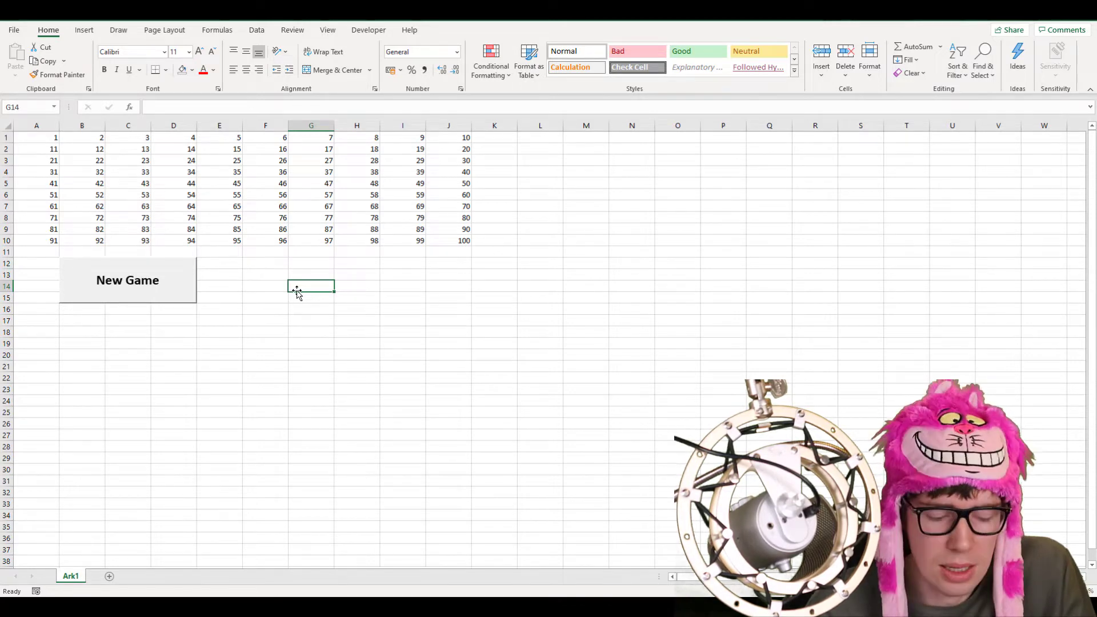
key(Alt+F11)
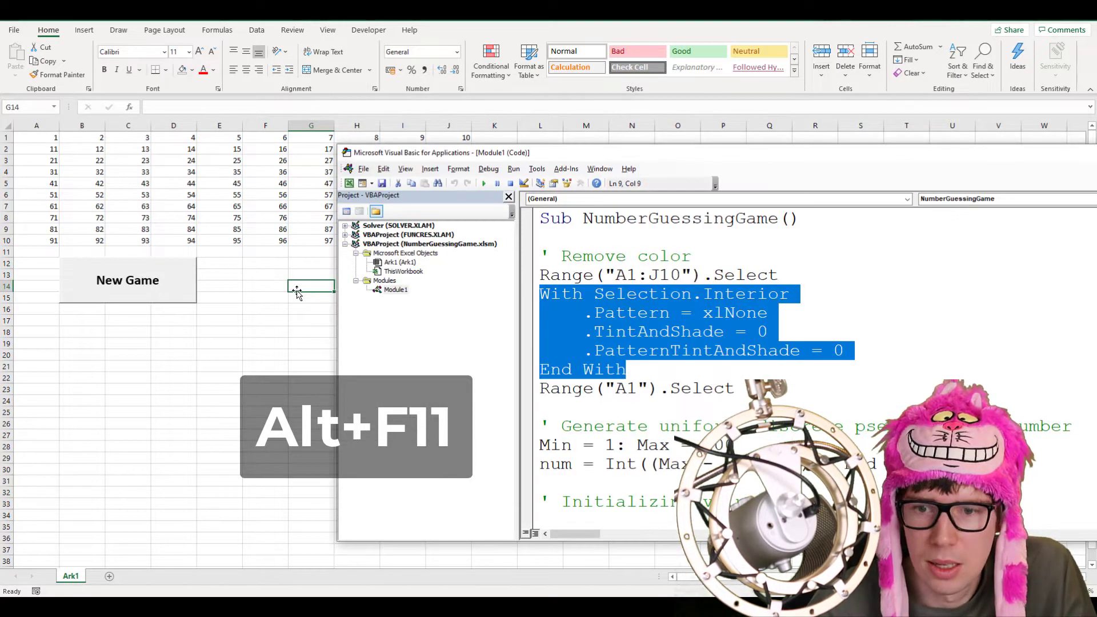
key(Alt+F11)
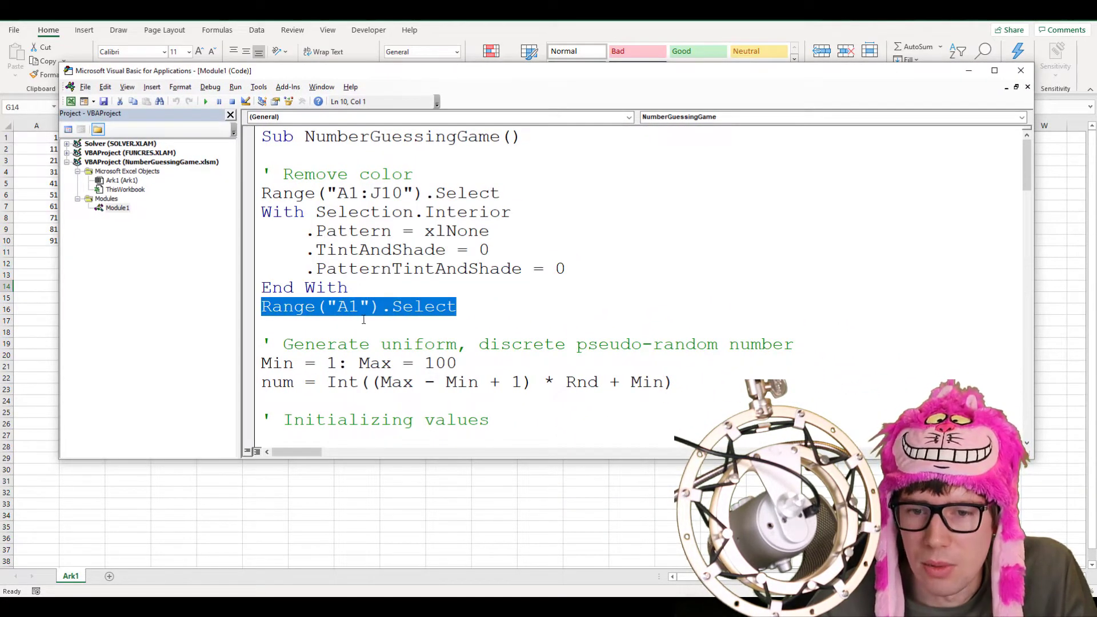
scroll(down, 3)
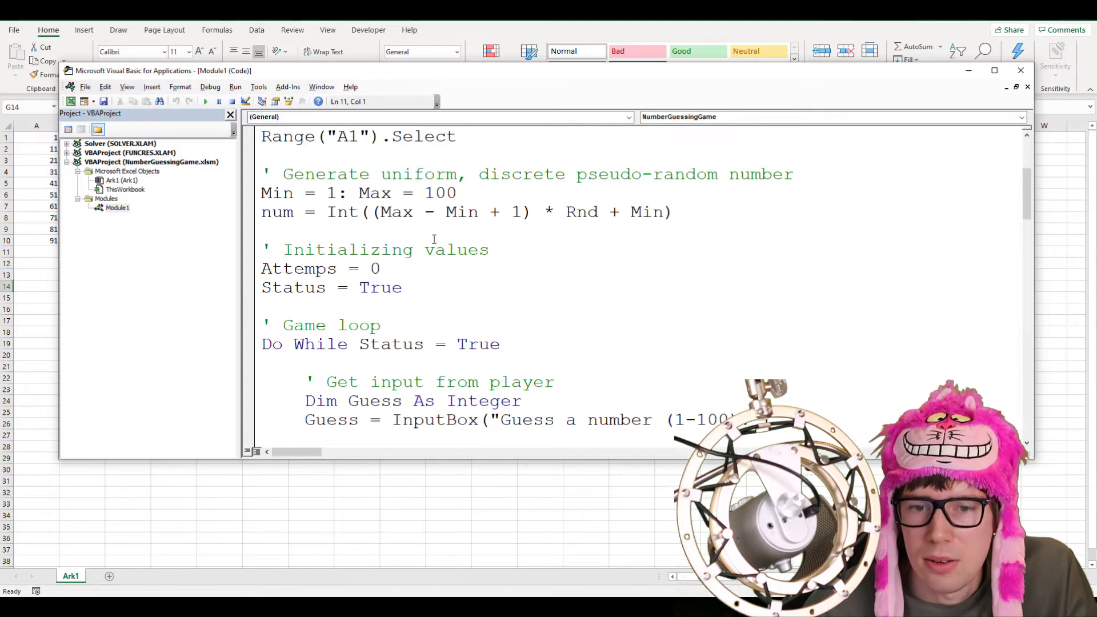
click(267, 193)
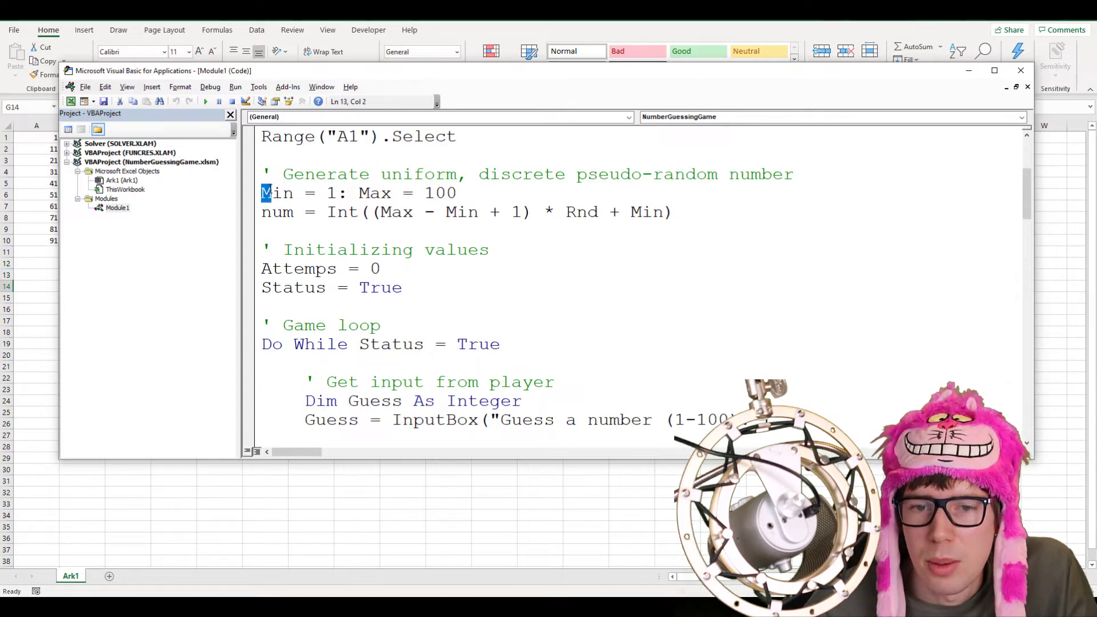
click(361, 193)
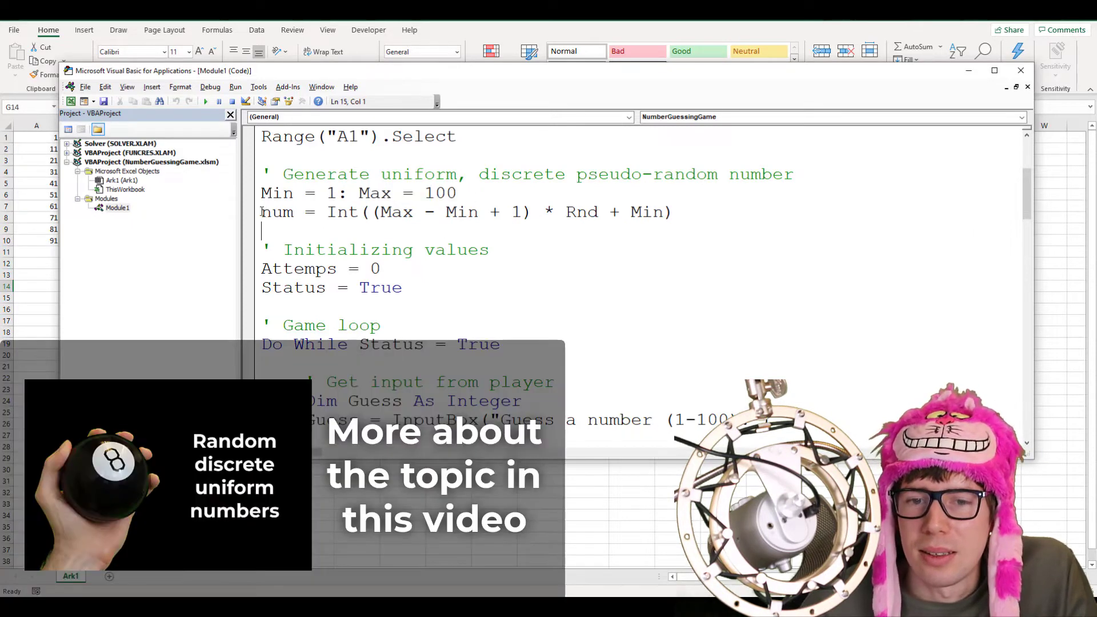
double_click(277, 212)
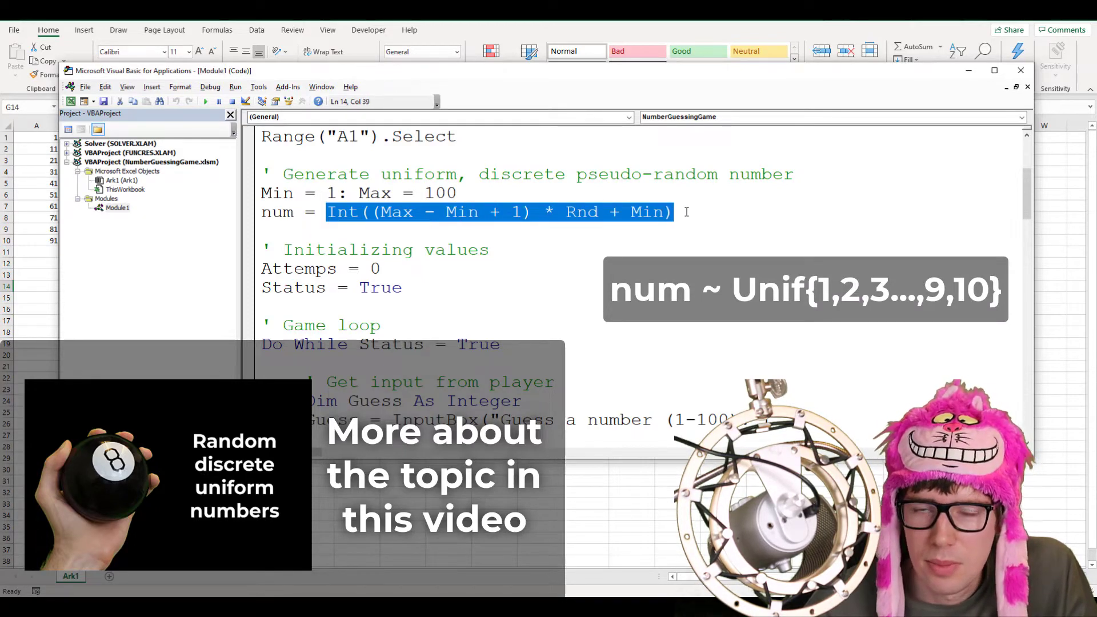
scroll(up, 3)
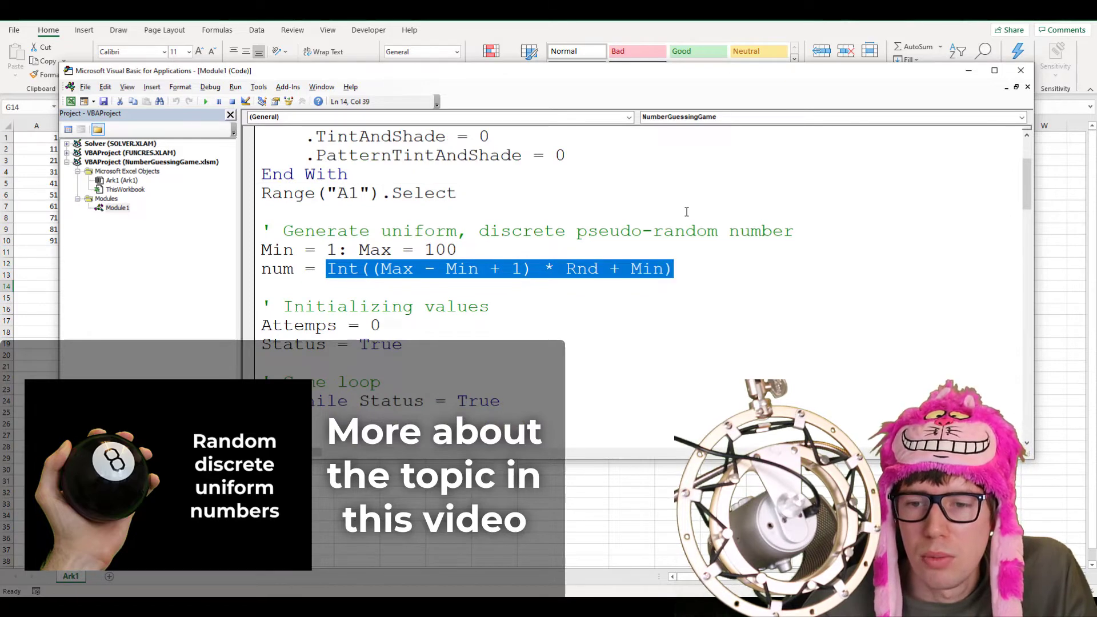
scroll(up, 3)
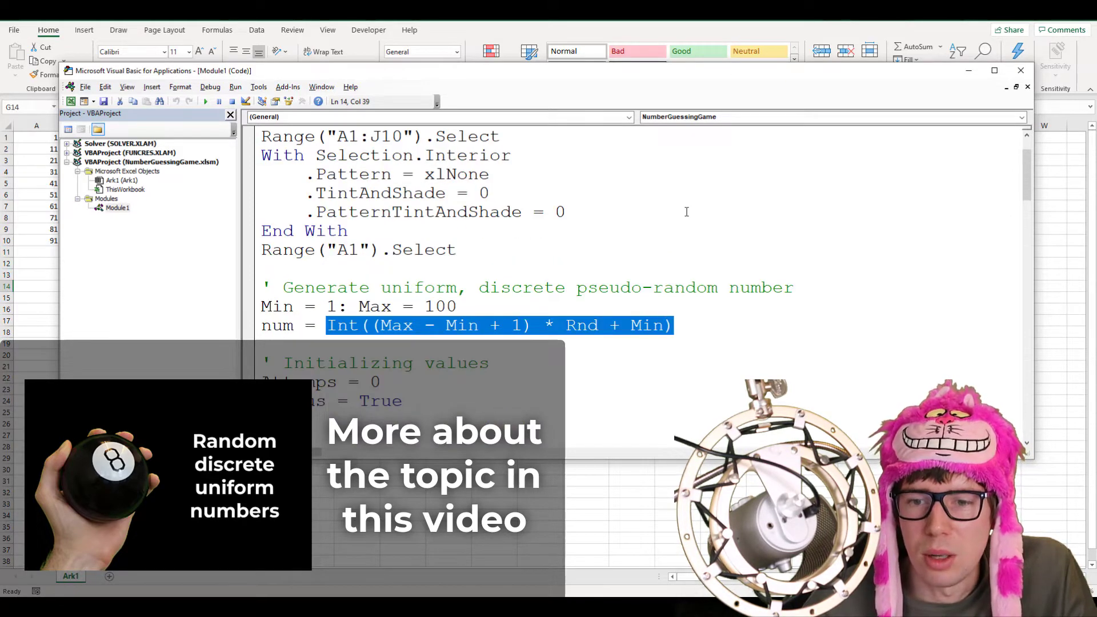
scroll(up, 3)
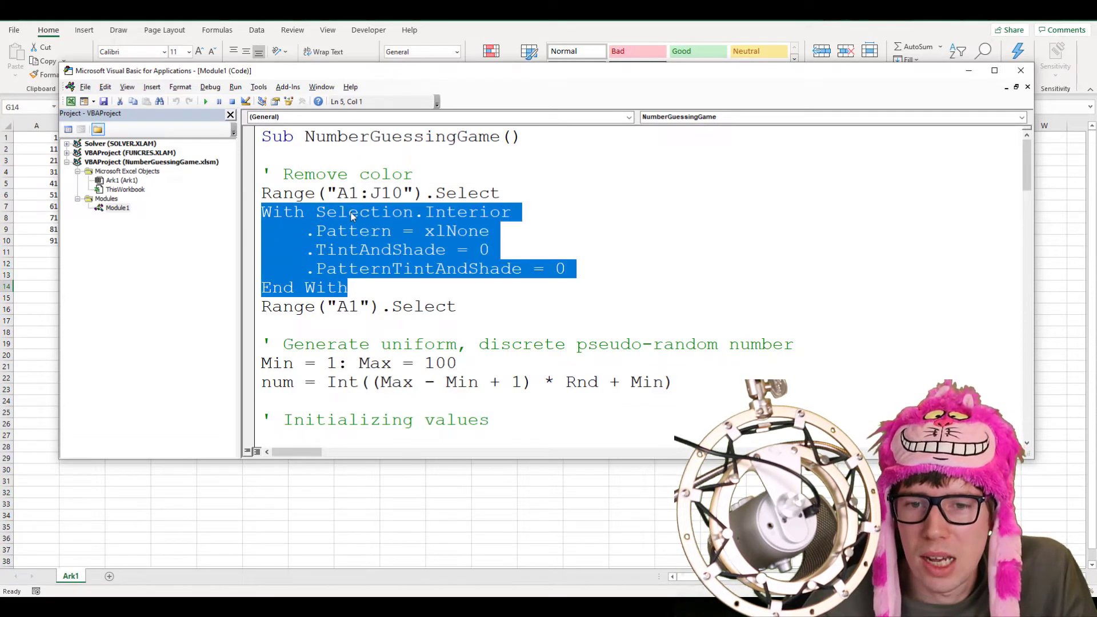
scroll(down, 3)
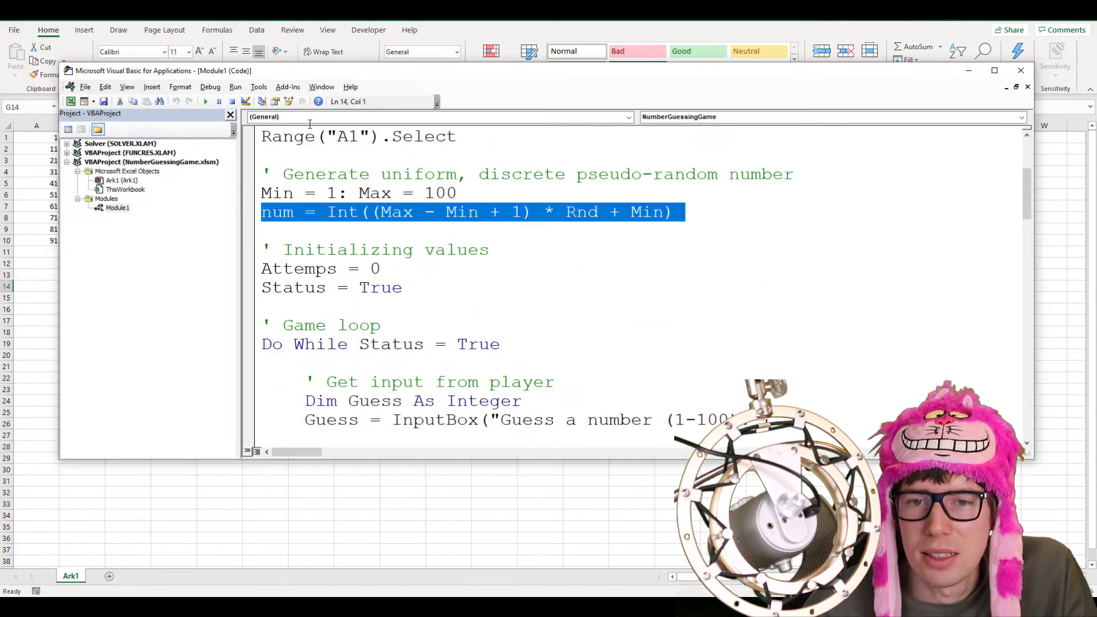
mouse_move(318, 101)
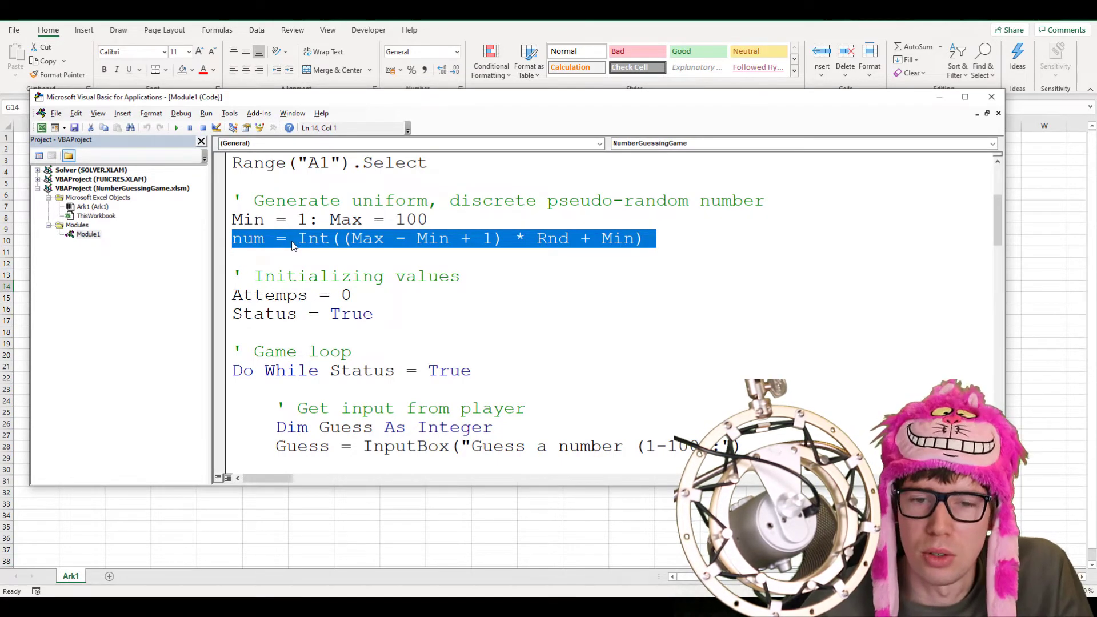
scroll(down, 3)
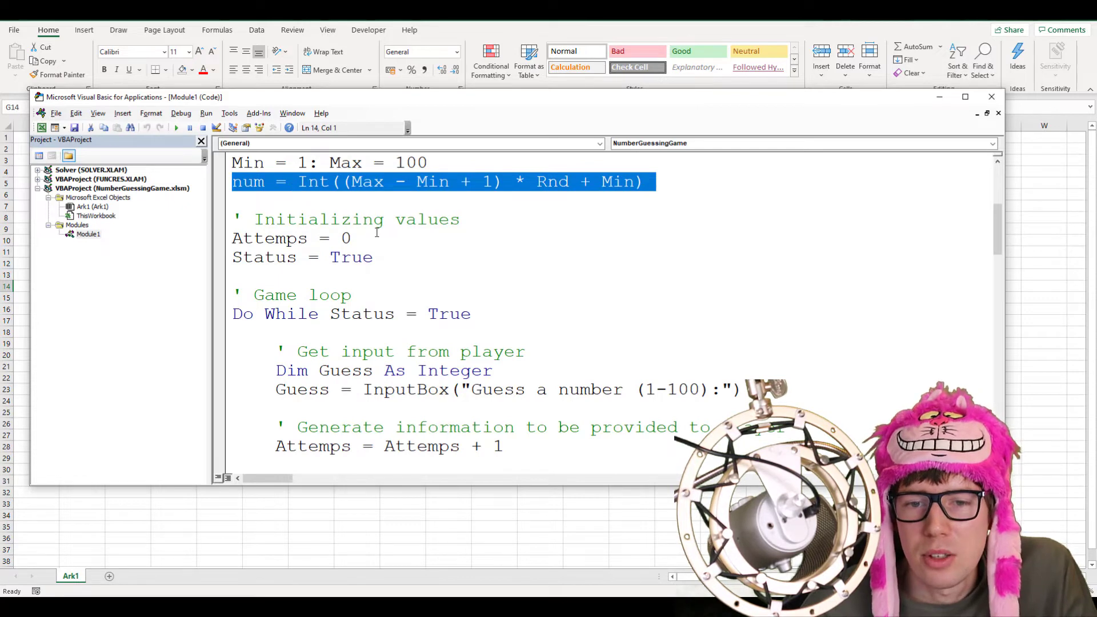
click(294, 238)
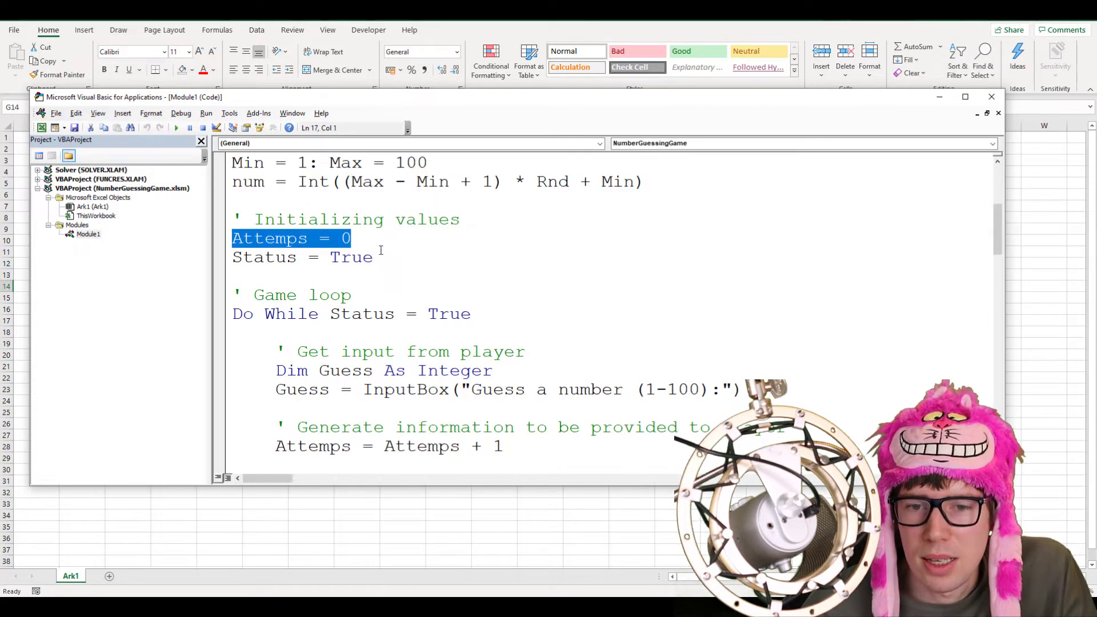
click(302, 258)
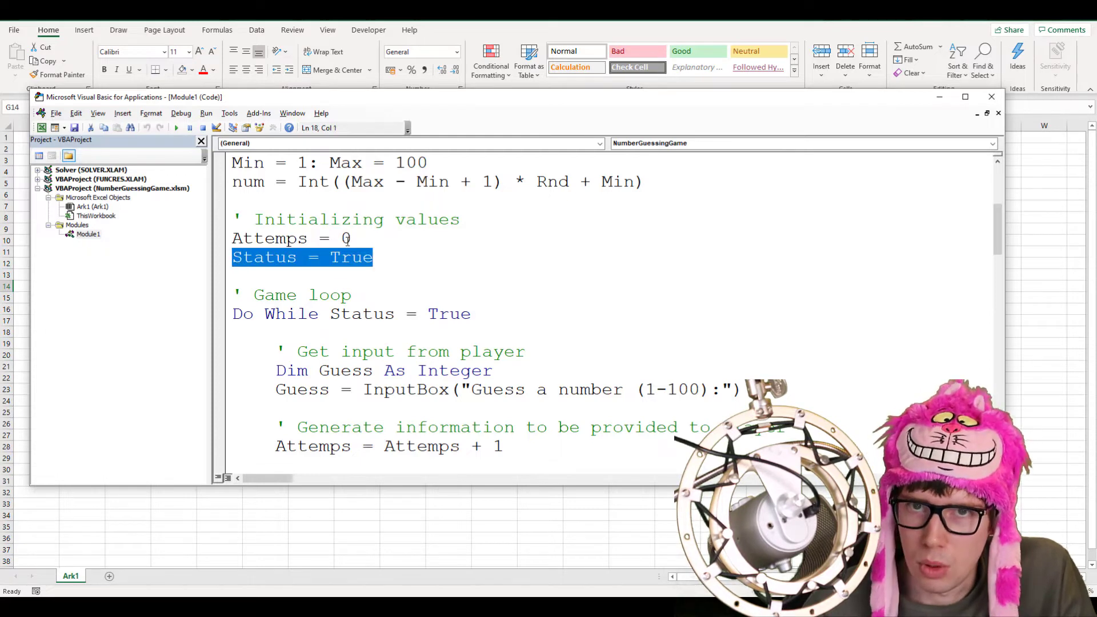
scroll(down, 3)
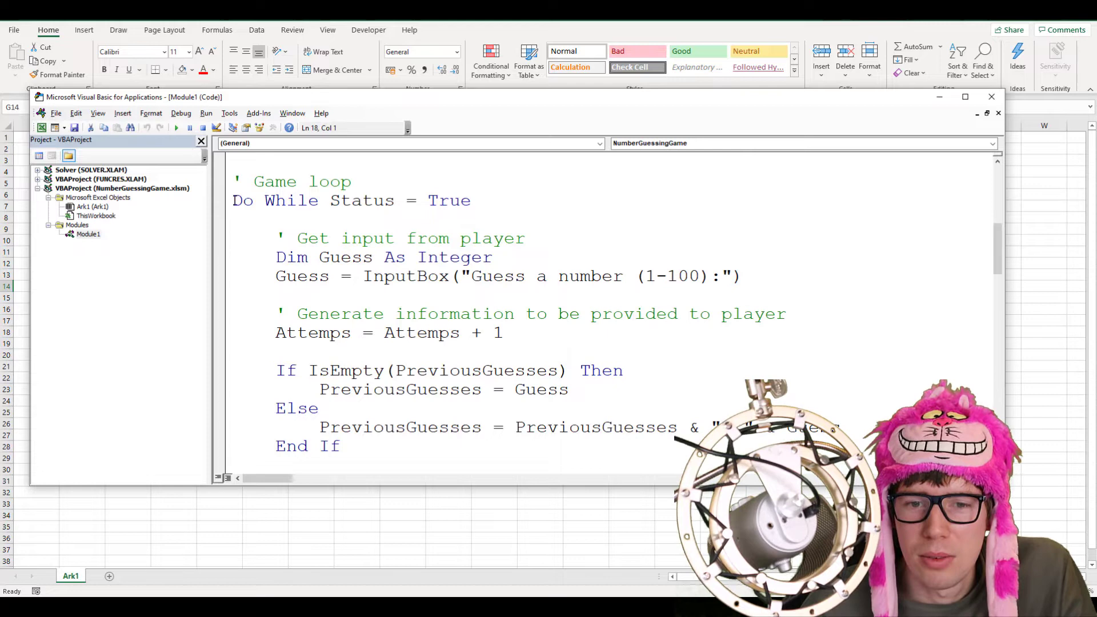
double_click(275, 201)
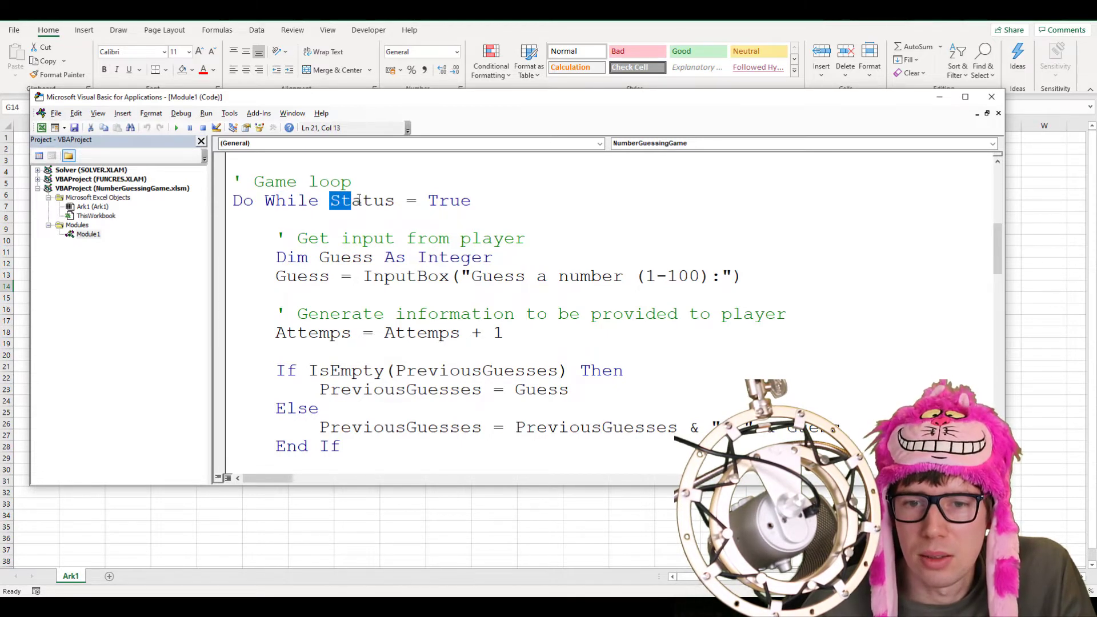
double_click(448, 200)
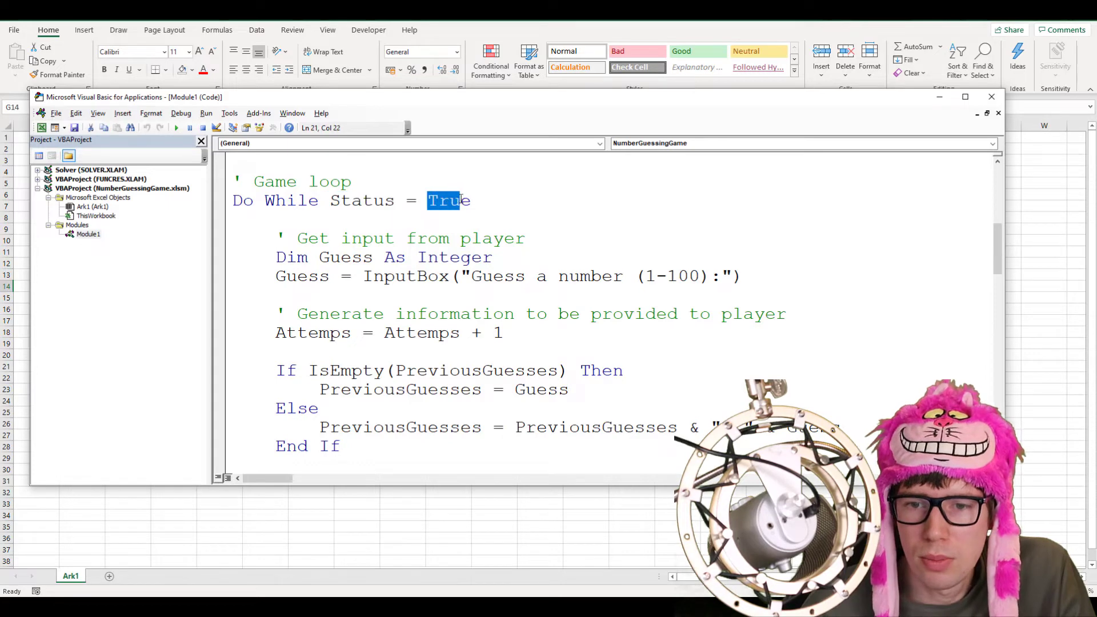
click(474, 200)
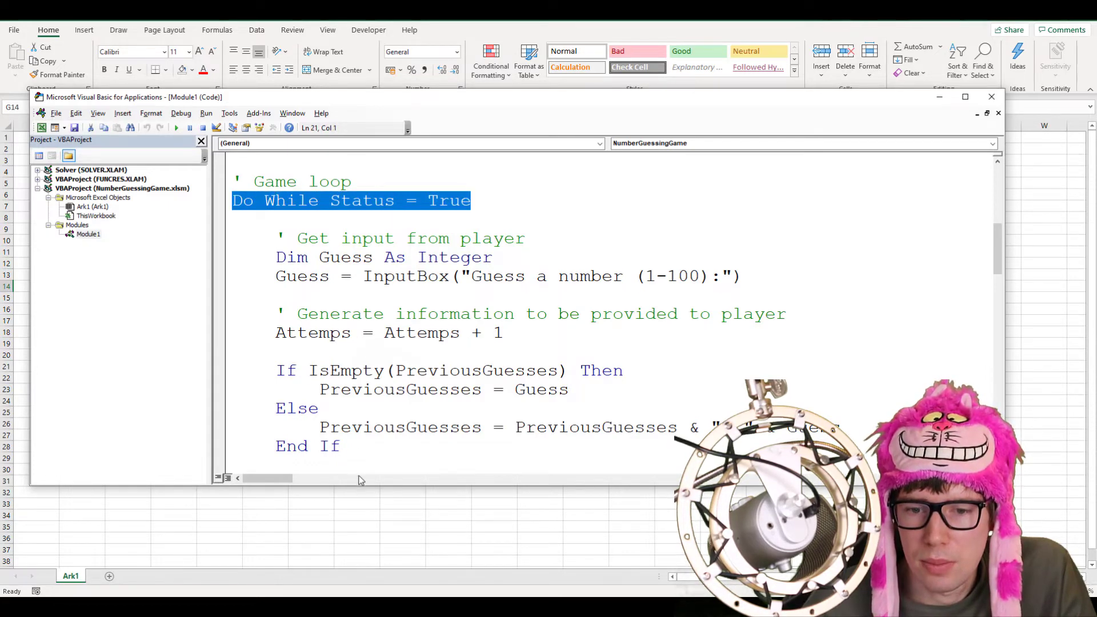
scroll(down, 3)
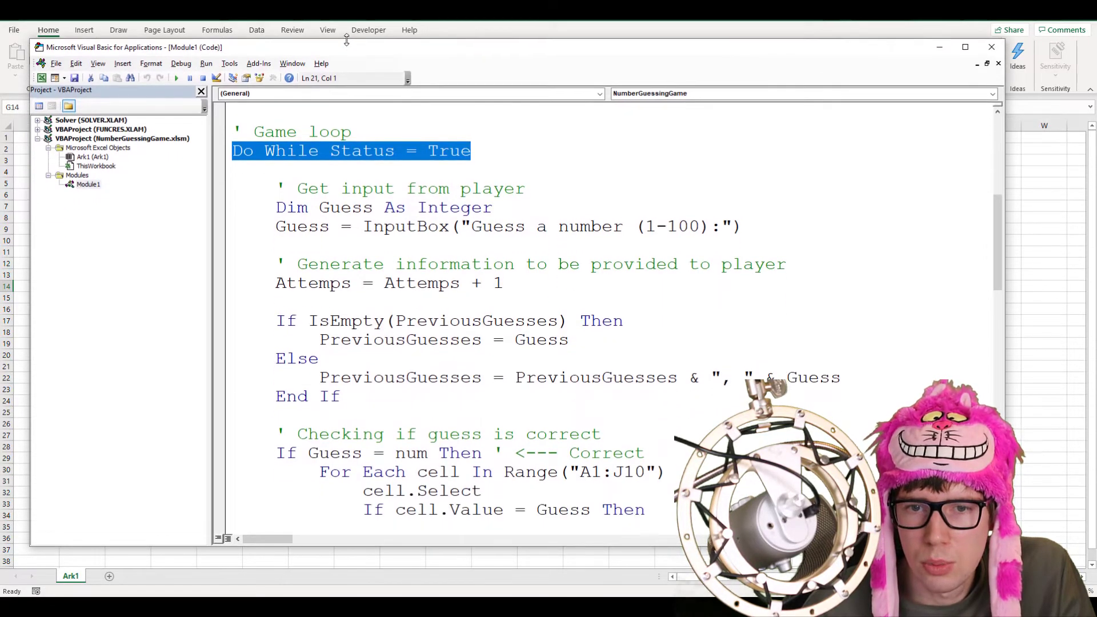
scroll(down, 3)
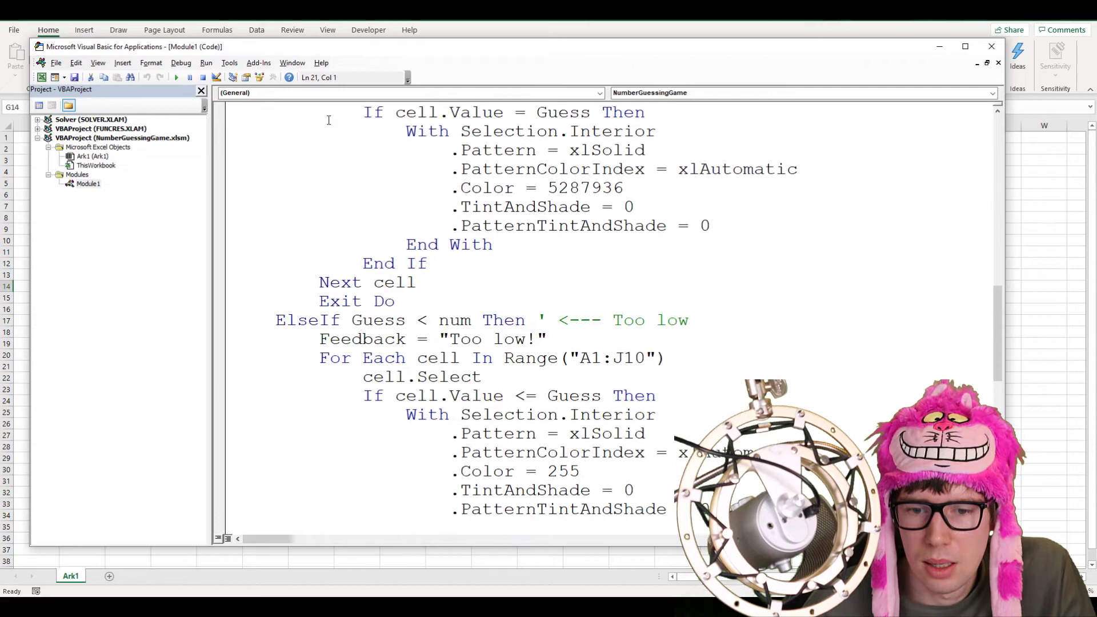
scroll(down, 3)
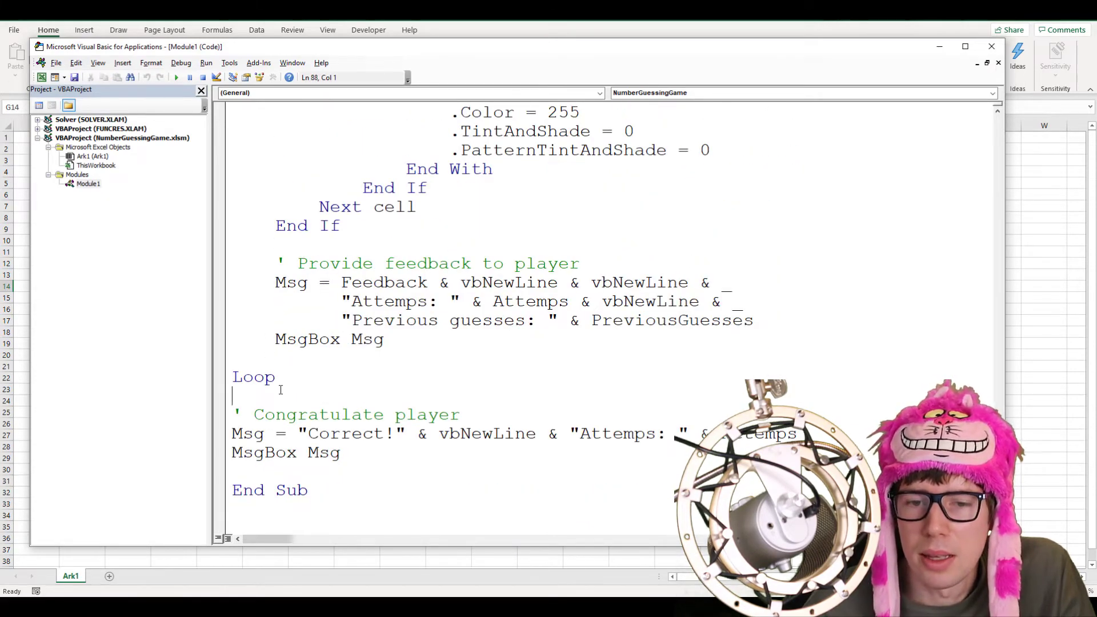
double_click(253, 377)
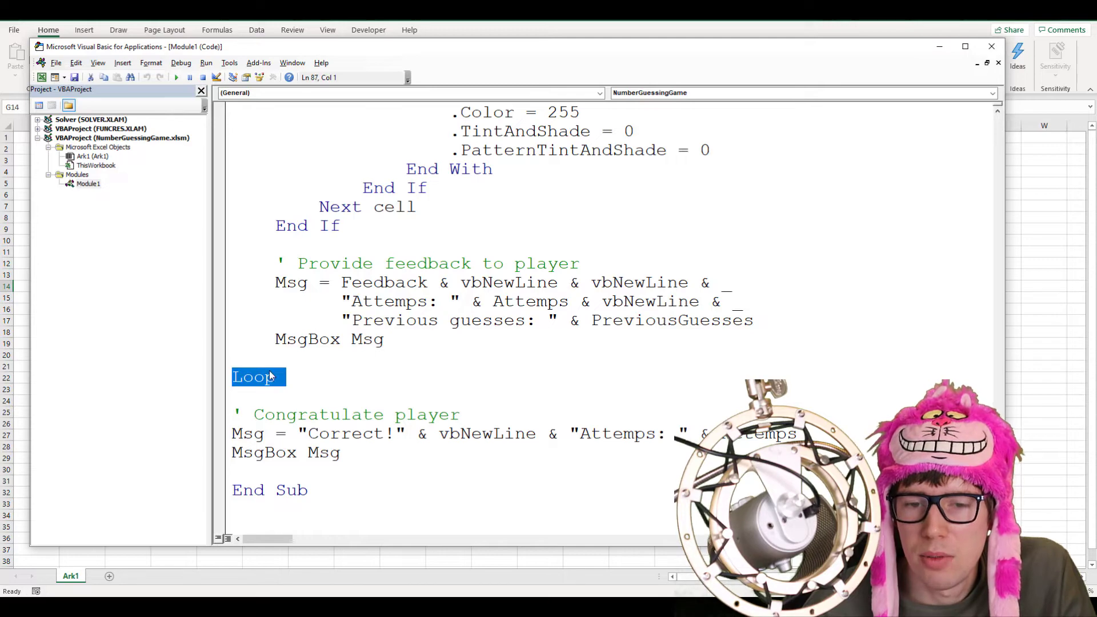
scroll(up, 3)
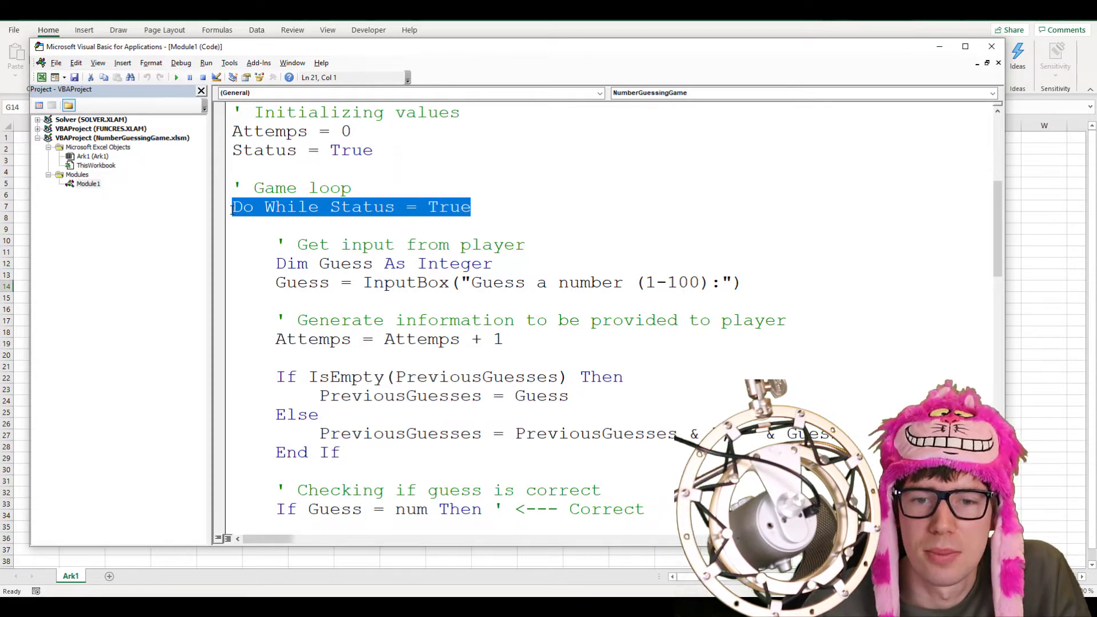
Highlight the Guess As Integer declaration, the InputBox call, and the Attemps = 0 reset.
scroll(down, 3)
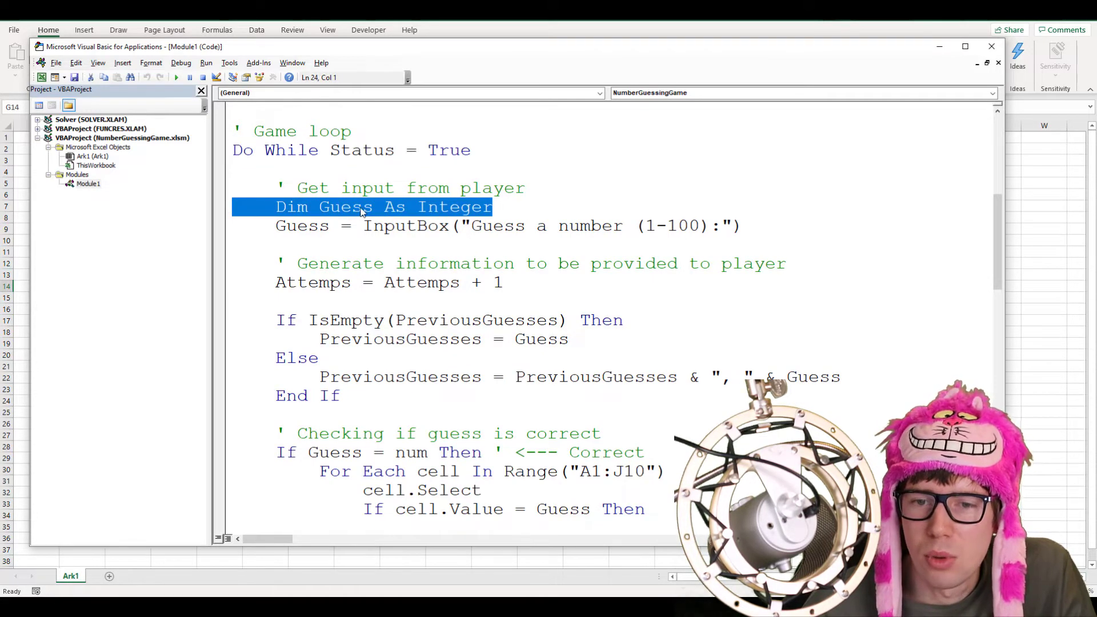
double_click(343, 206)
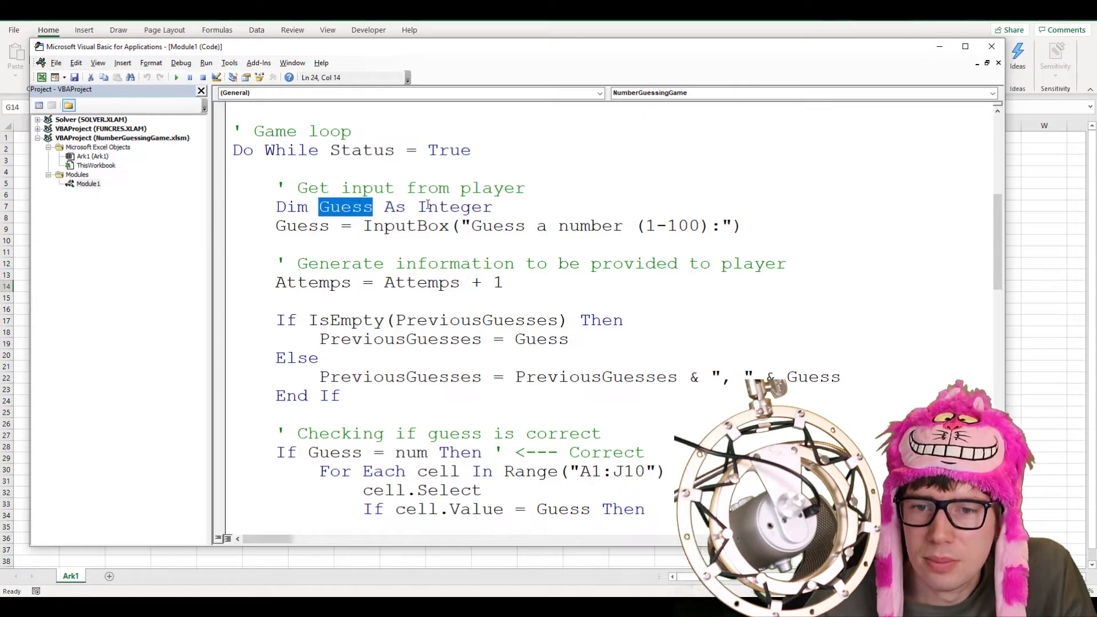
double_click(454, 206)
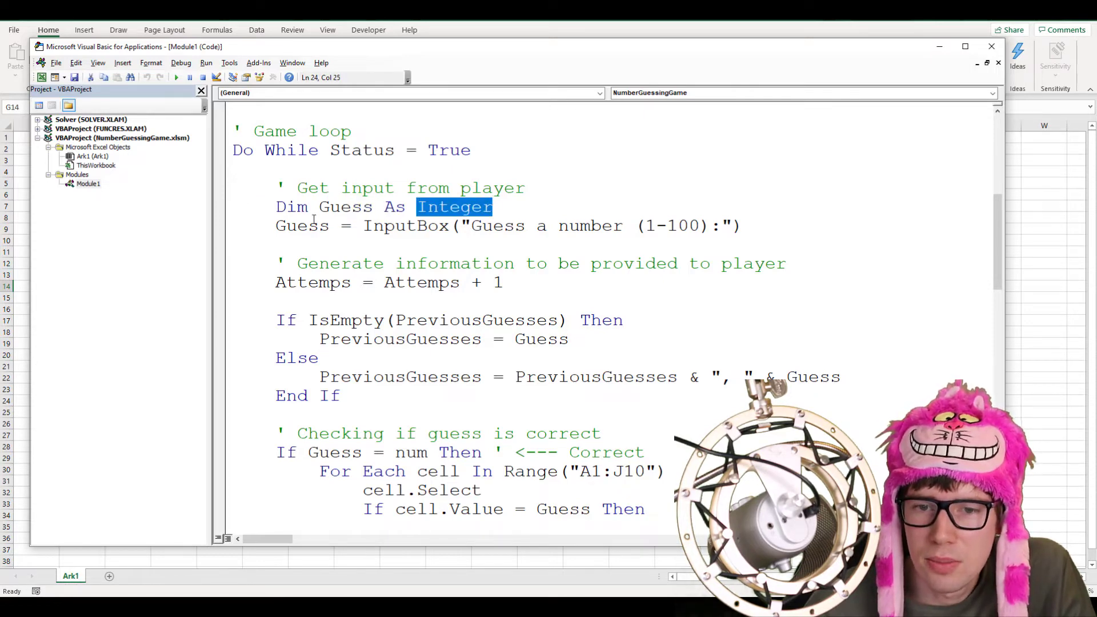
double_click(301, 226)
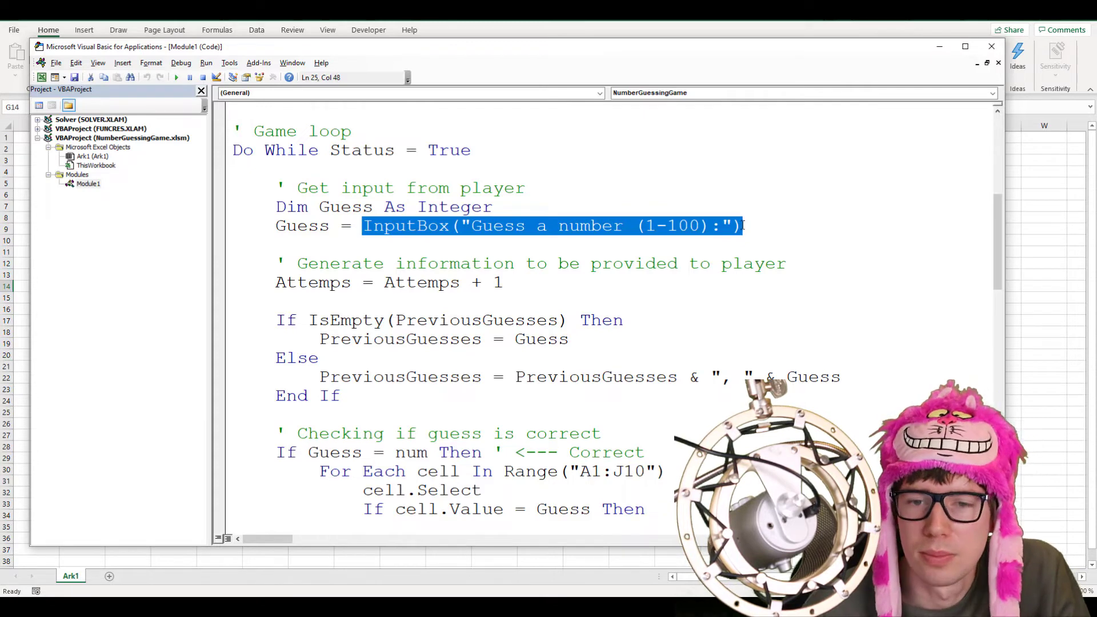
scroll(up, 3)
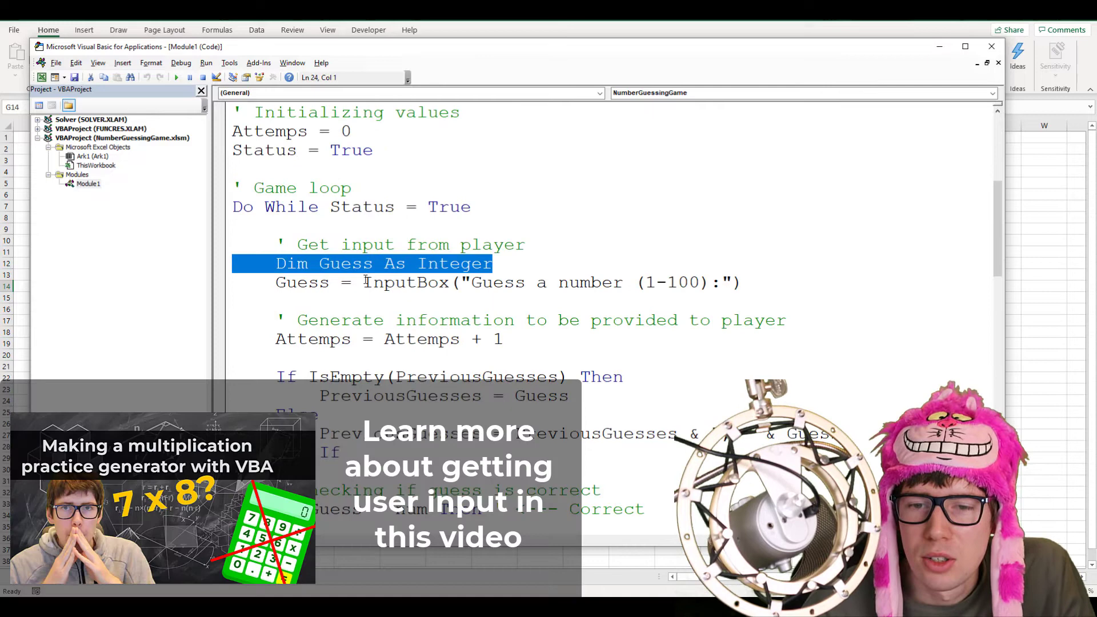
double_click(405, 282)
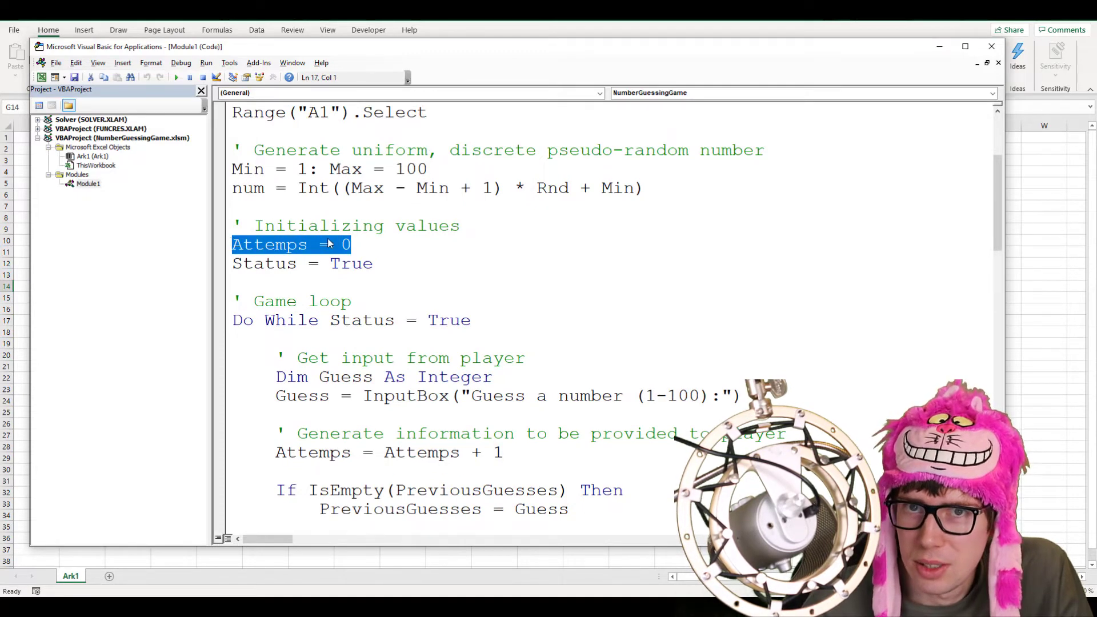
Highlight the IsEmpty(PreviousGuesses) check and its Else branch, then minimize the VBA window.
scroll(down, 3)
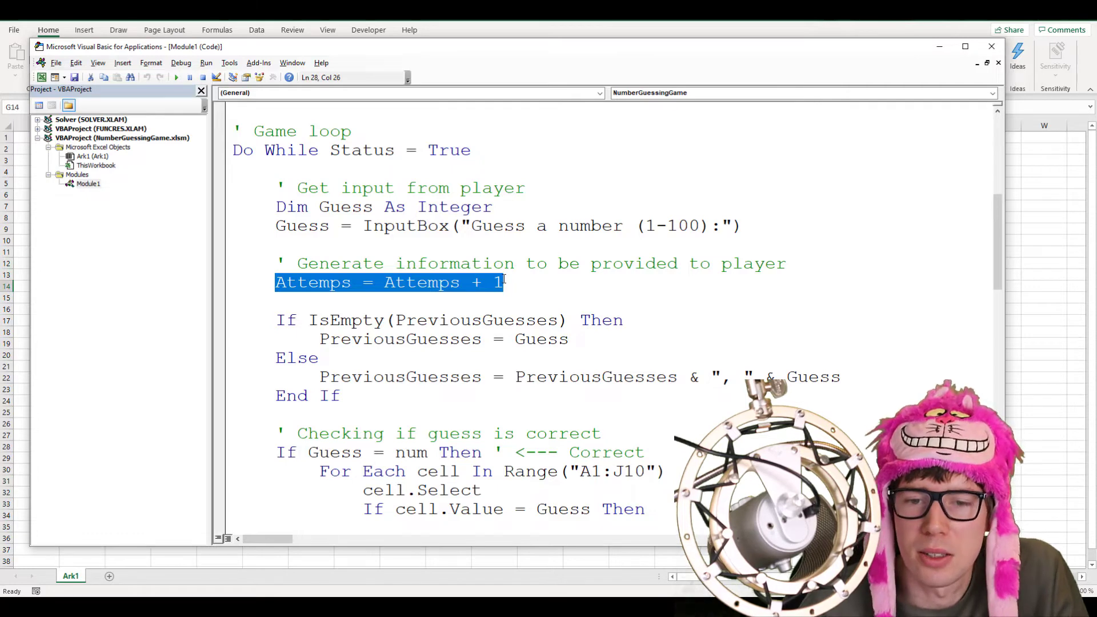
scroll(down, 3)
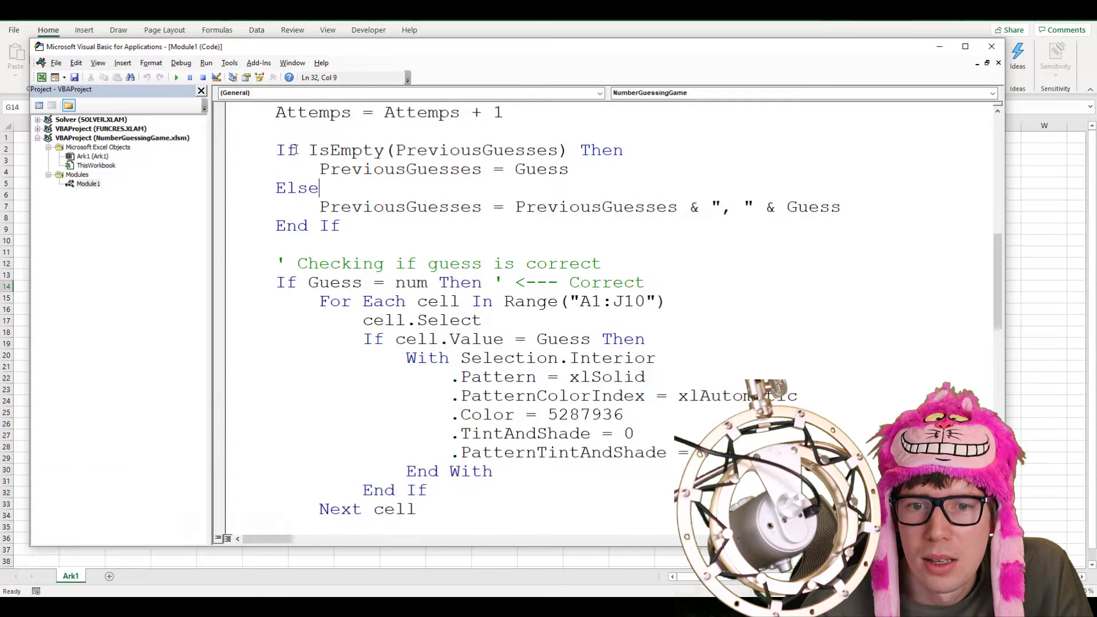
click(301, 150)
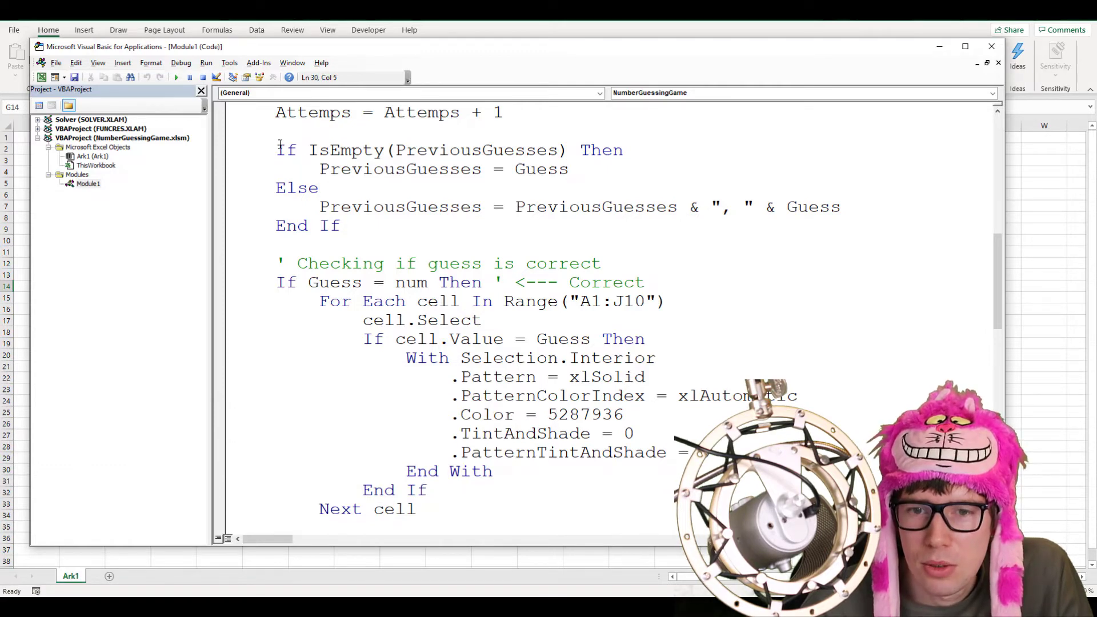
double_click(476, 150)
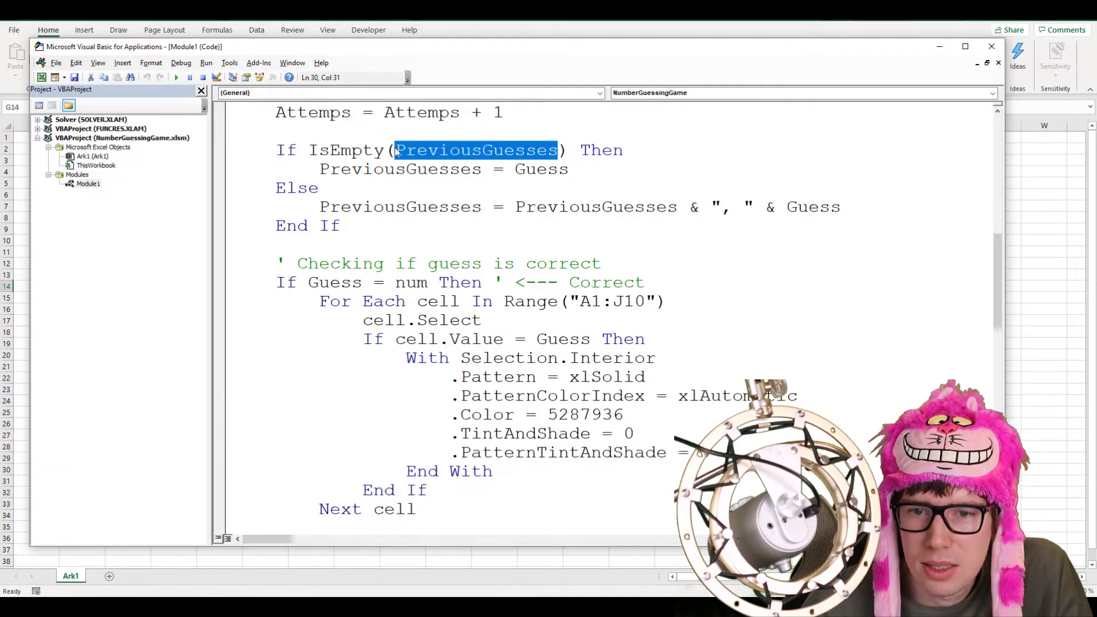
click(342, 168)
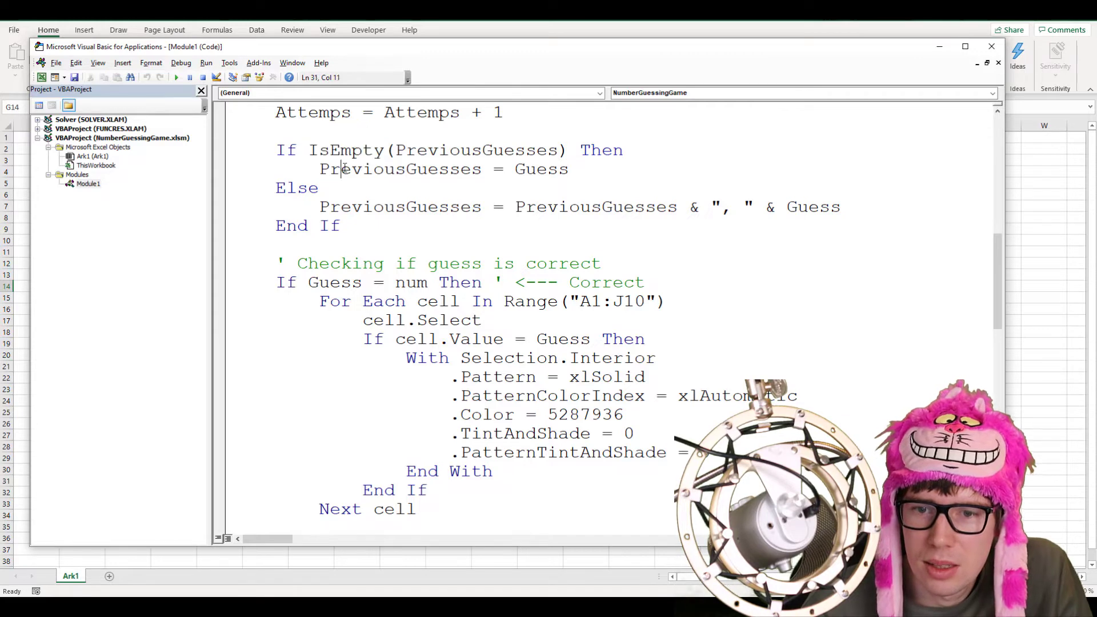
double_click(398, 169)
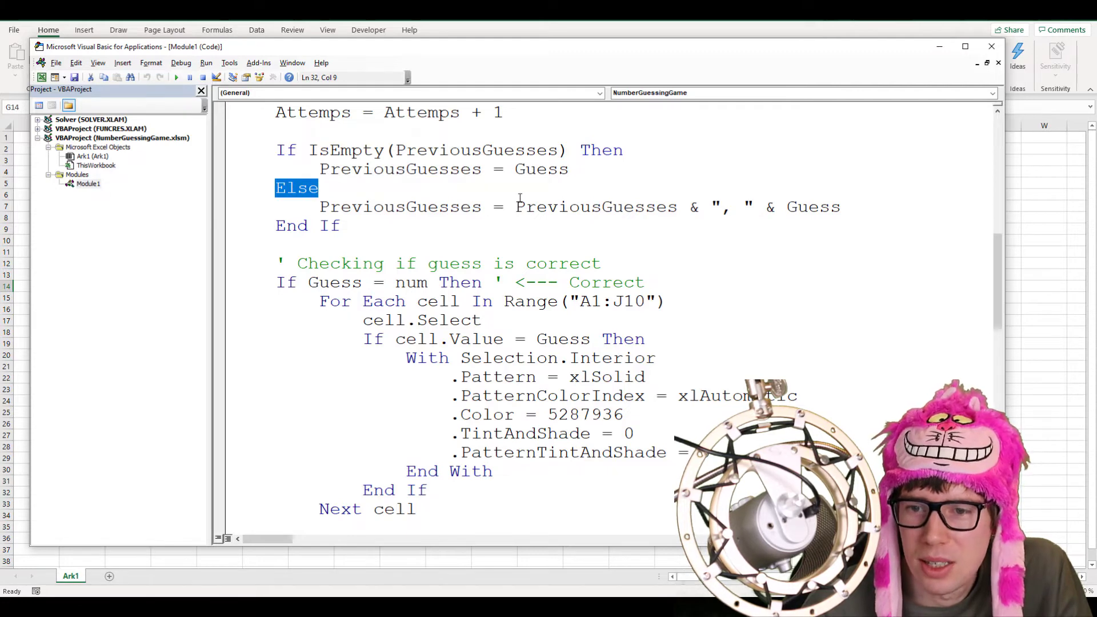
mouse_move(936, 231)
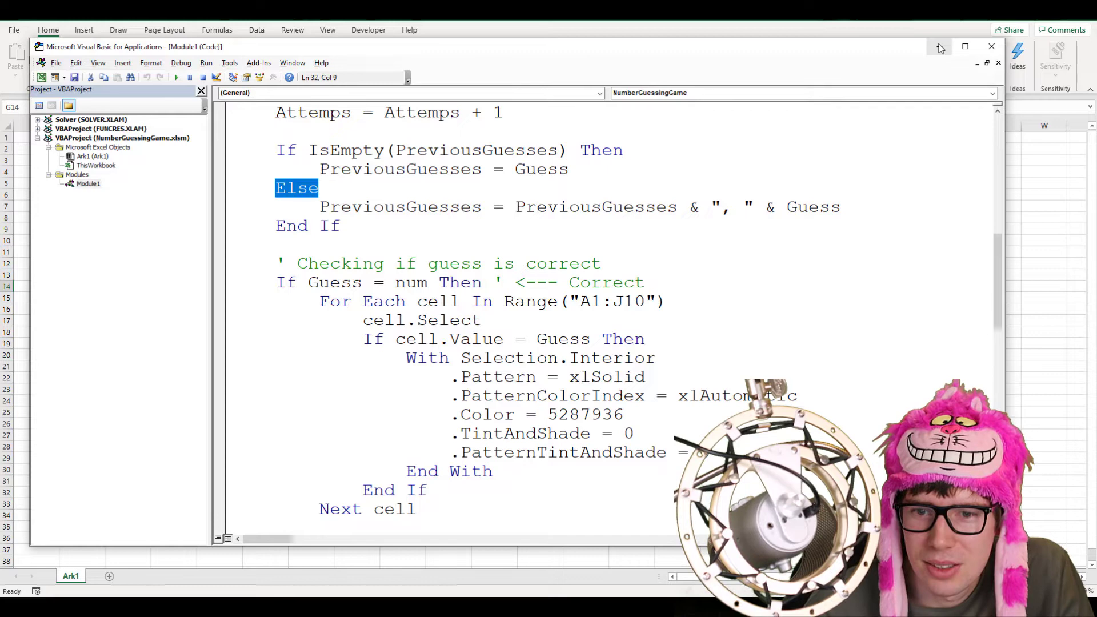
scroll(up, 3)
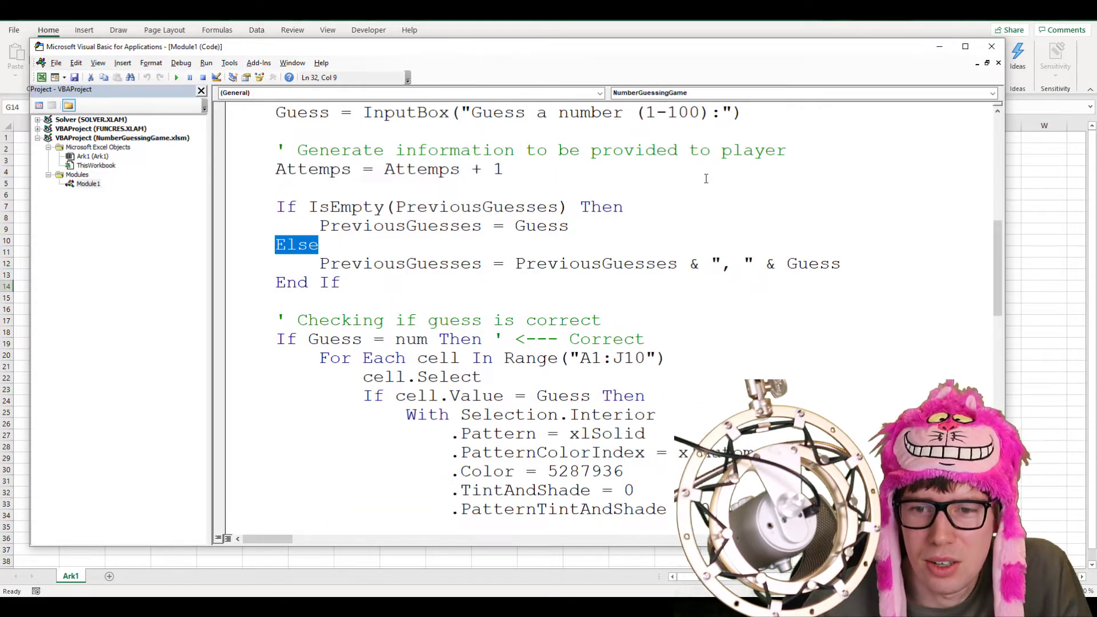
mouse_move(938, 47)
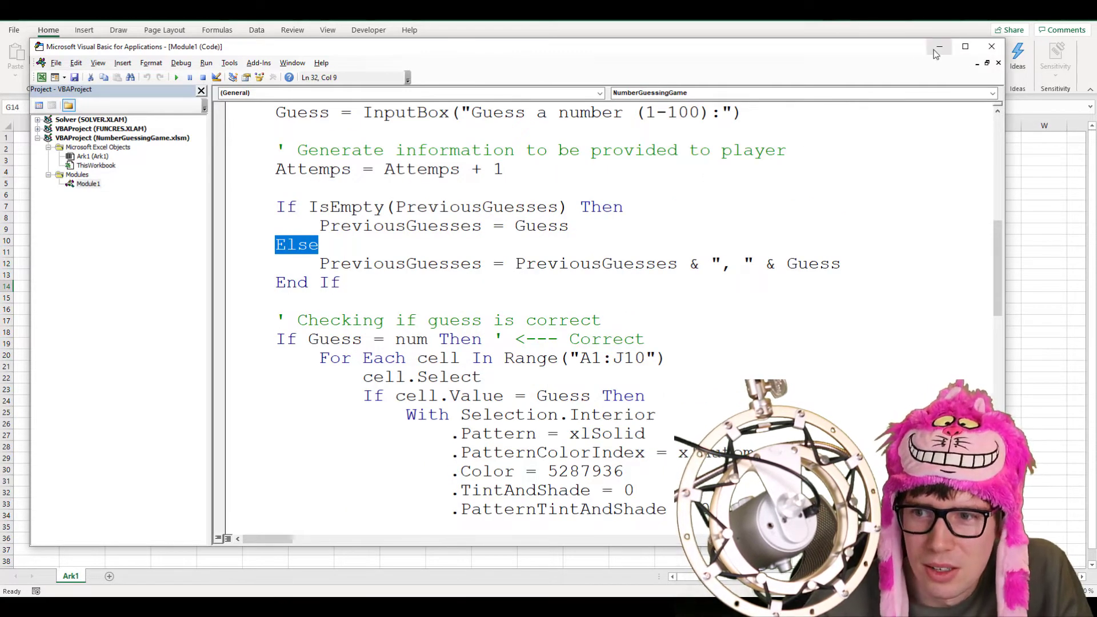
click(939, 46)
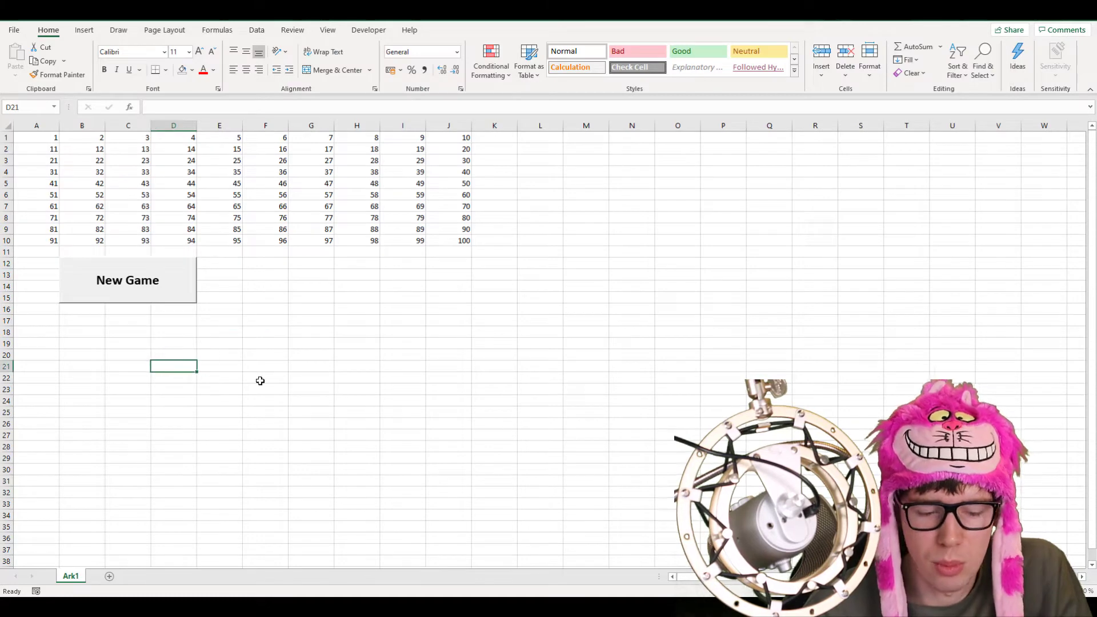
Enter 50 in D21 and =50&", "&75 in D22, then return to the macro code.
text(50)
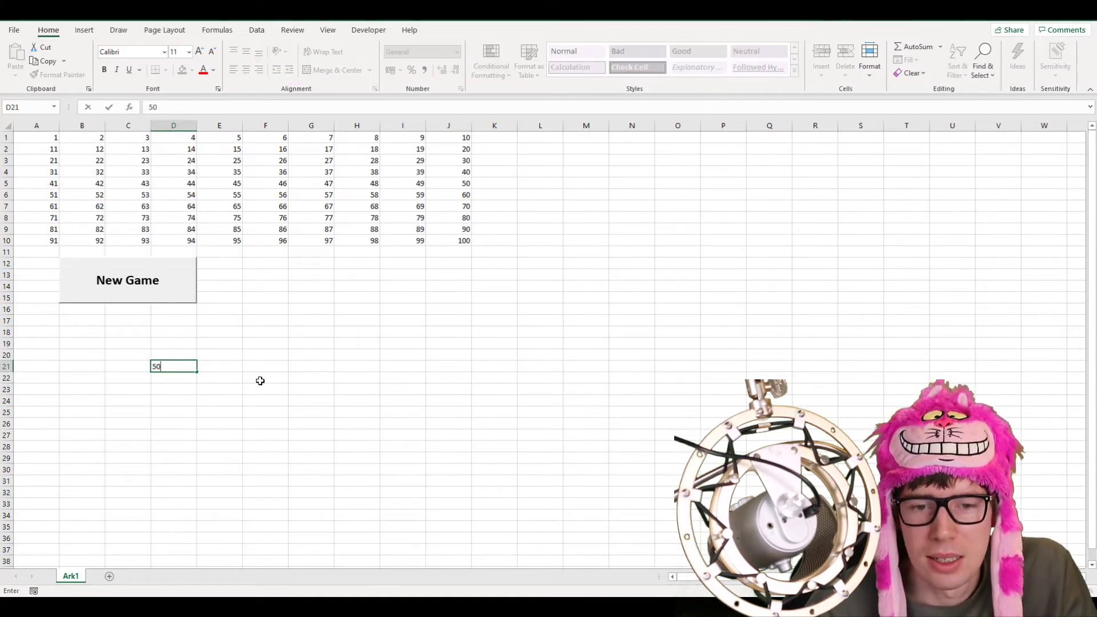
key(Return)
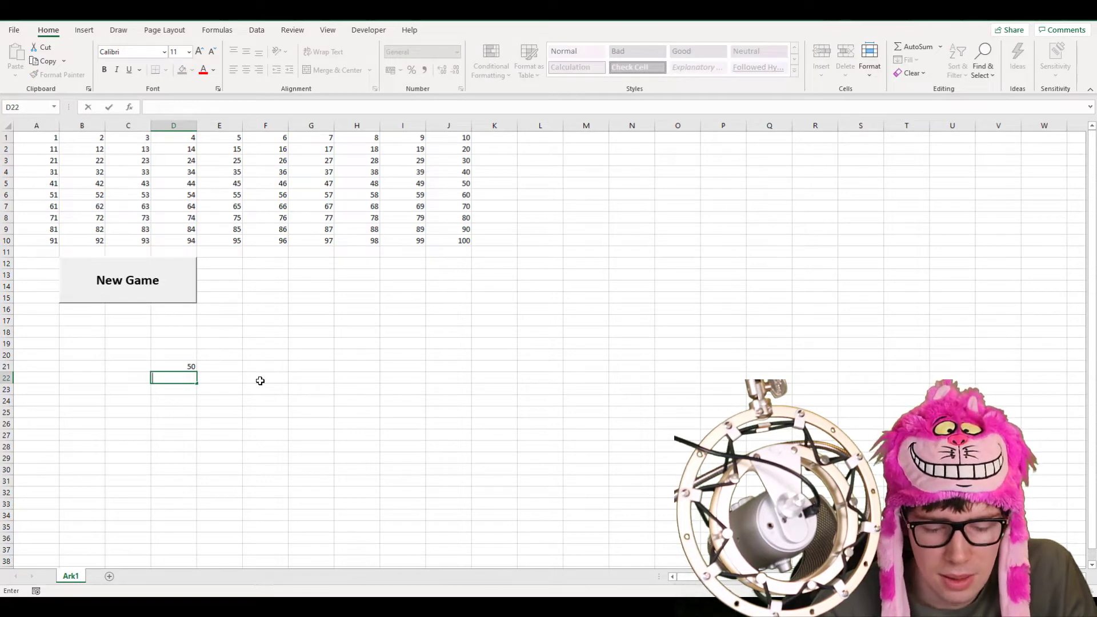
text(=50)
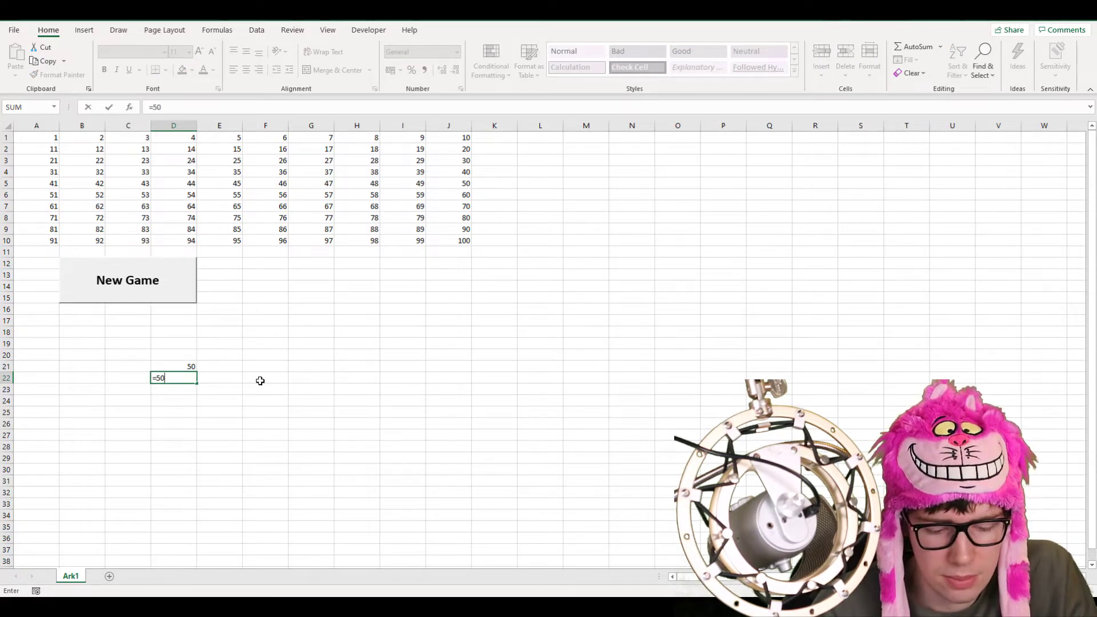
text(&", ")
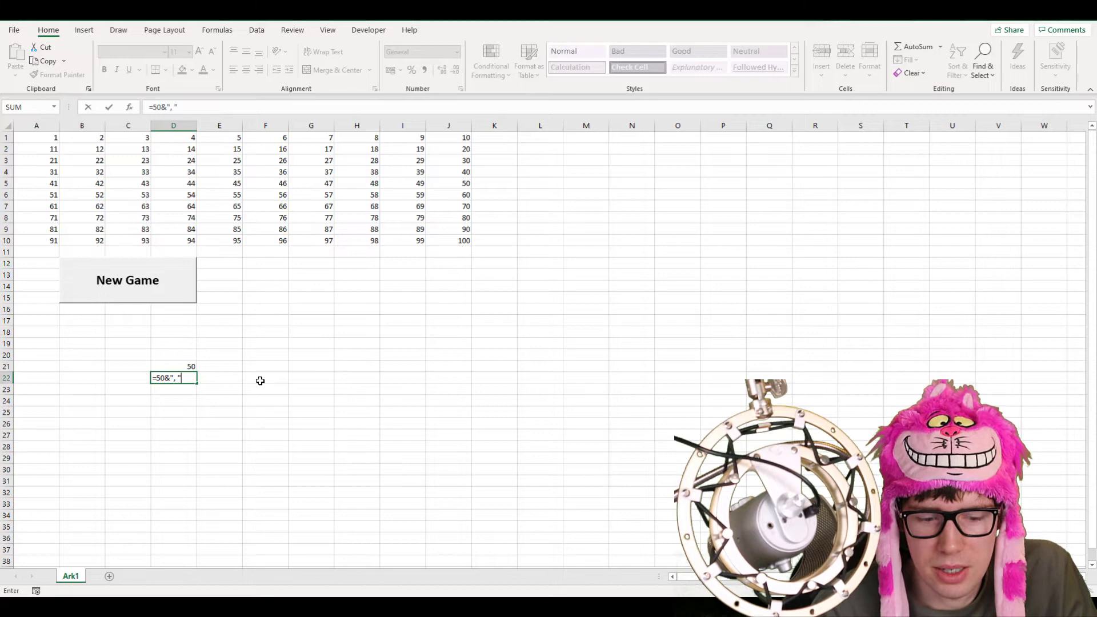
text(&7)
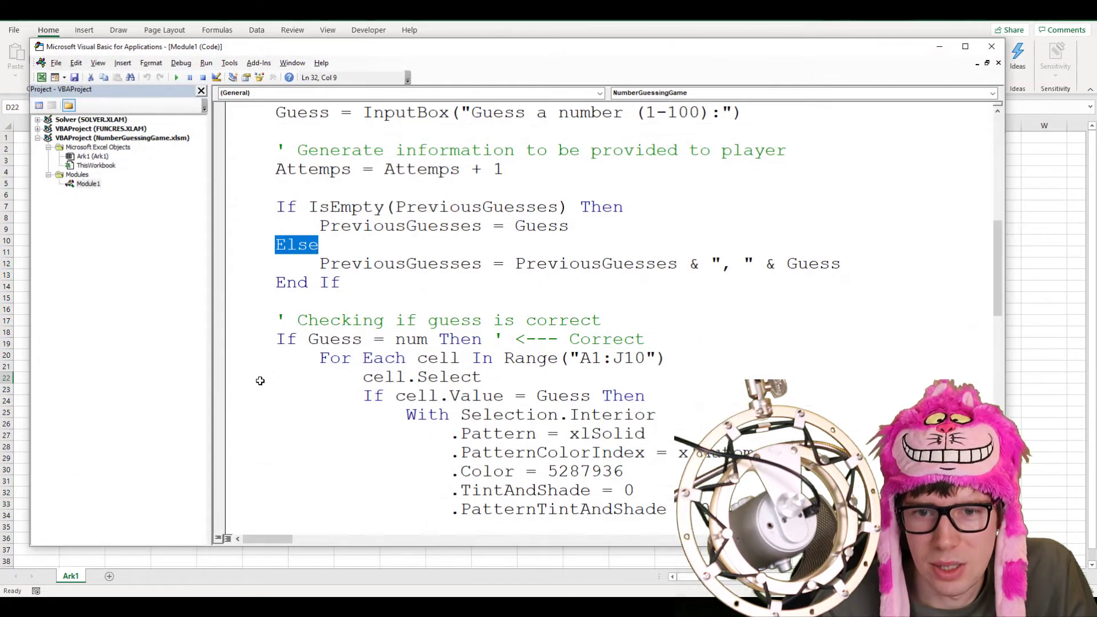
click(321, 262)
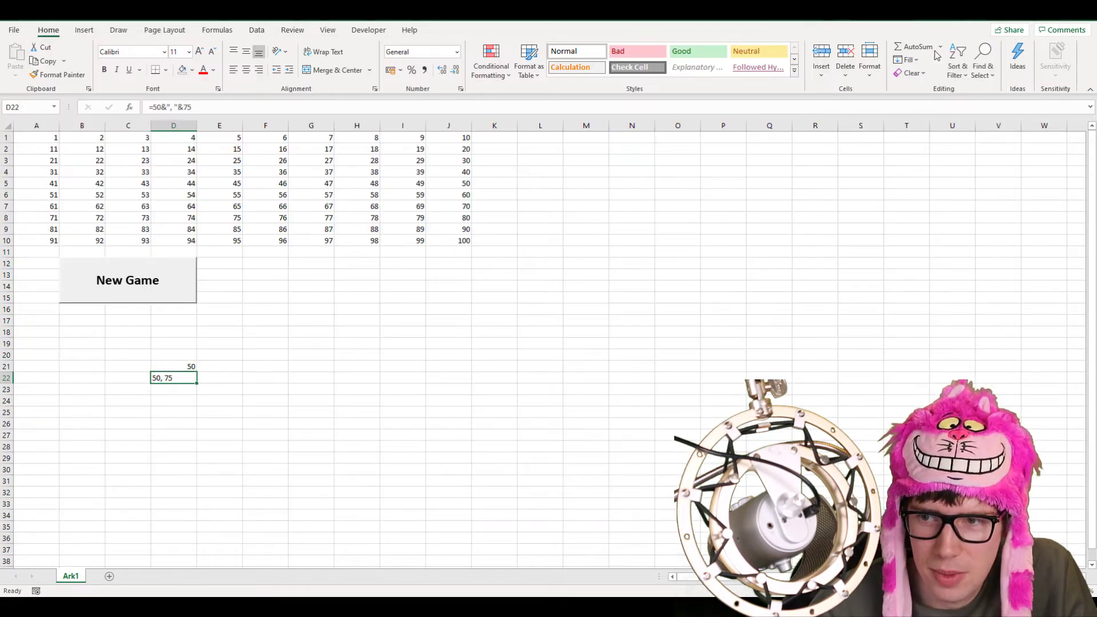
click(173, 367)
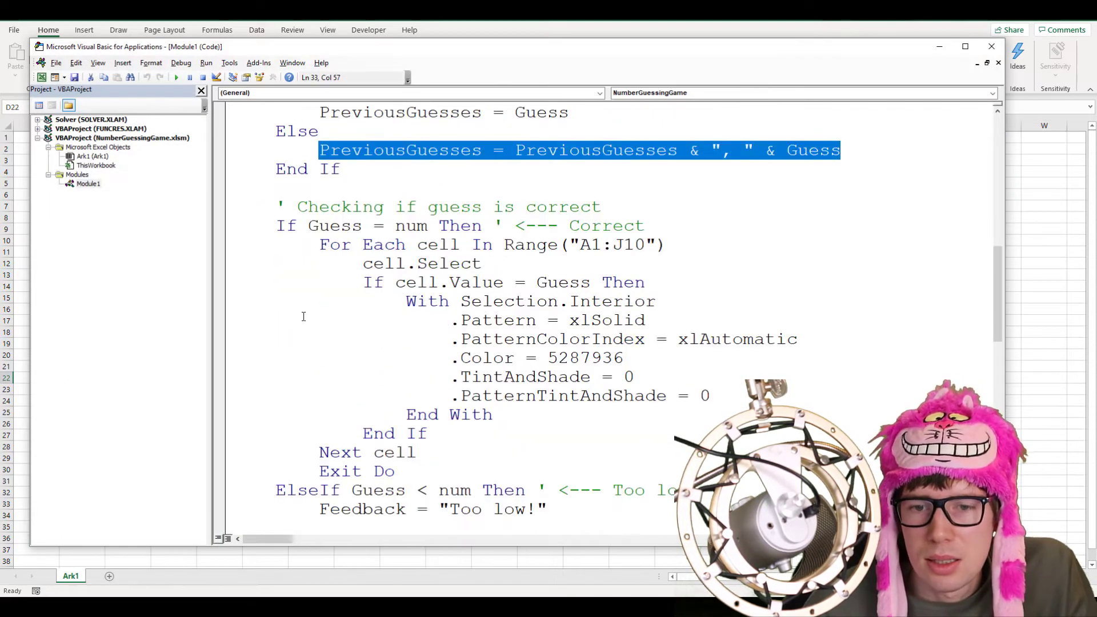
scroll(down, 3)
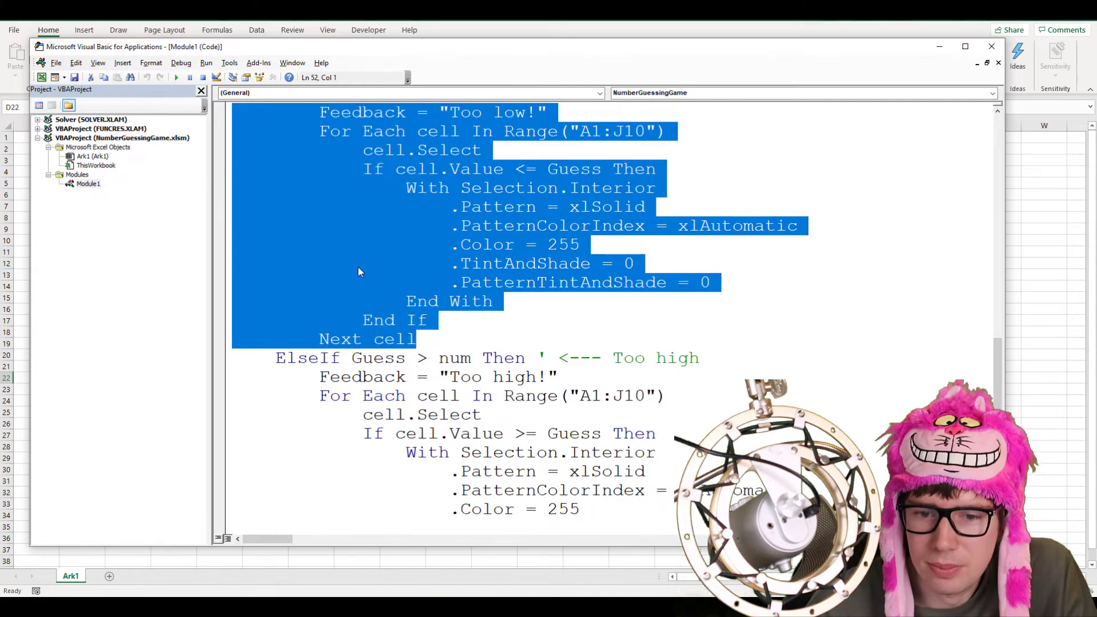
scroll(down, 3)
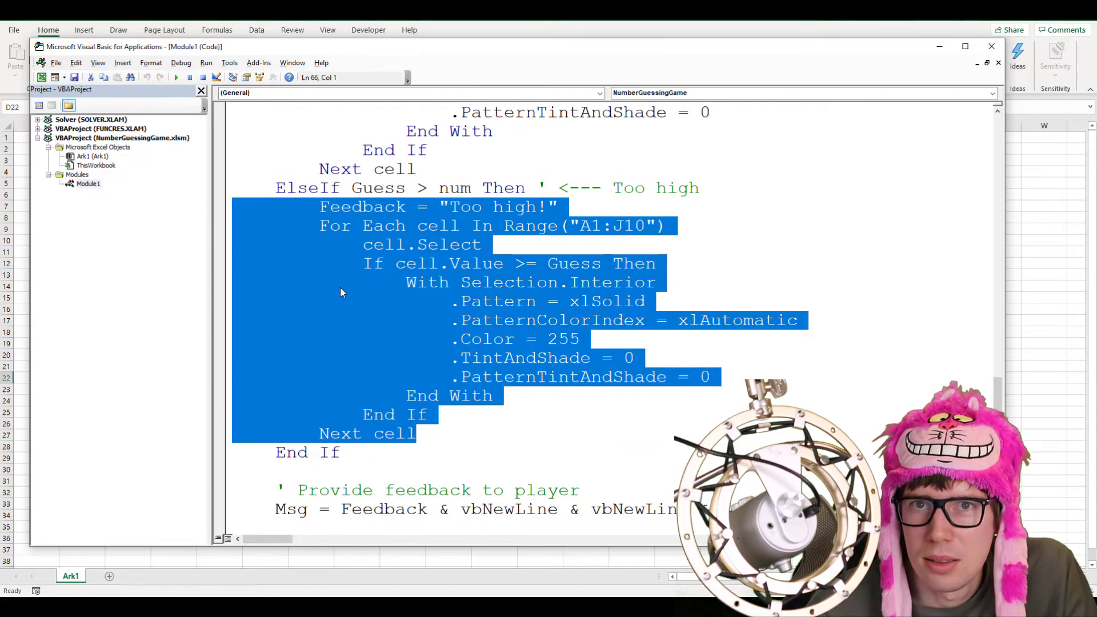
mouse_move(352, 297)
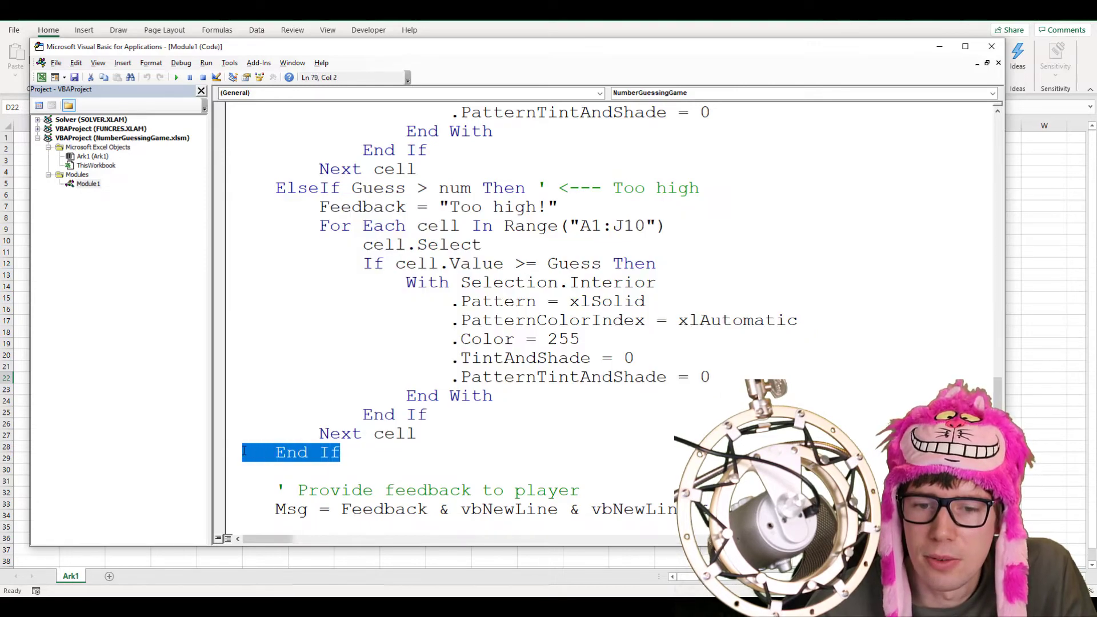
scroll(up, 3)
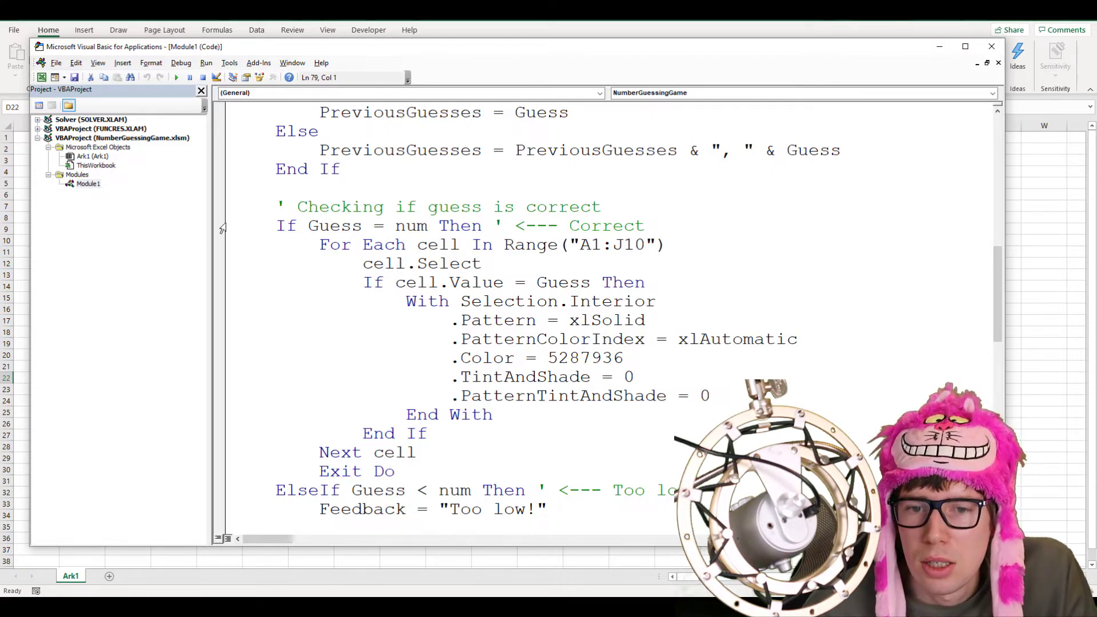
click(602, 206)
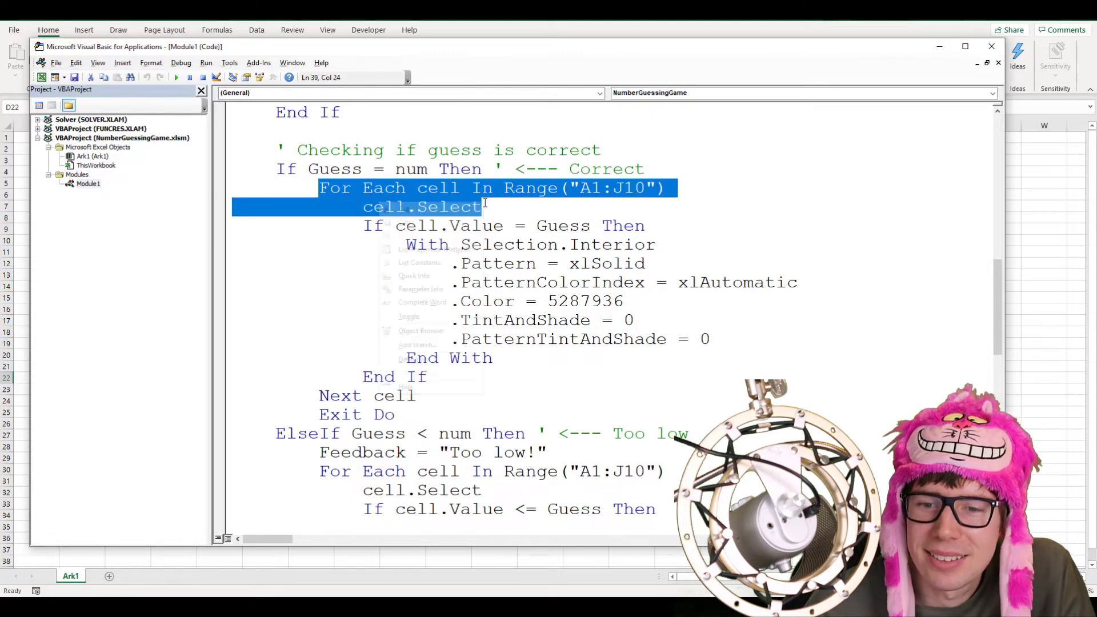
click(654, 338)
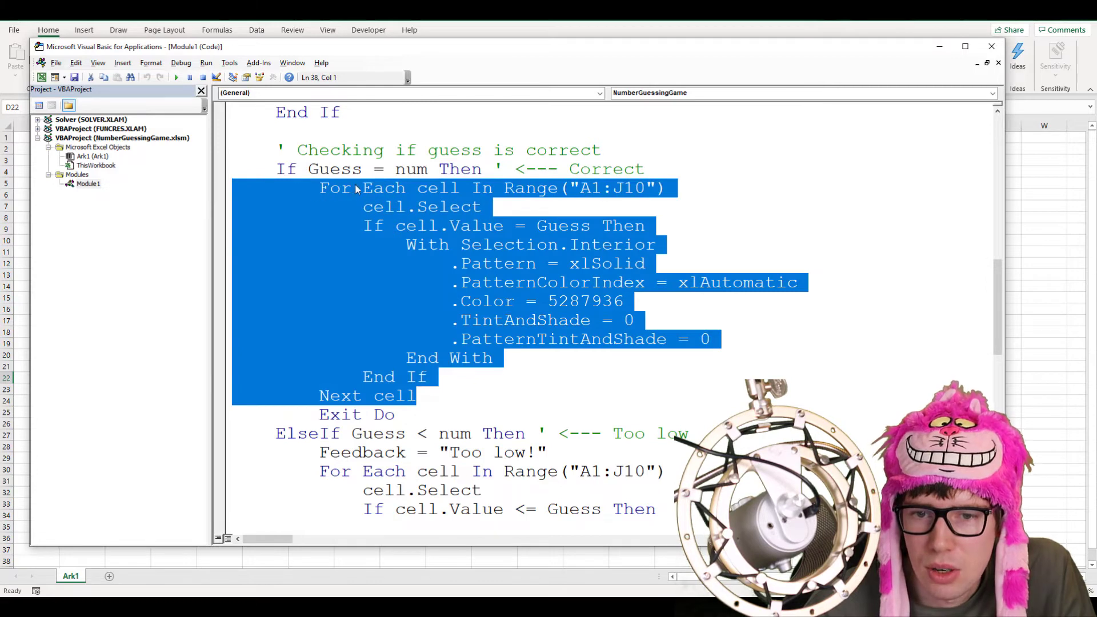
mouse_move(636, 194)
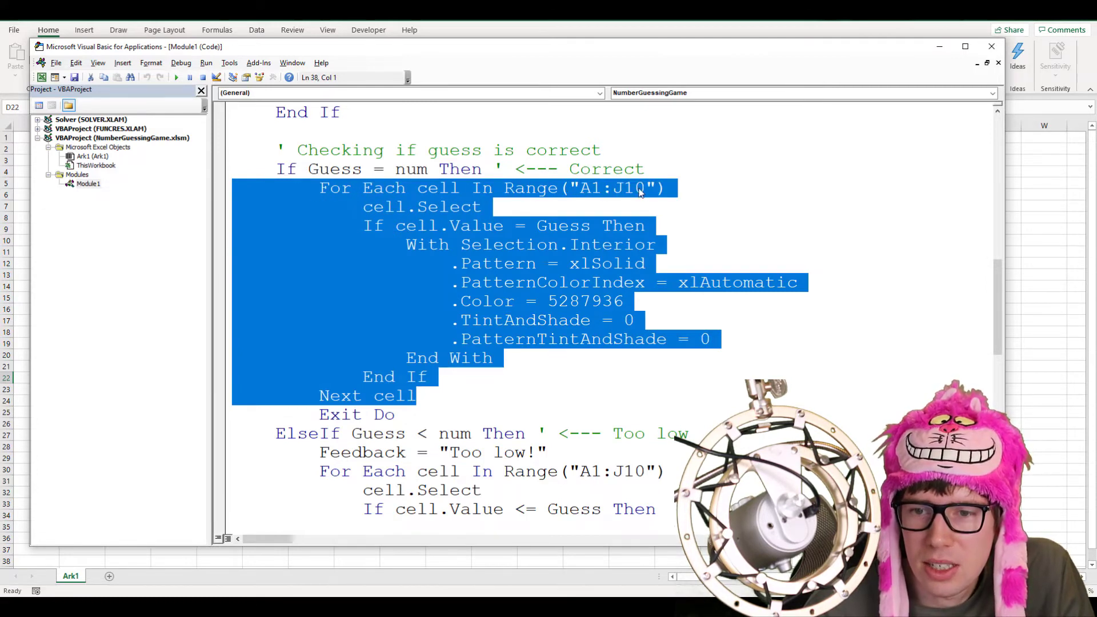
click(979, 46)
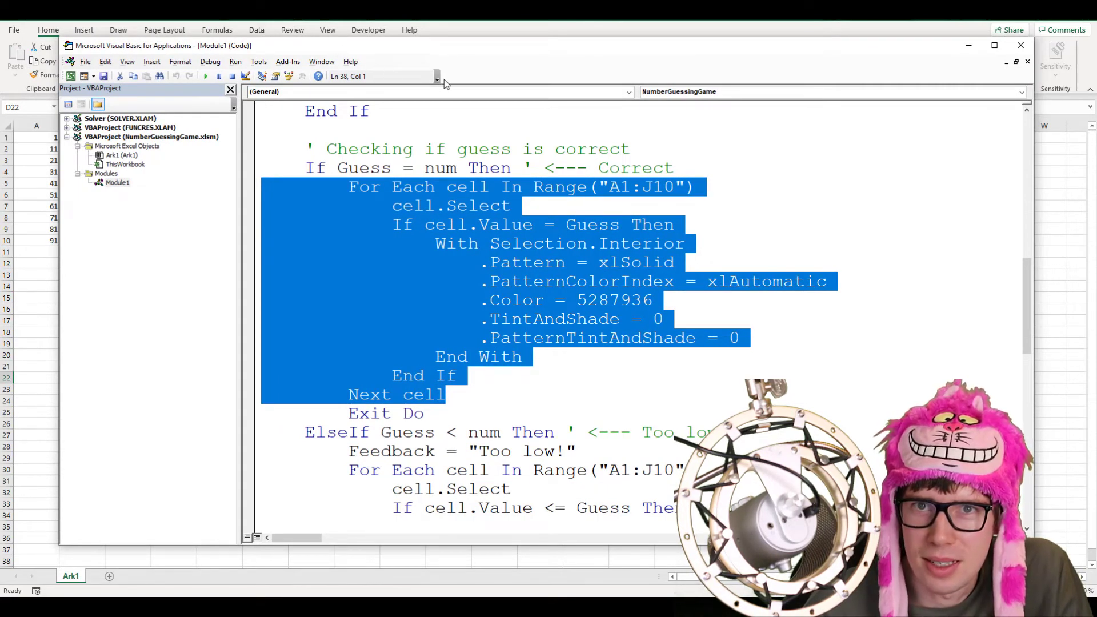
mouse_move(483, 96)
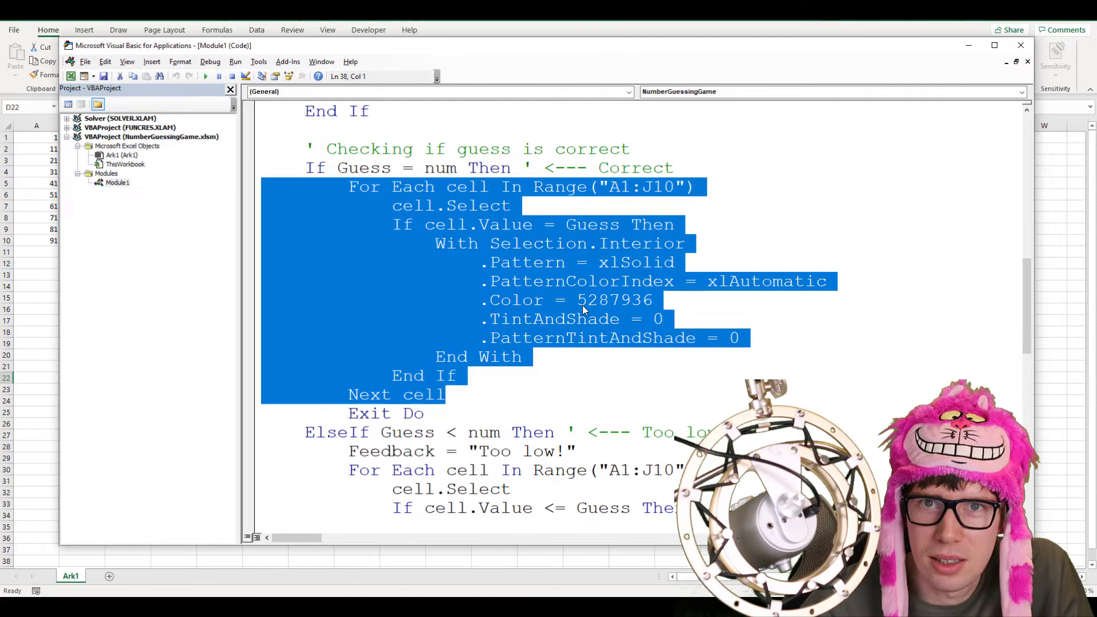
mouse_move(559, 366)
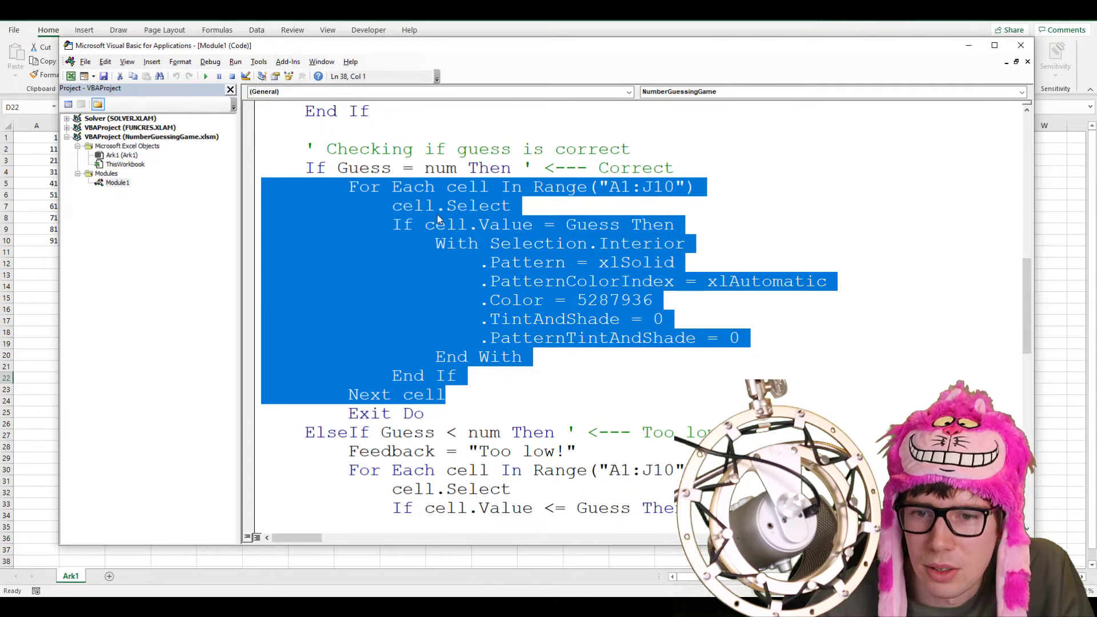
click(448, 224)
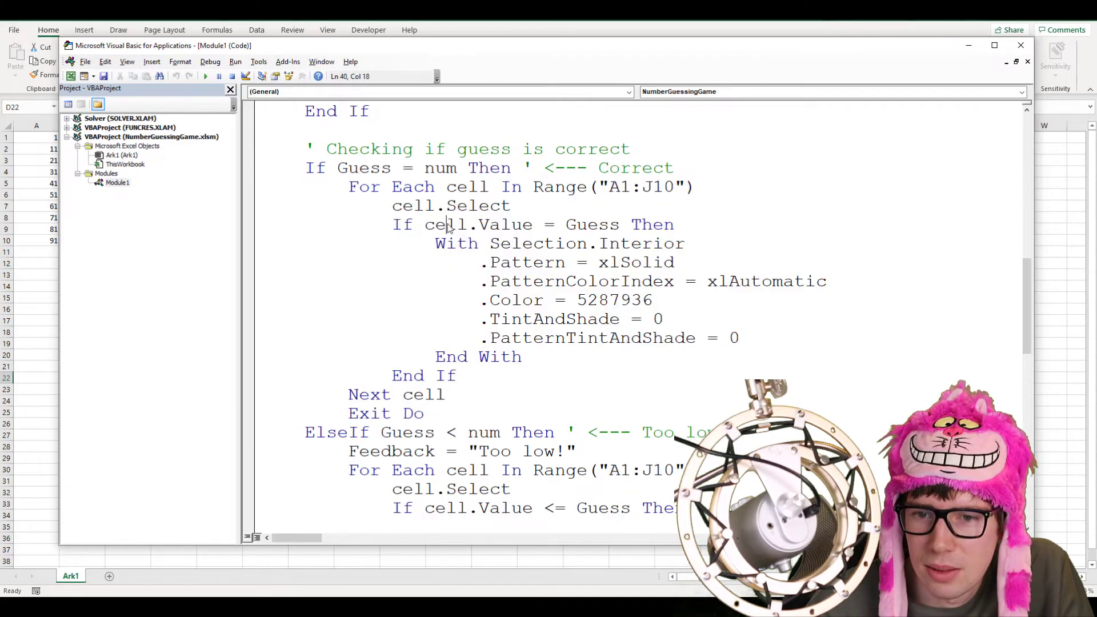
double_click(472, 224)
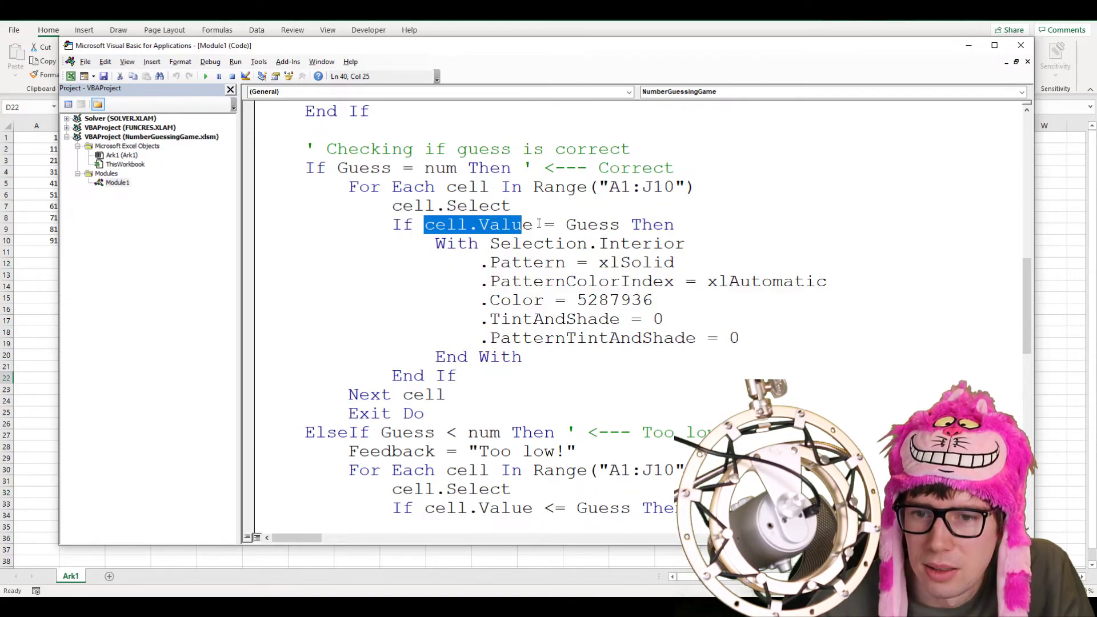
double_click(586, 225)
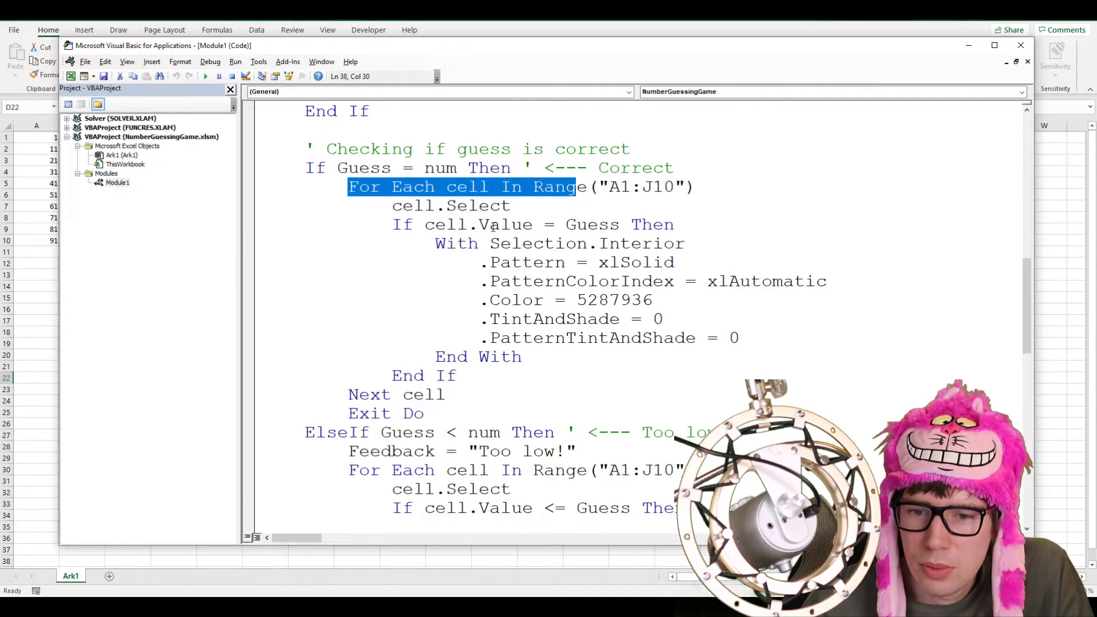
click(396, 393)
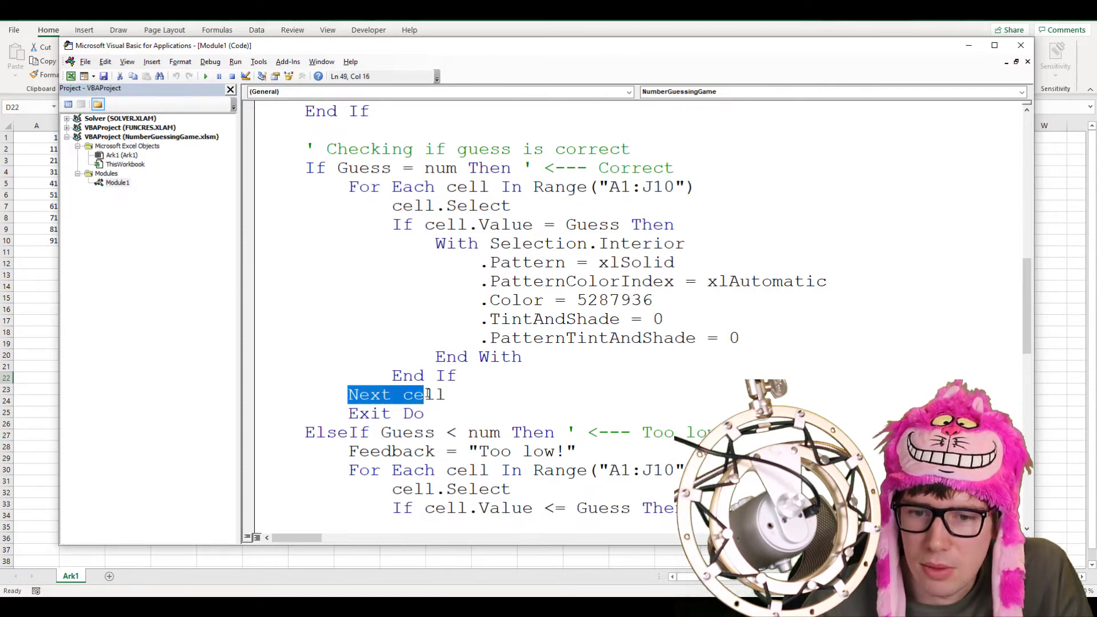
click(454, 375)
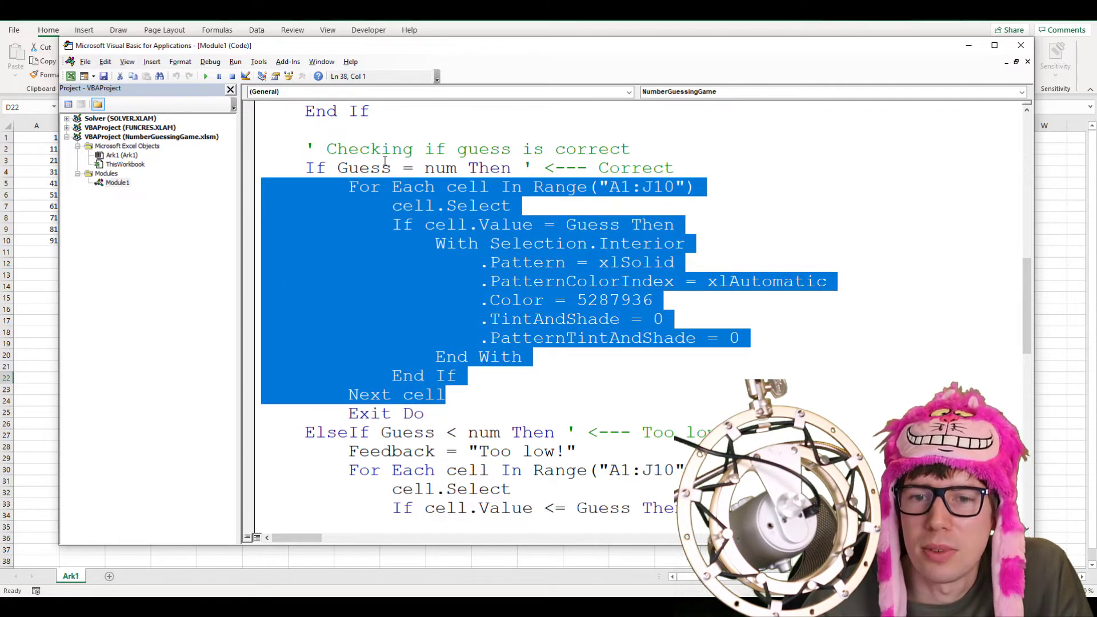
scroll(down, 3)
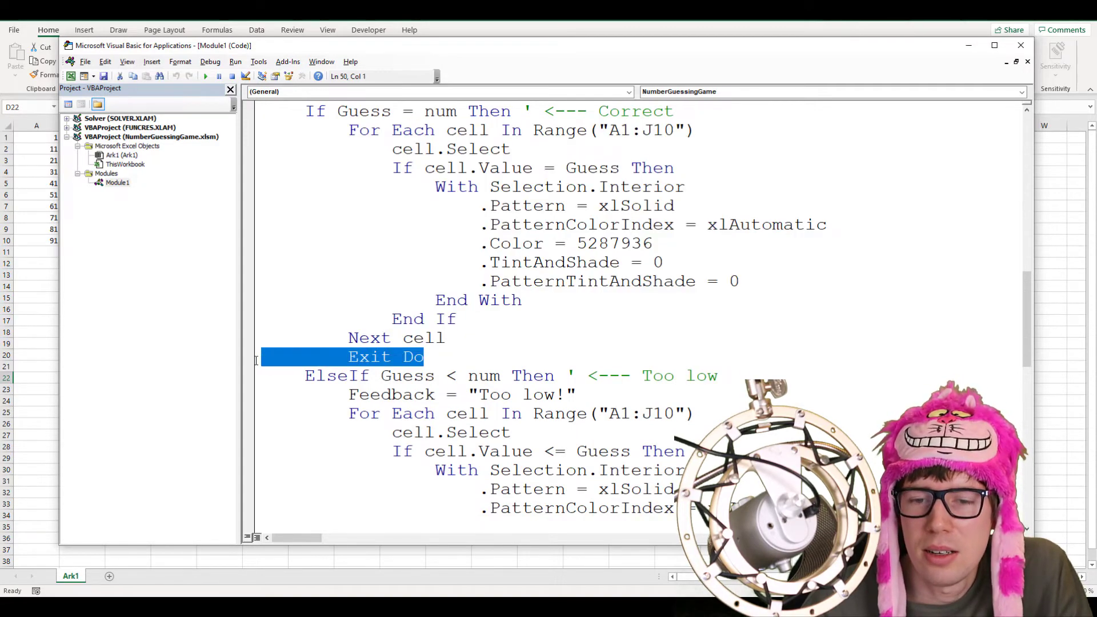
scroll(up, 3)
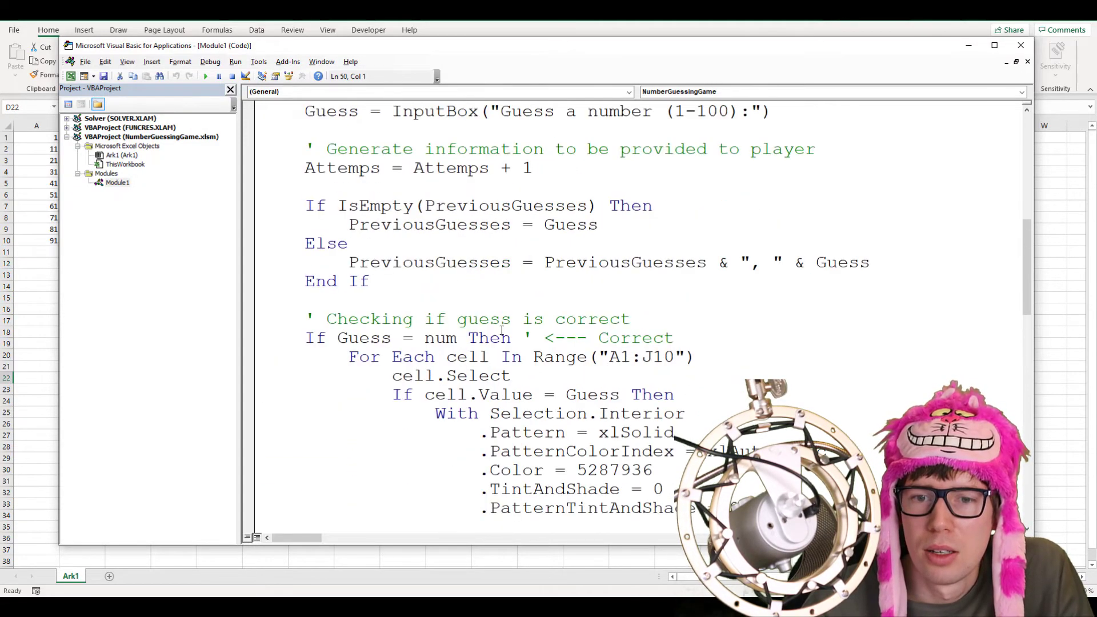
scroll(up, 3)
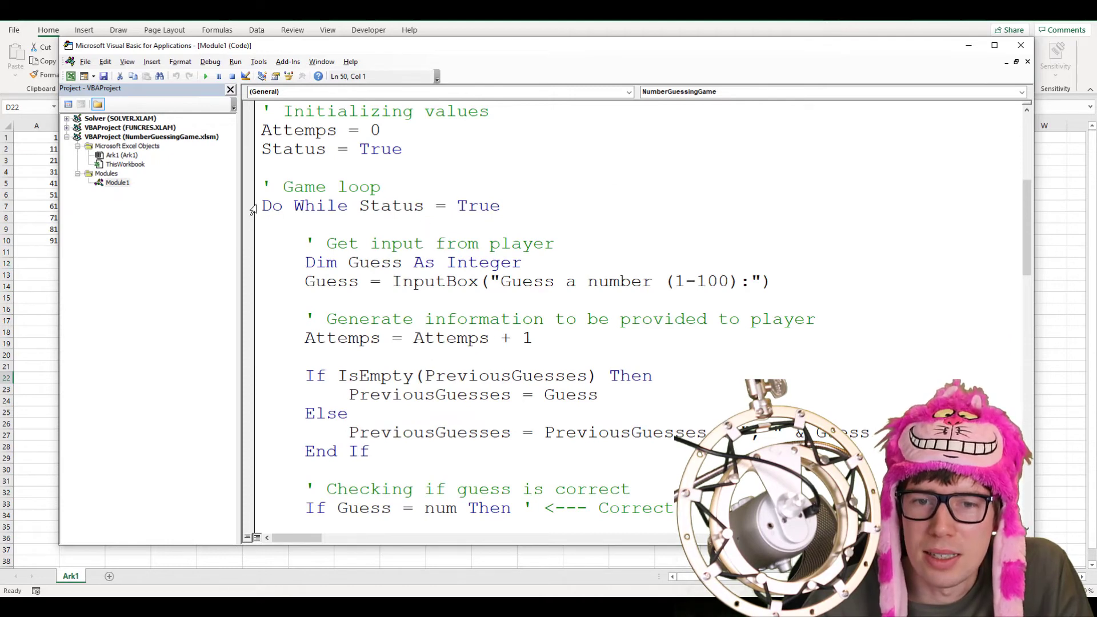
triple_click(380, 205)
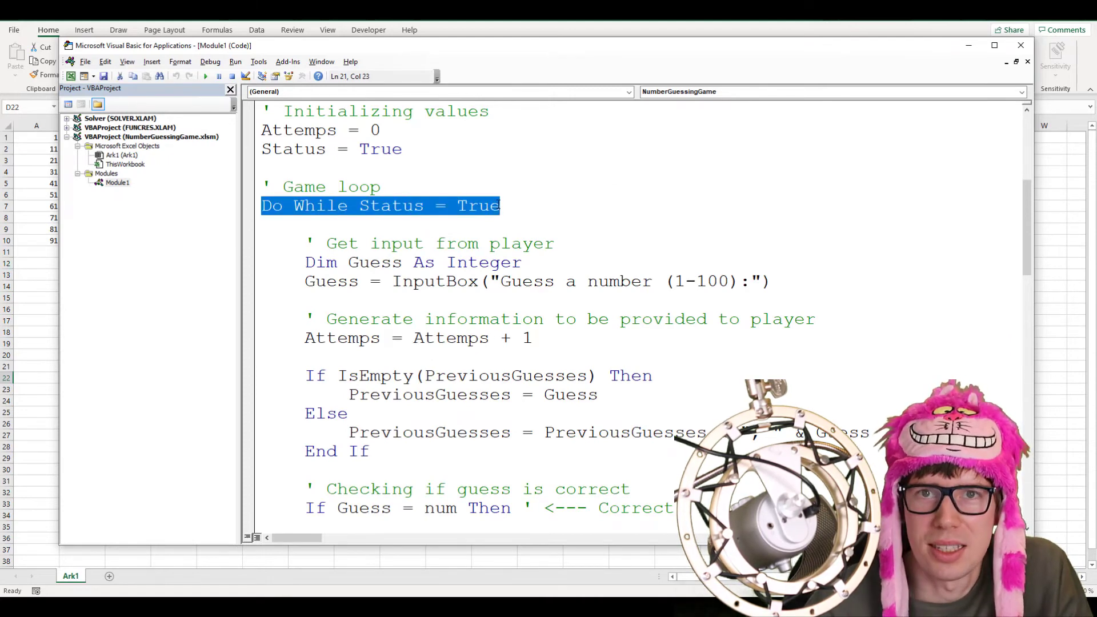
scroll(down, 3)
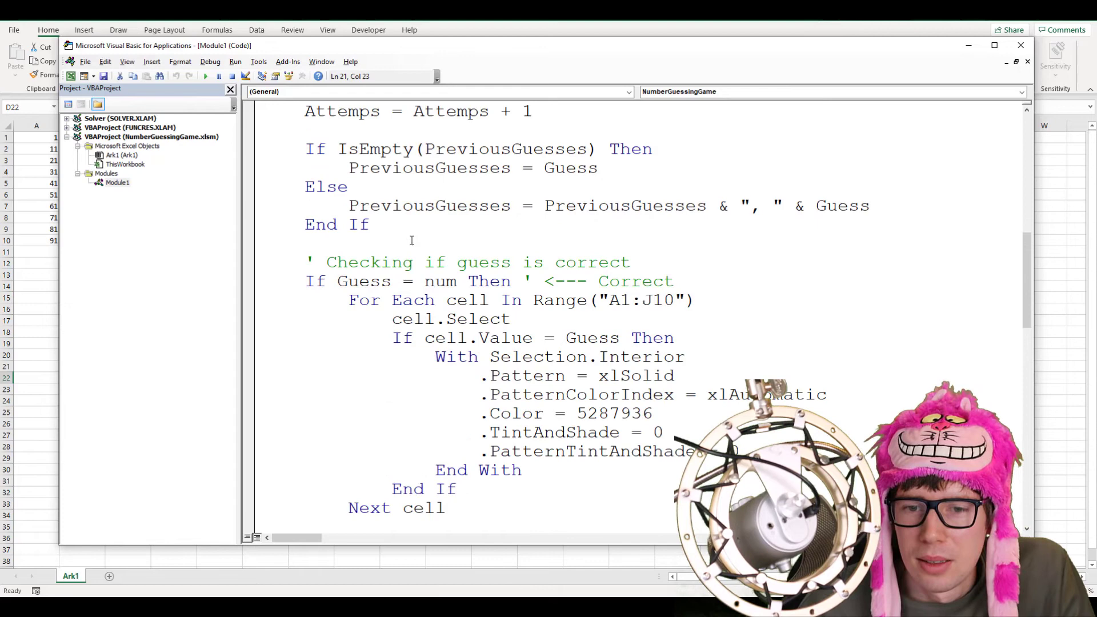
click(420, 508)
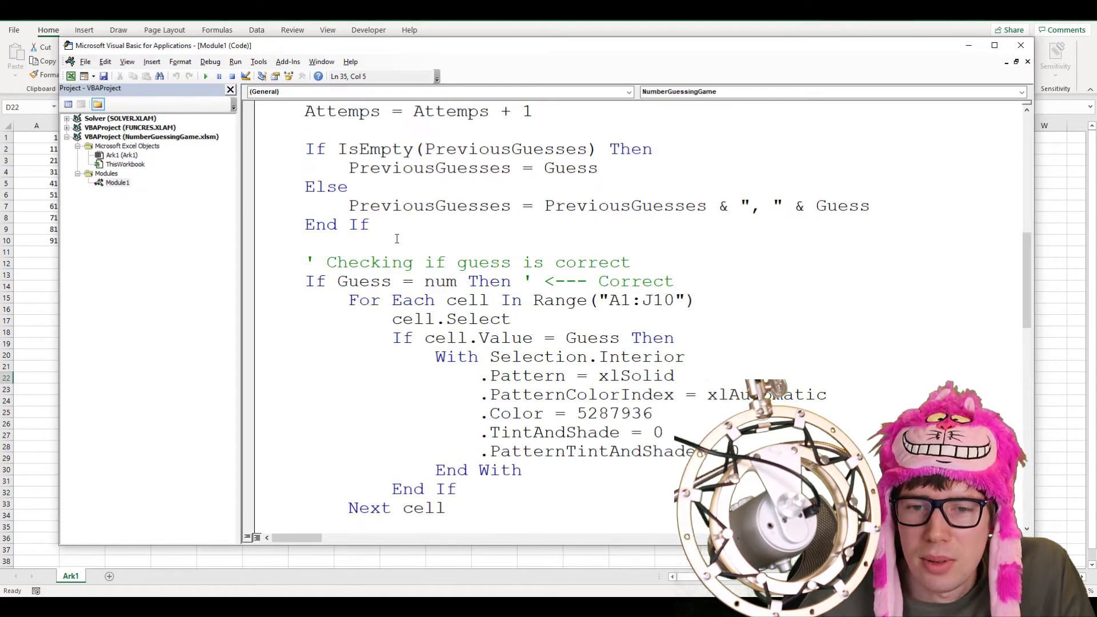
scroll(down, 3)
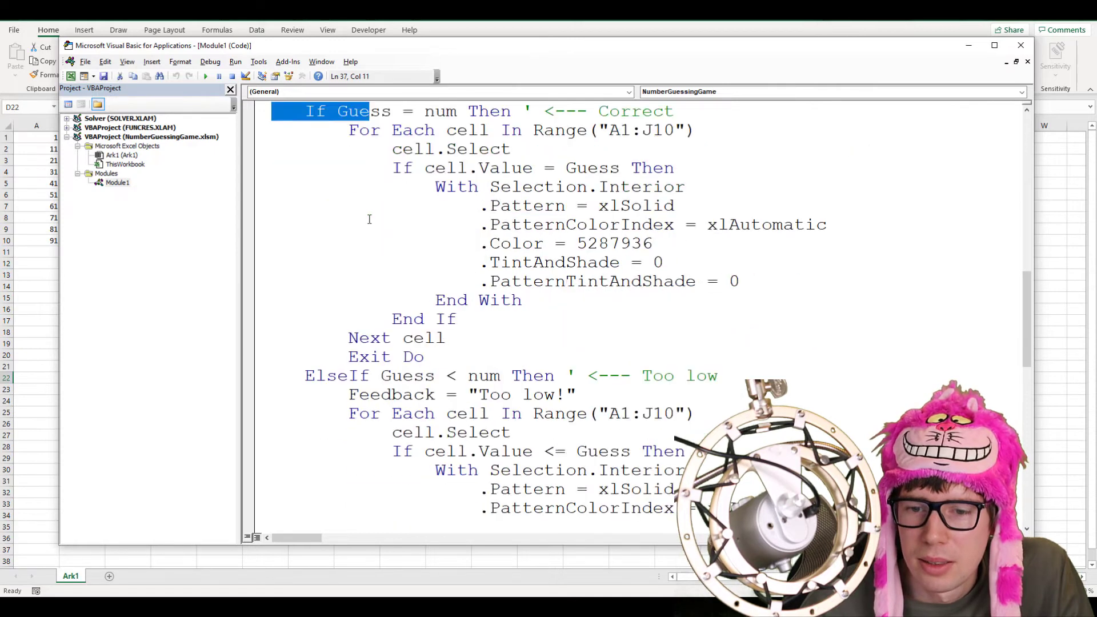
scroll(down, 3)
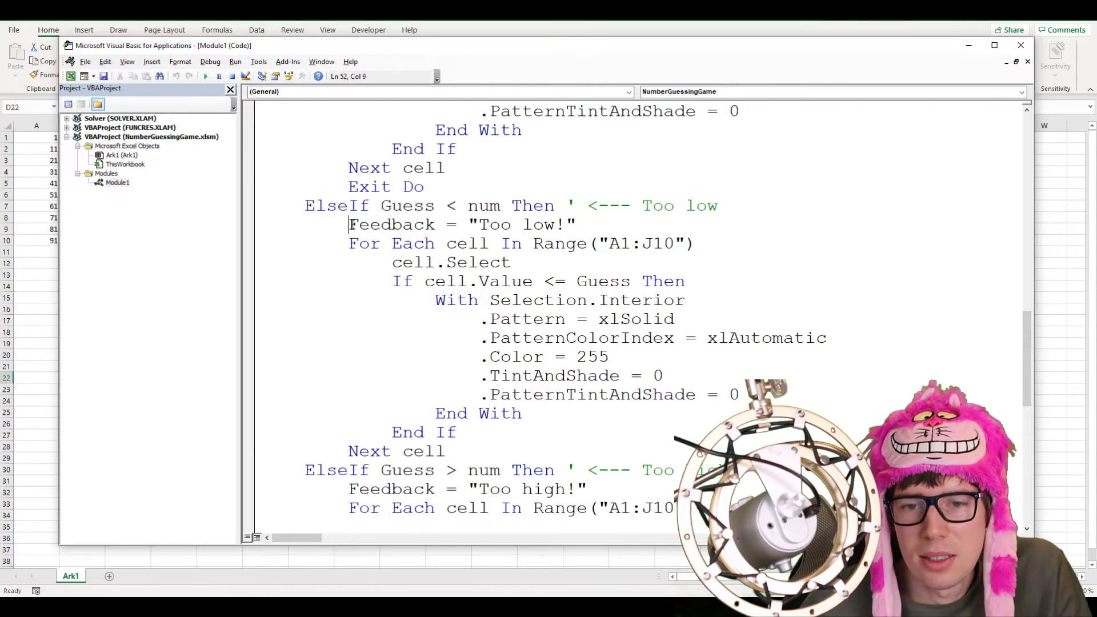
double_click(391, 224)
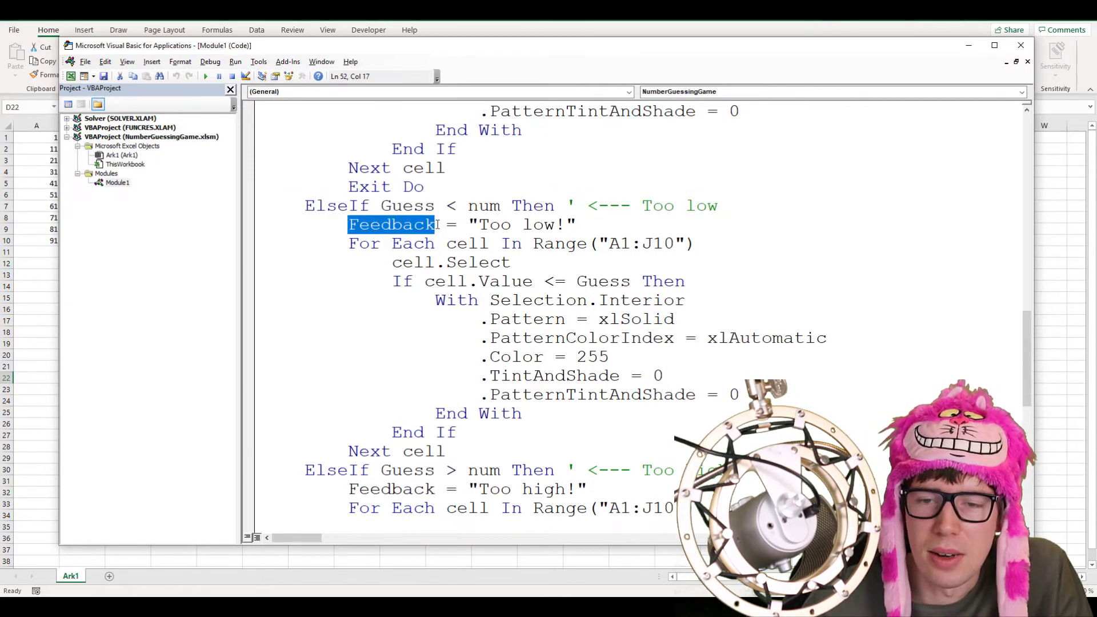
double_click(521, 225)
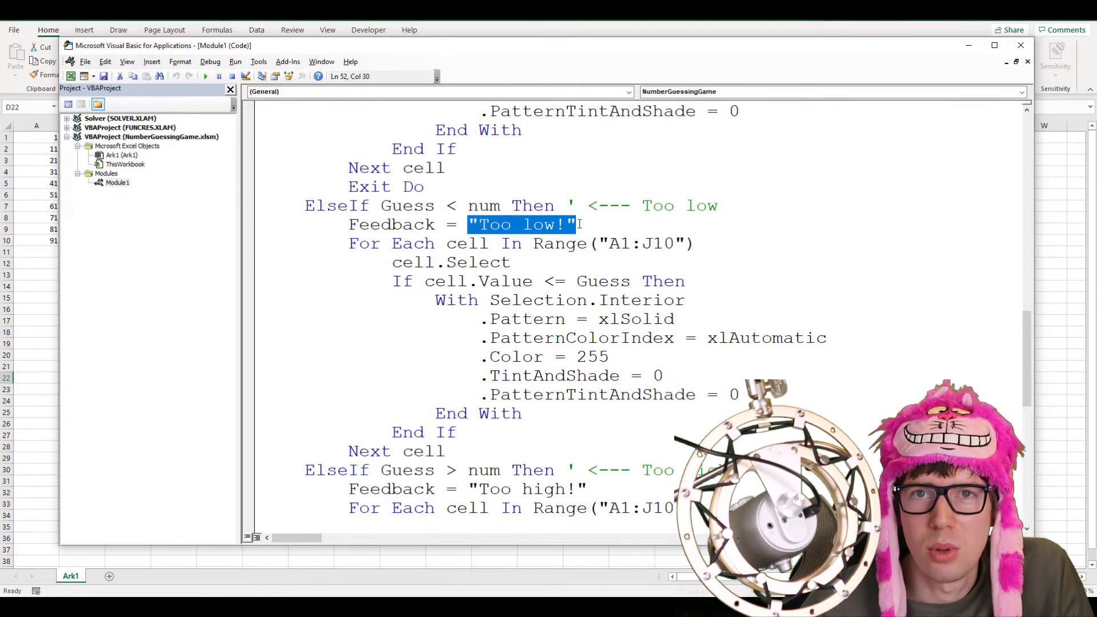
scroll(down, 3)
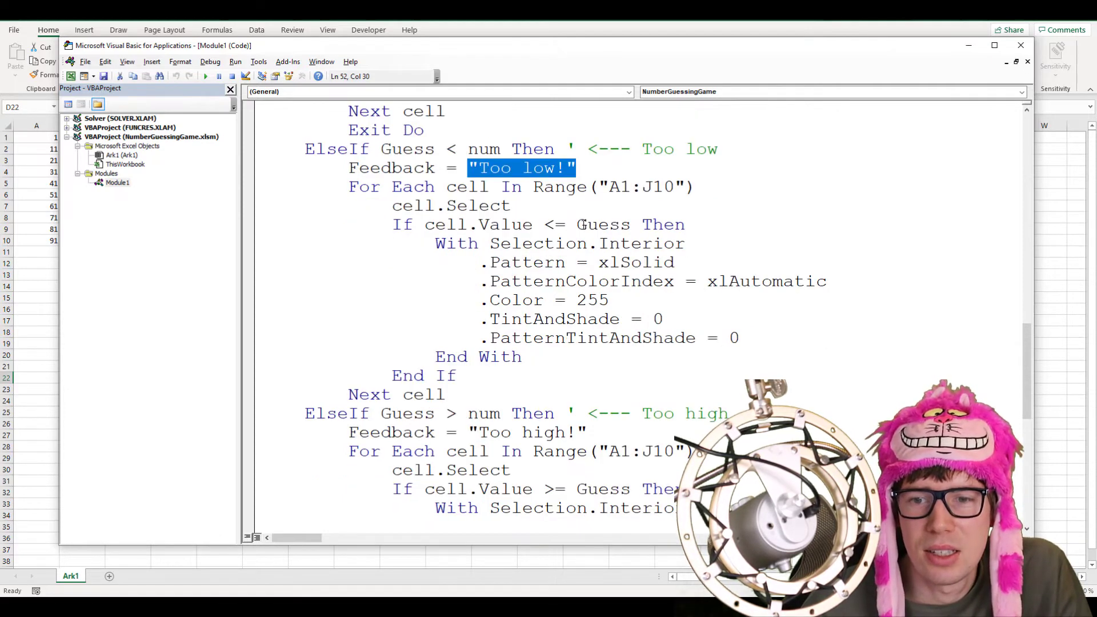
scroll(down, 3)
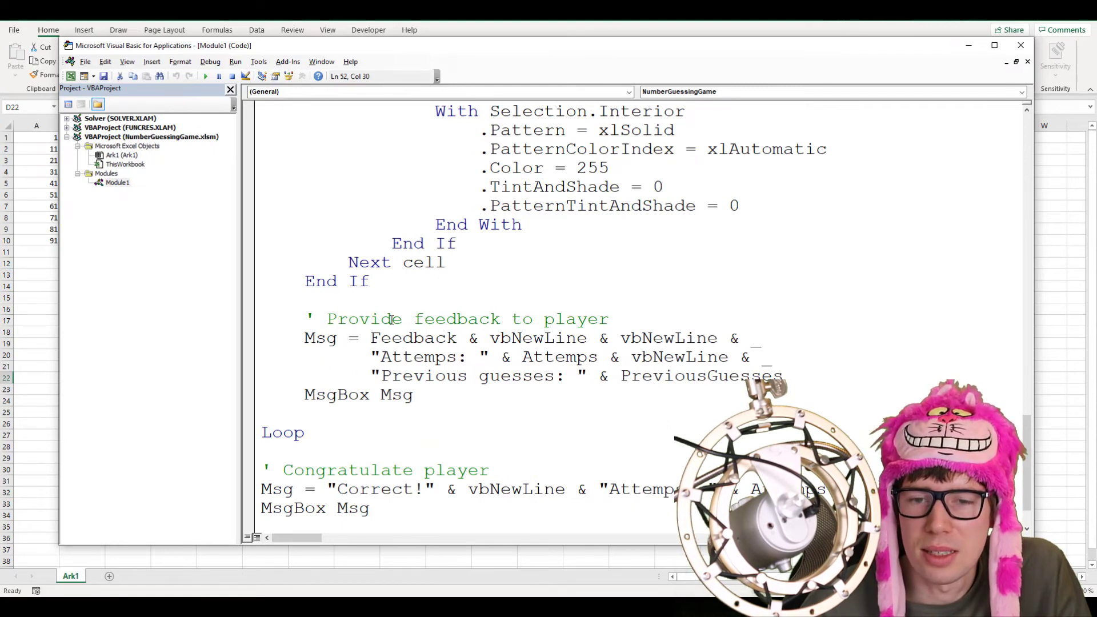
scroll(up, 3)
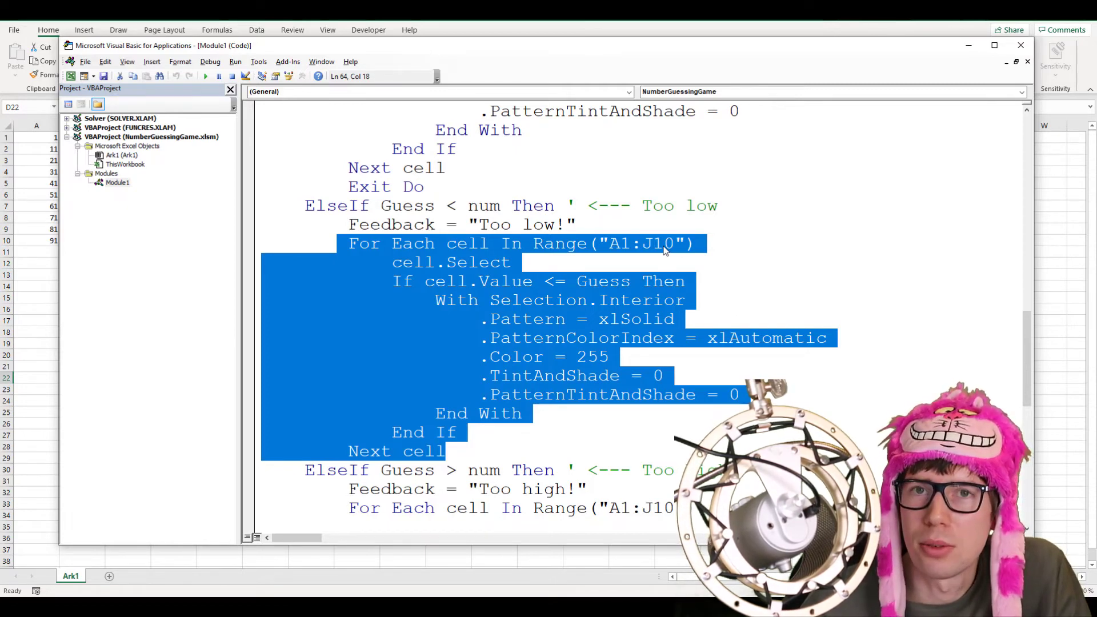
mouse_move(564, 287)
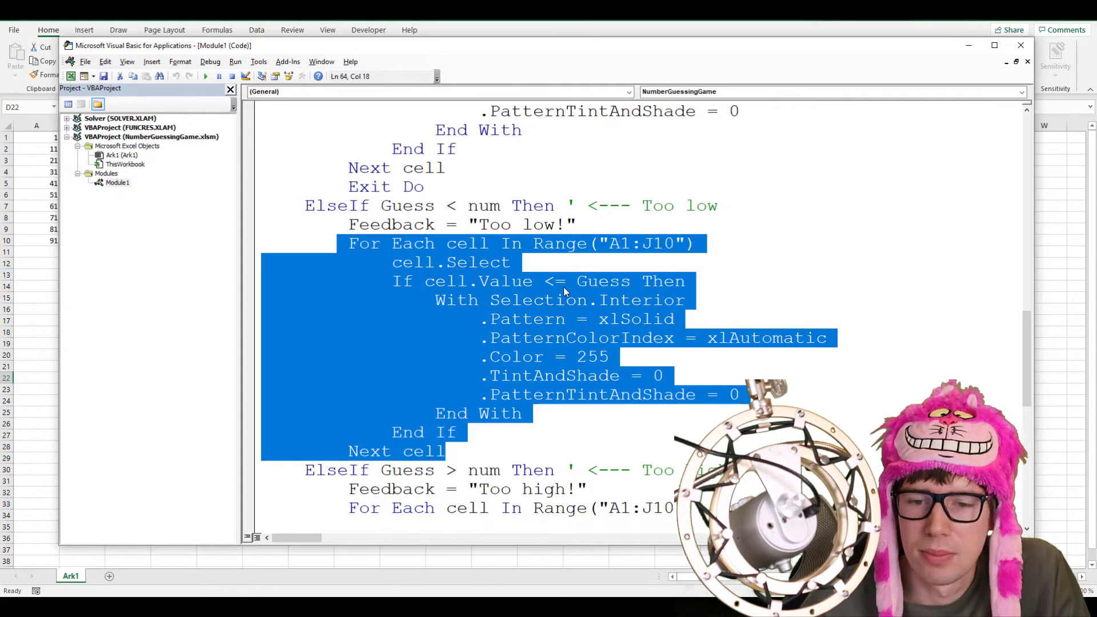
scroll(down, 3)
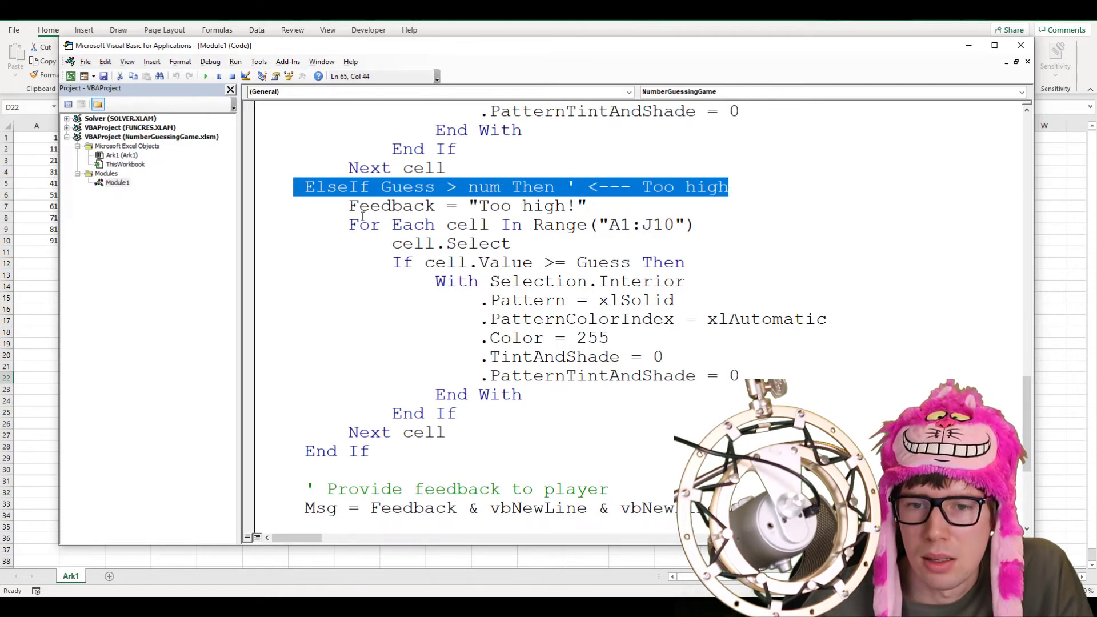
double_click(376, 205)
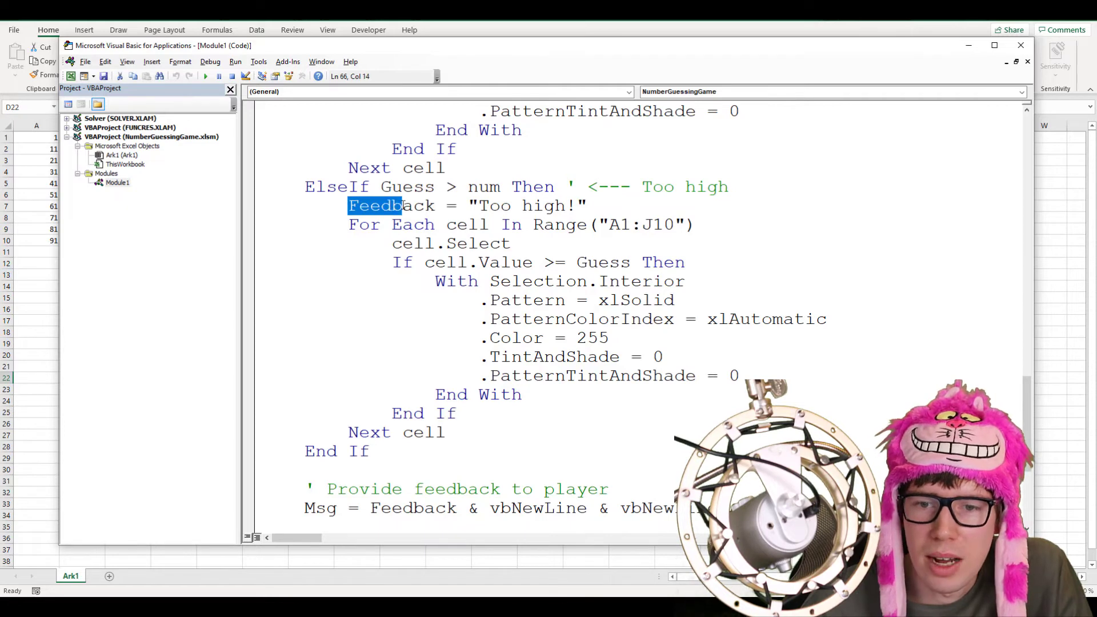
click(468, 206)
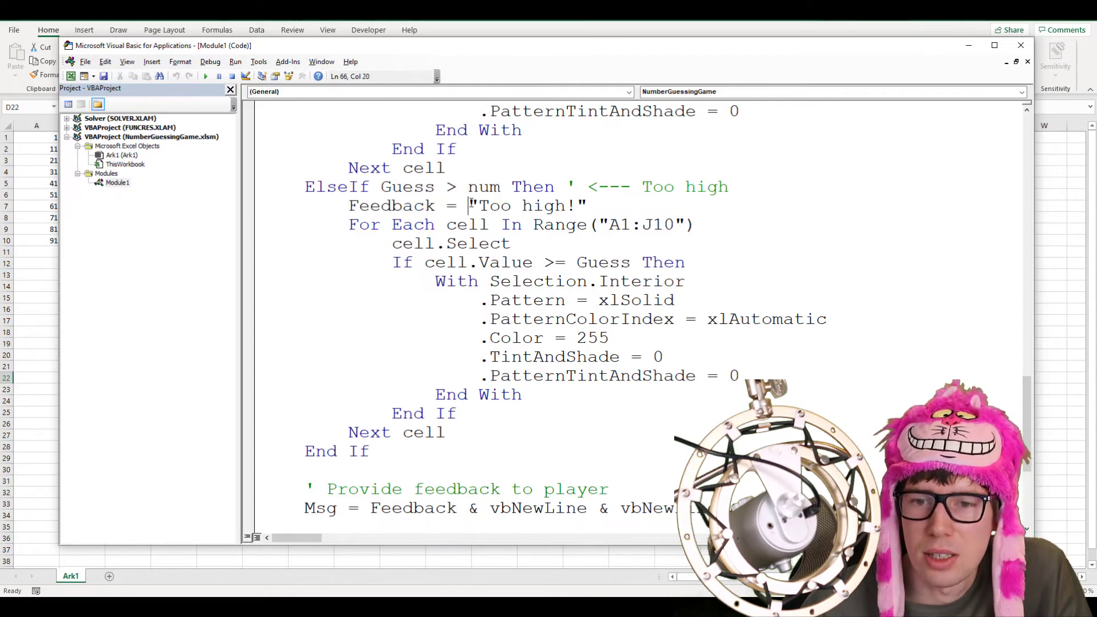
double_click(526, 205)
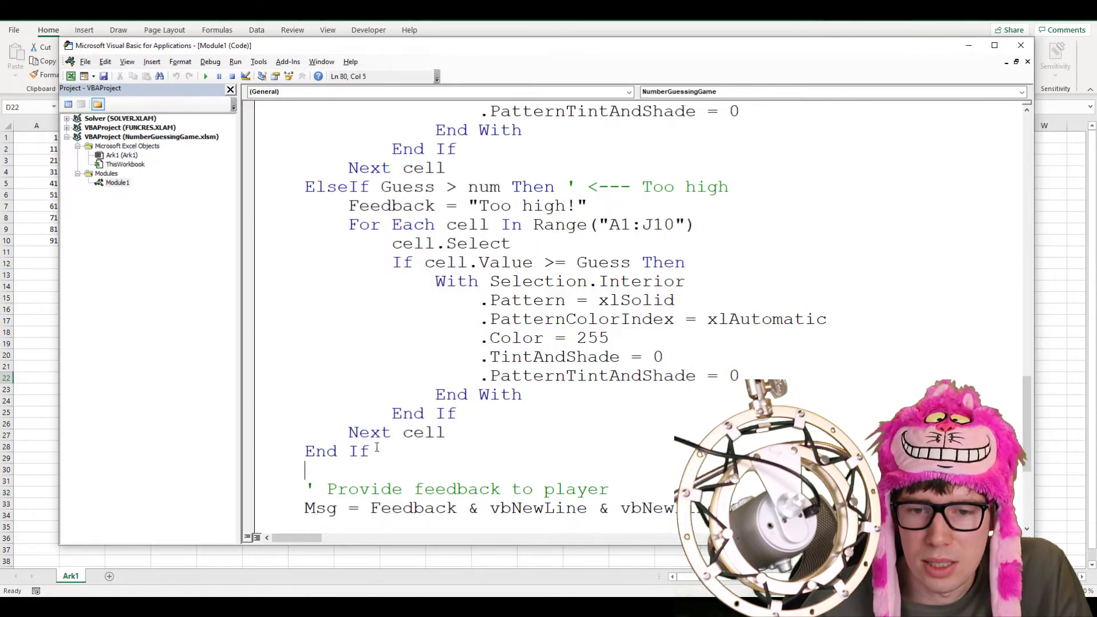
scroll(up, 3)
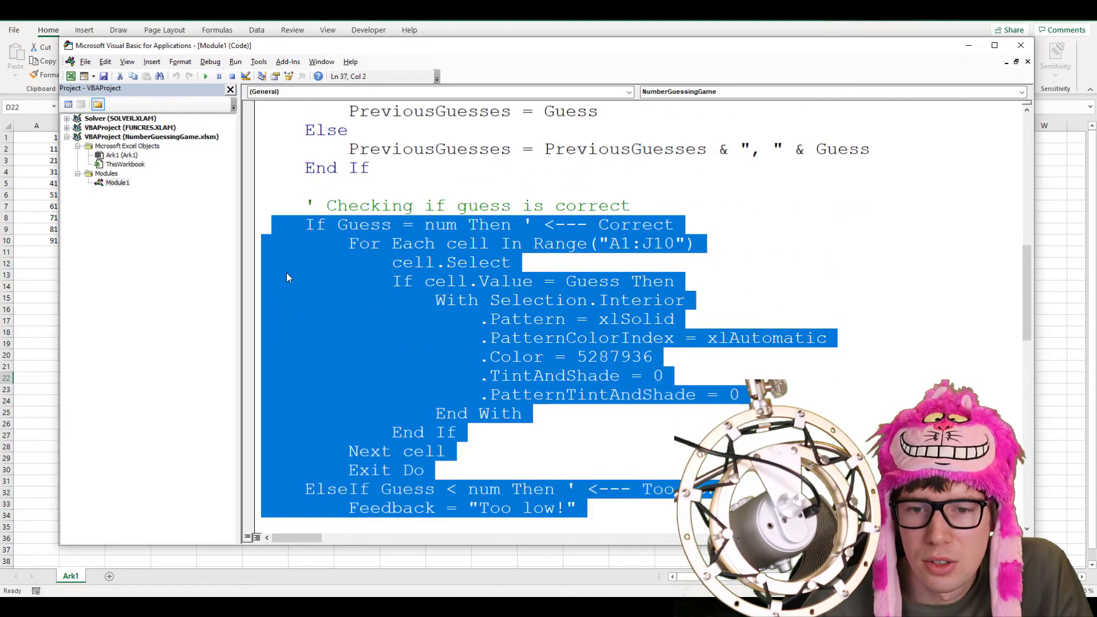
scroll(down, 3)
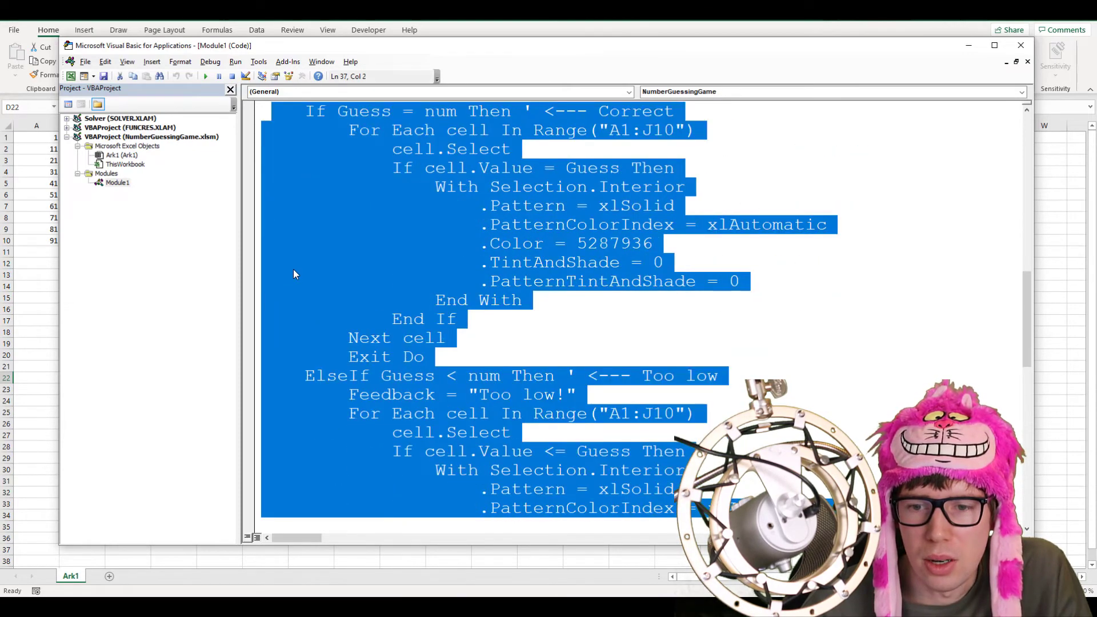
scroll(down, 3)
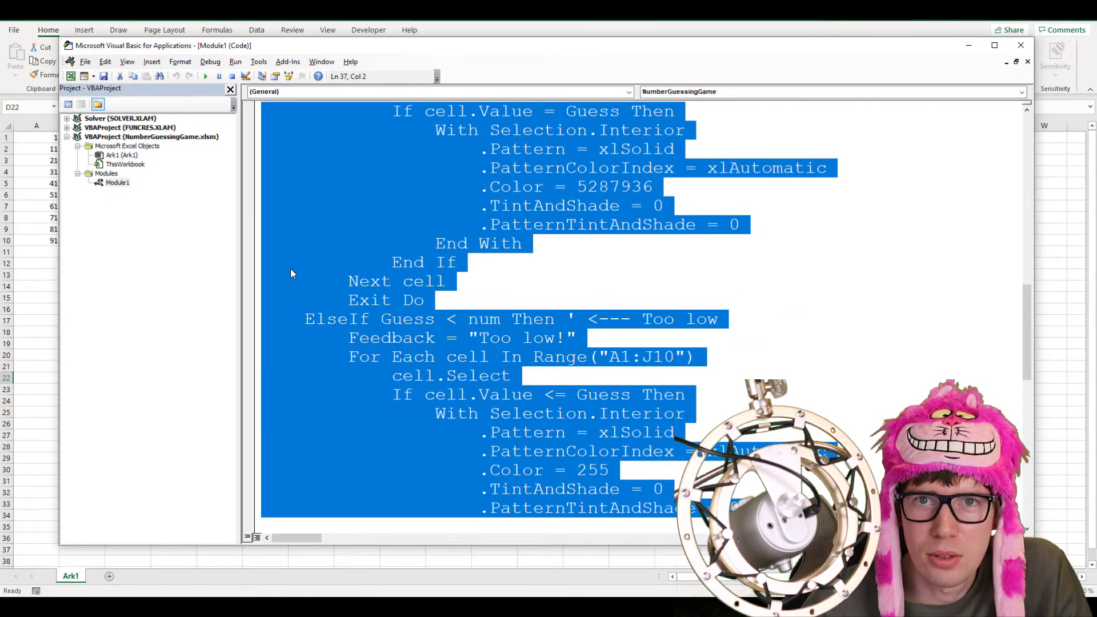
scroll(down, 3)
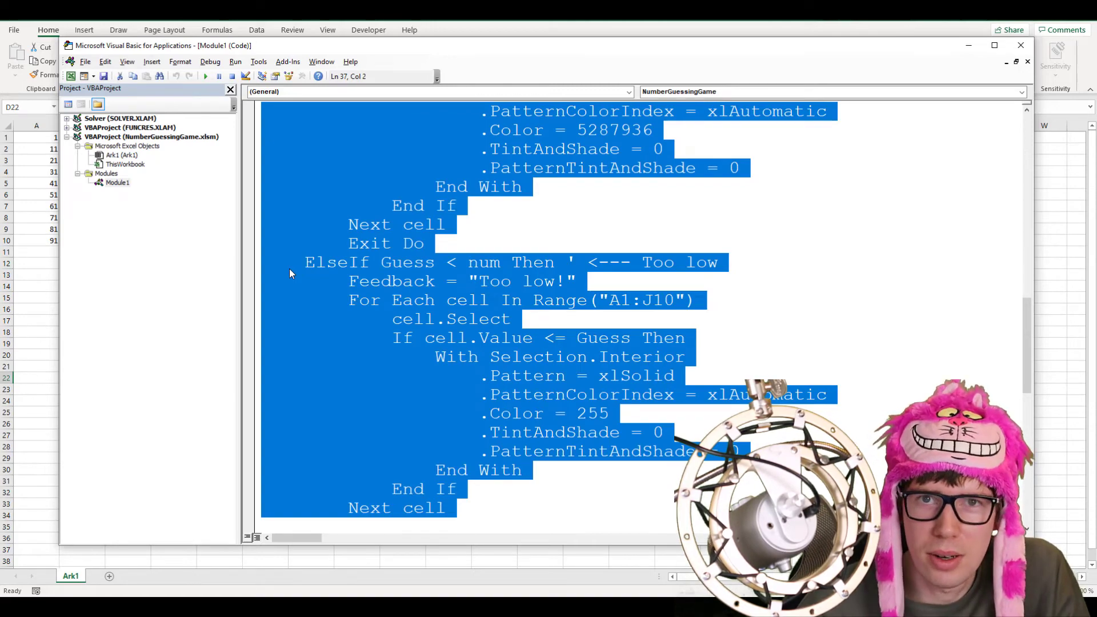
scroll(down, 3)
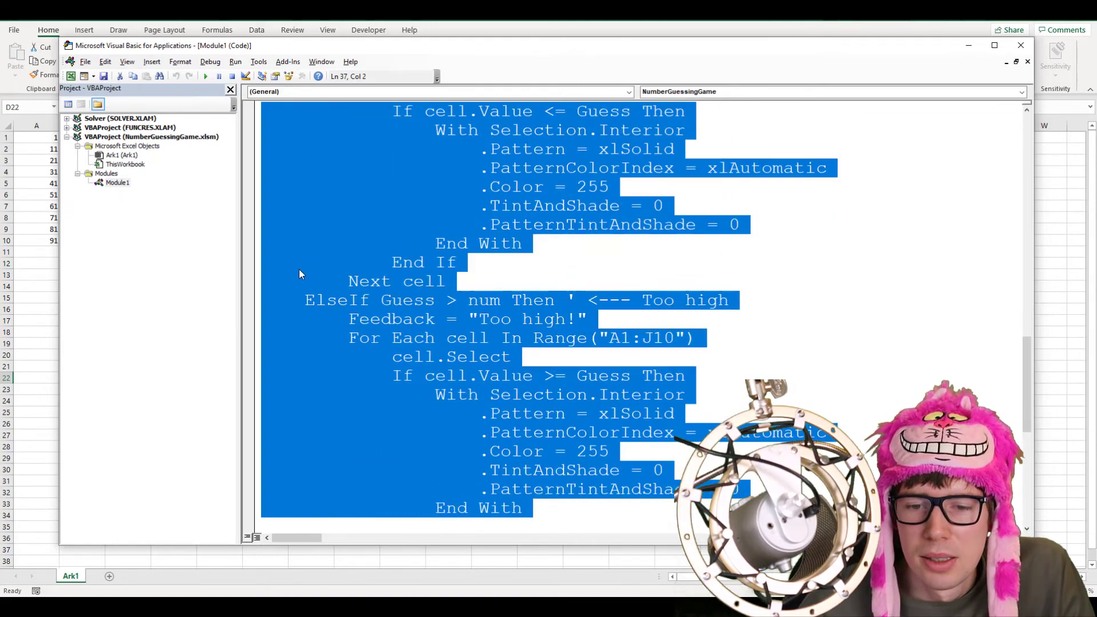
scroll(down, 3)
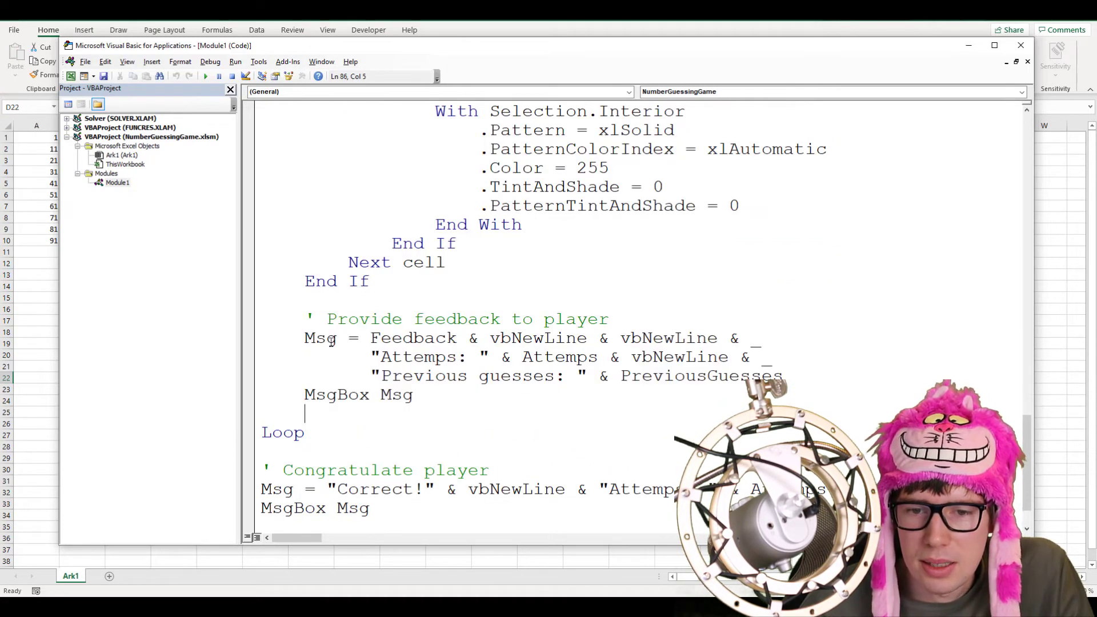
click(371, 337)
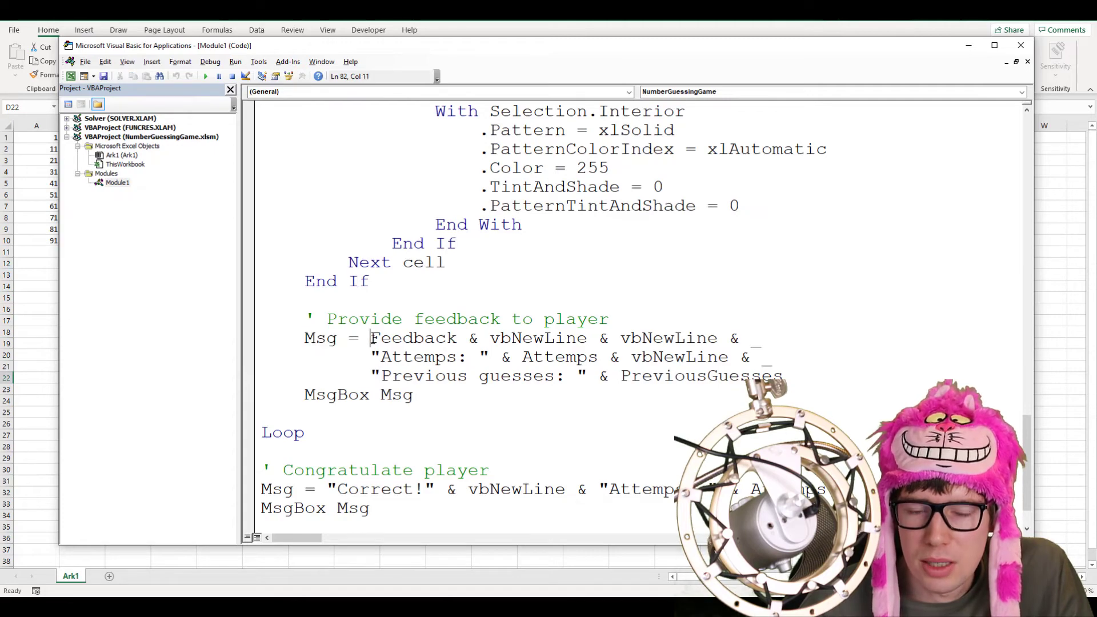
double_click(412, 338)
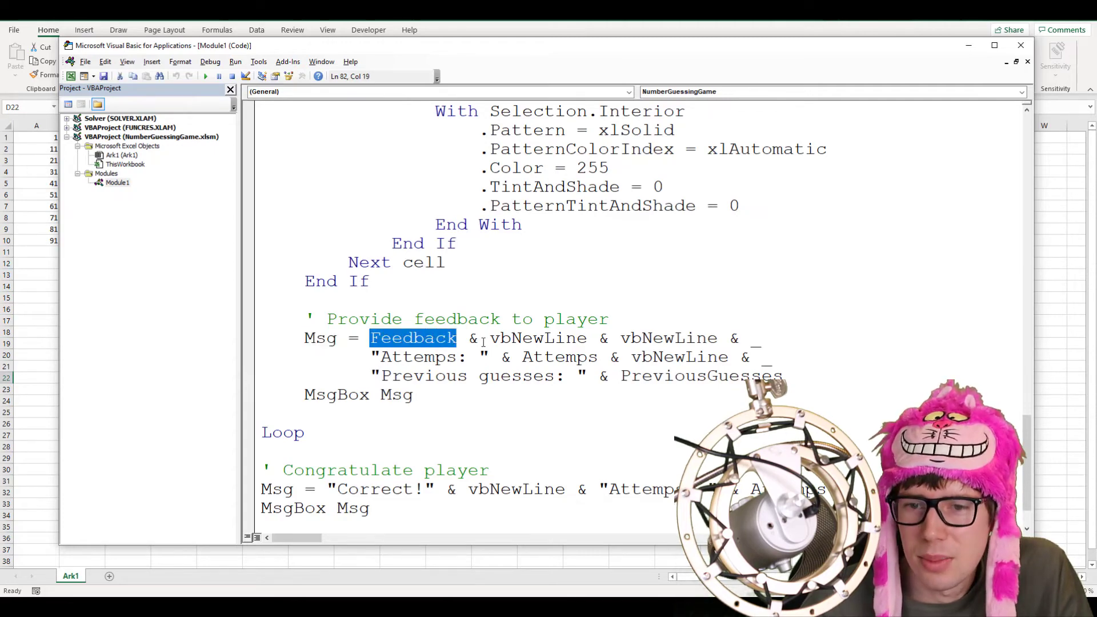
scroll(up, 3)
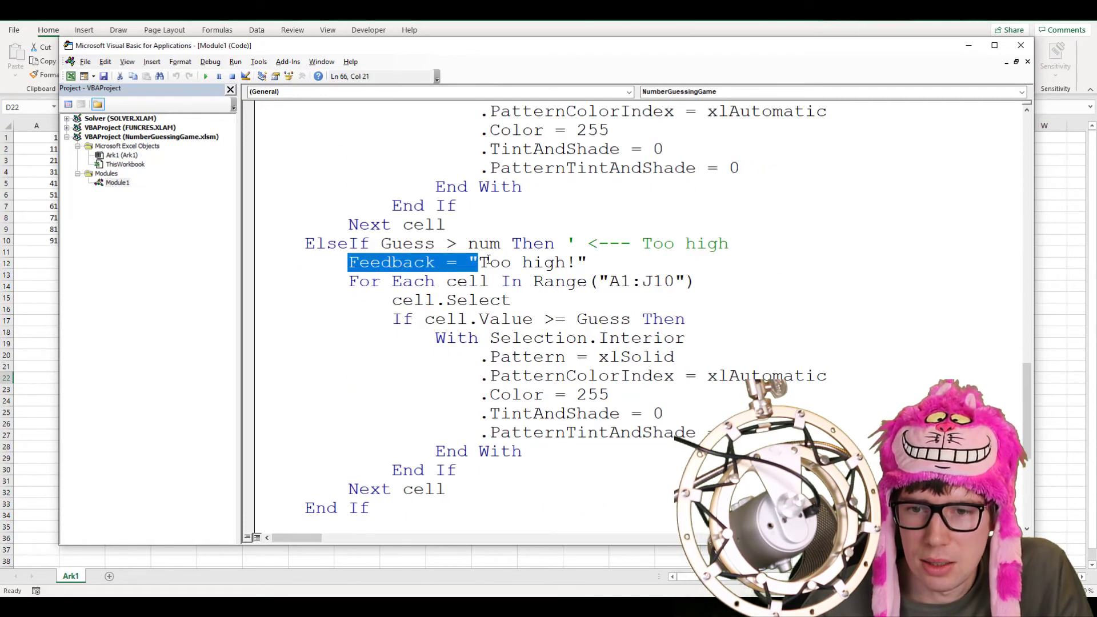
scroll(down, 3)
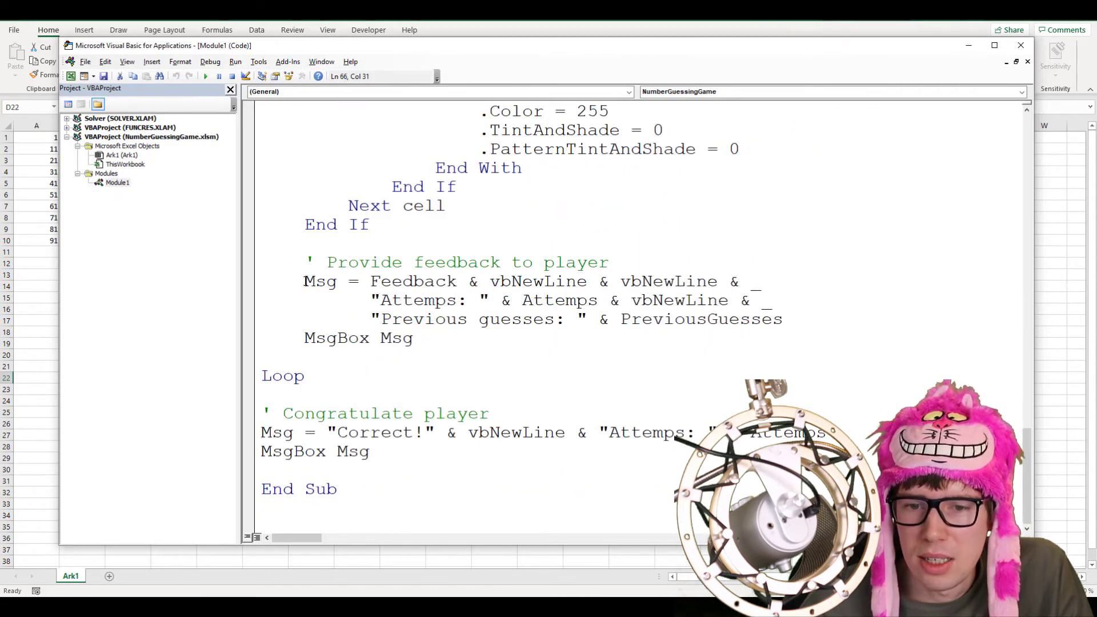
double_click(440, 281)
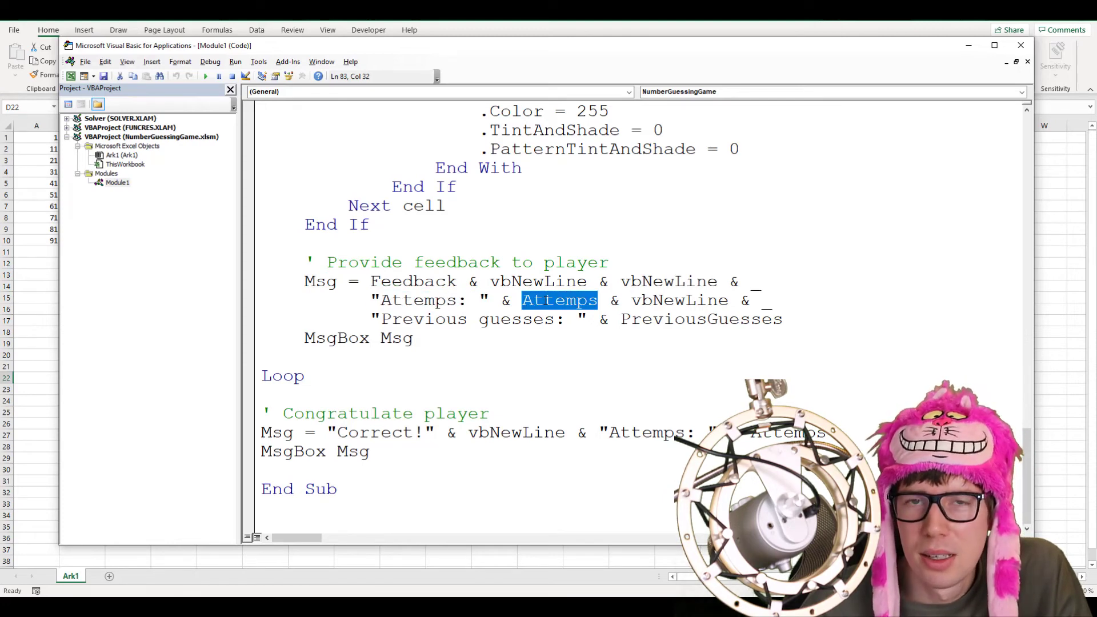
scroll(up, 3)
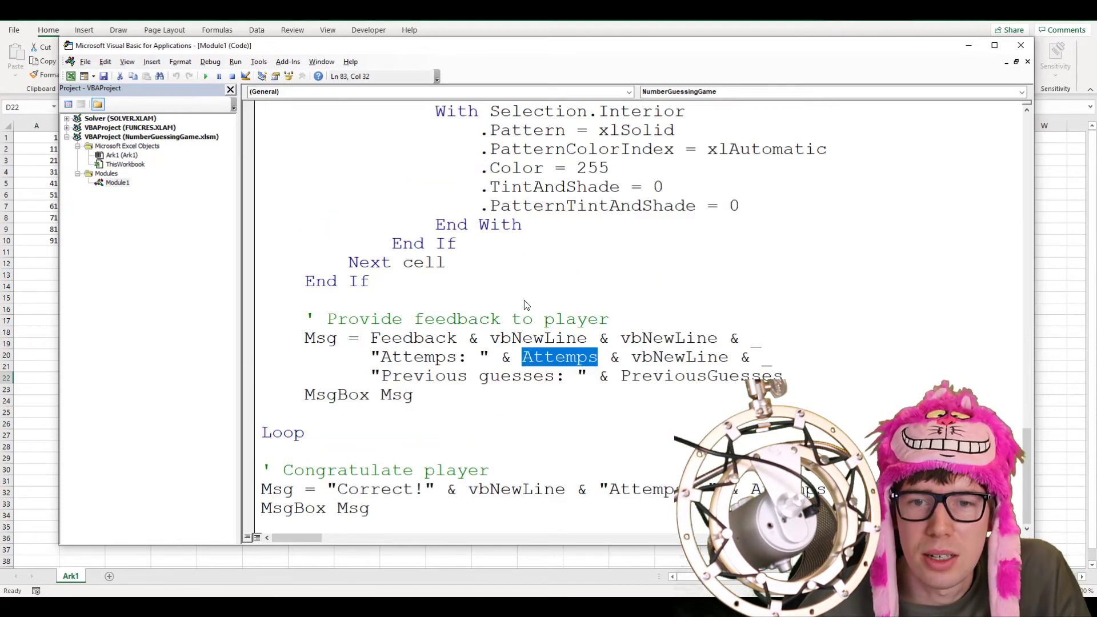
scroll(up, 3)
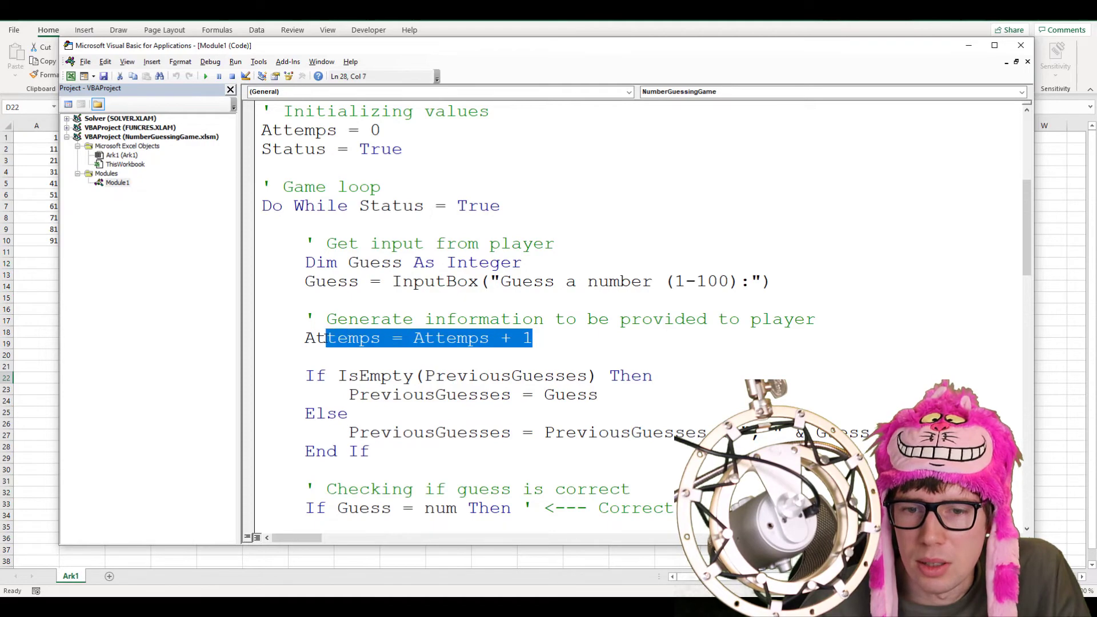
scroll(down, 3)
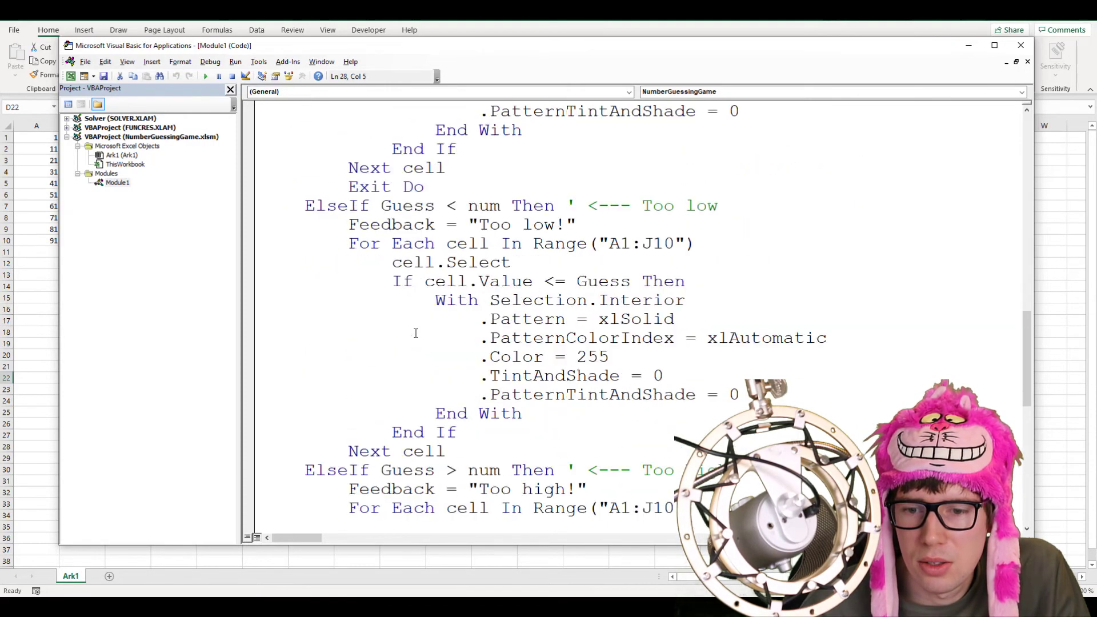
scroll(down, 3)
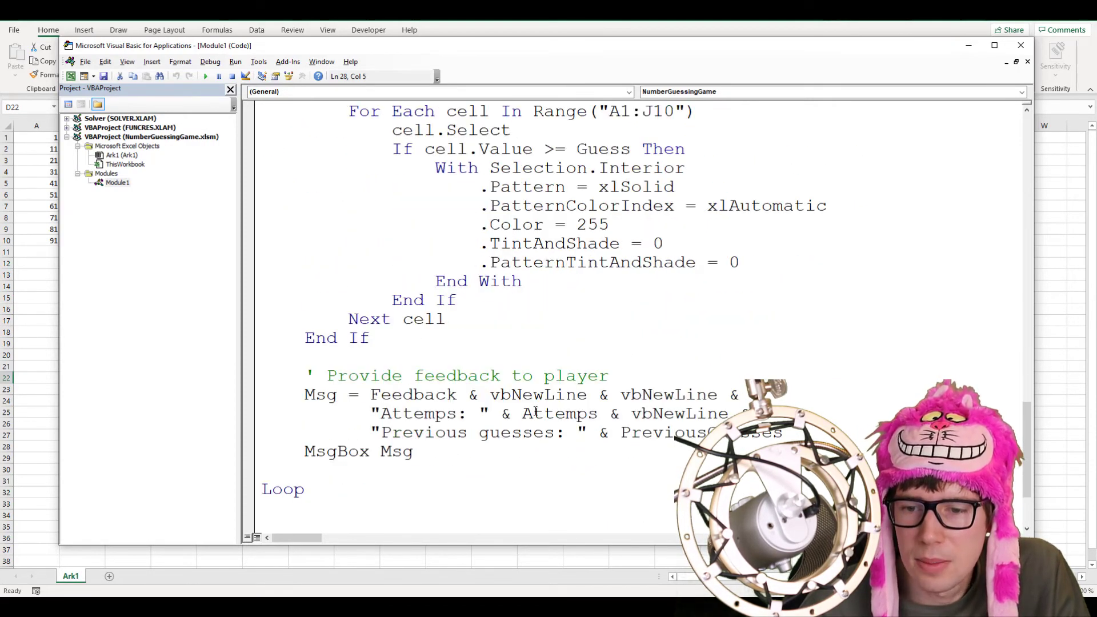
double_click(679, 412)
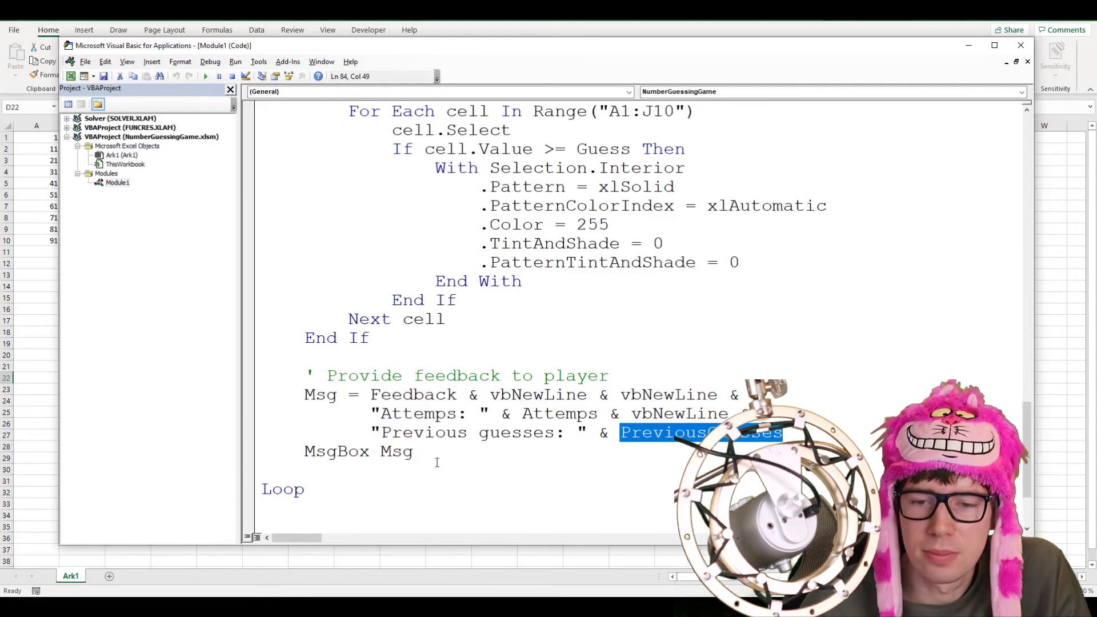
click(385, 451)
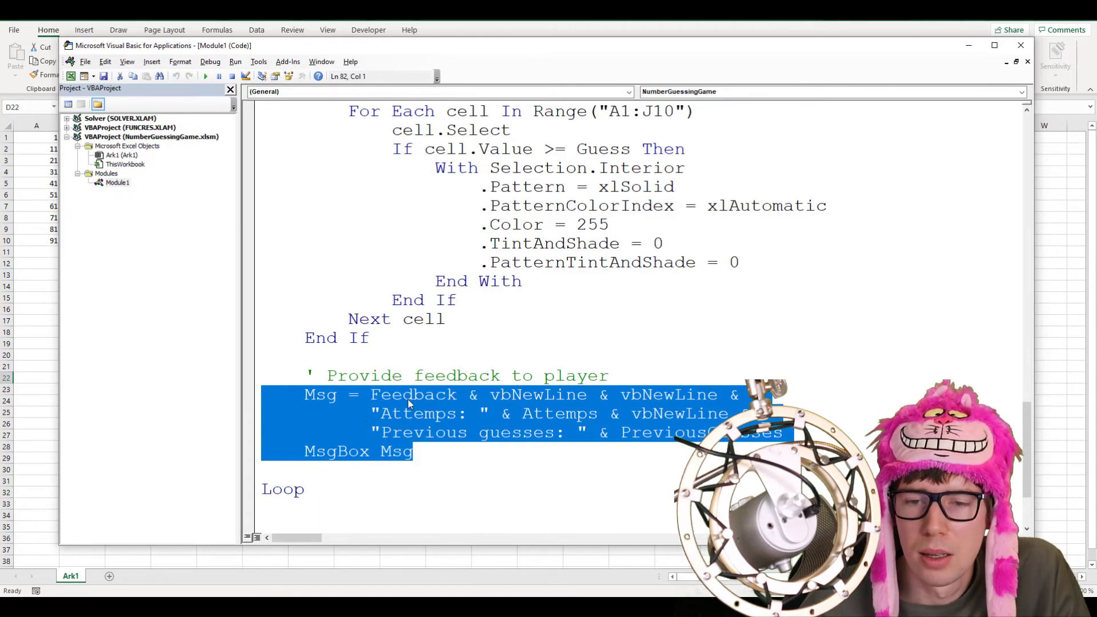
scroll(up, 3)
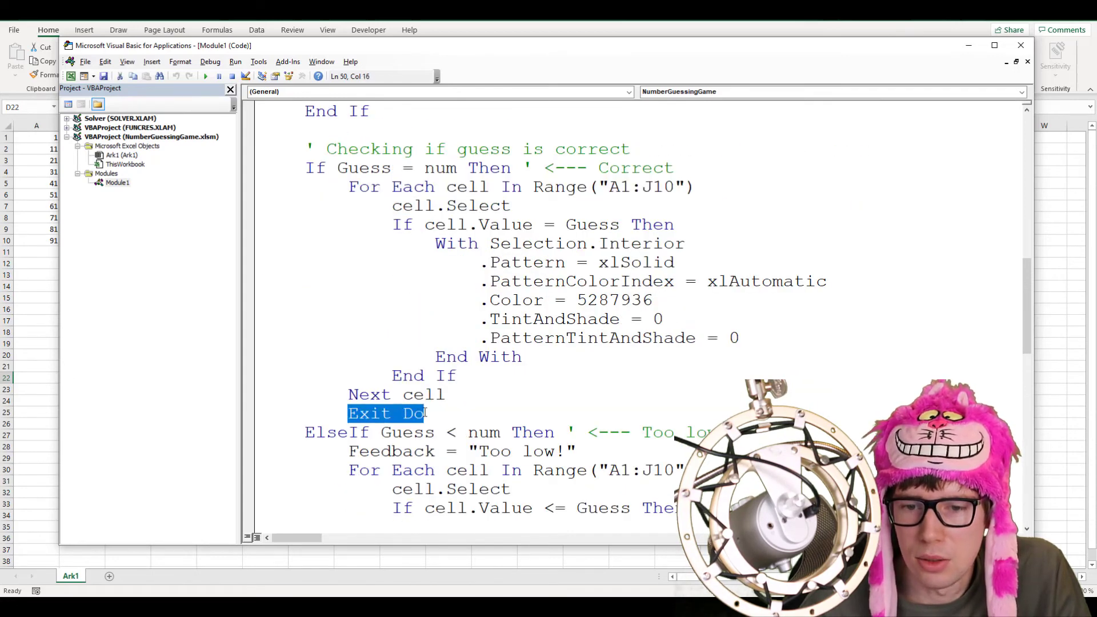
scroll(up, 3)
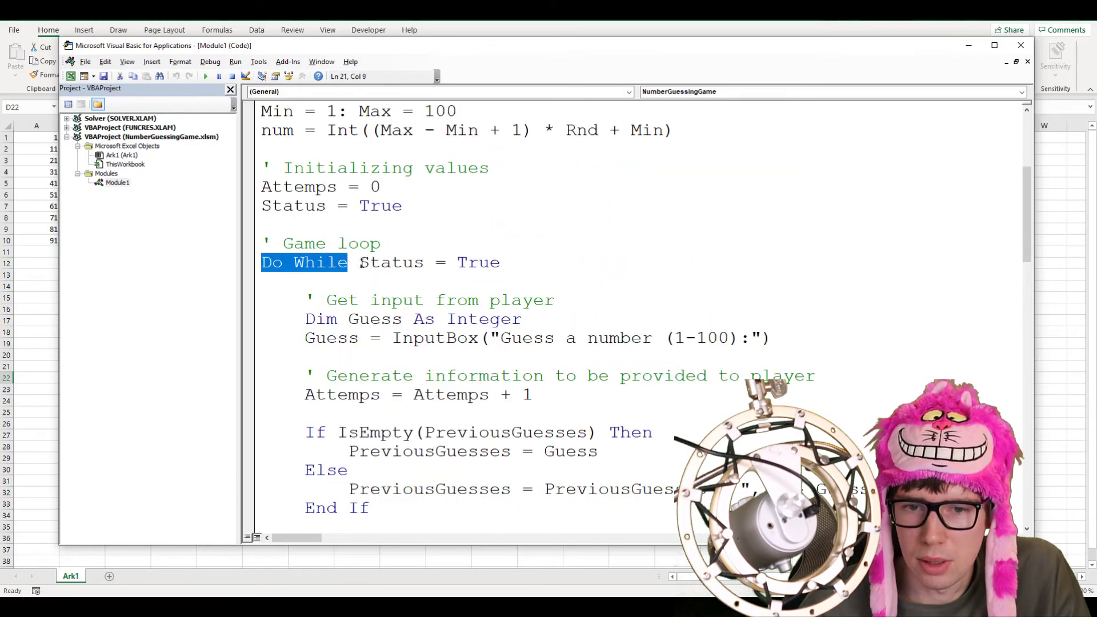
scroll(down, 3)
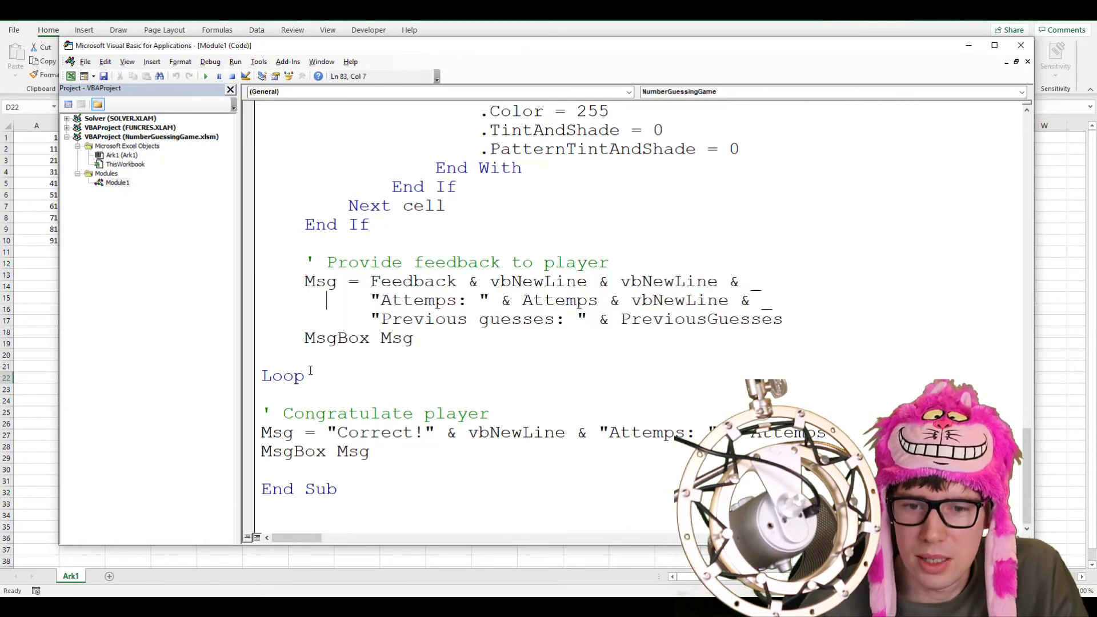
double_click(281, 376)
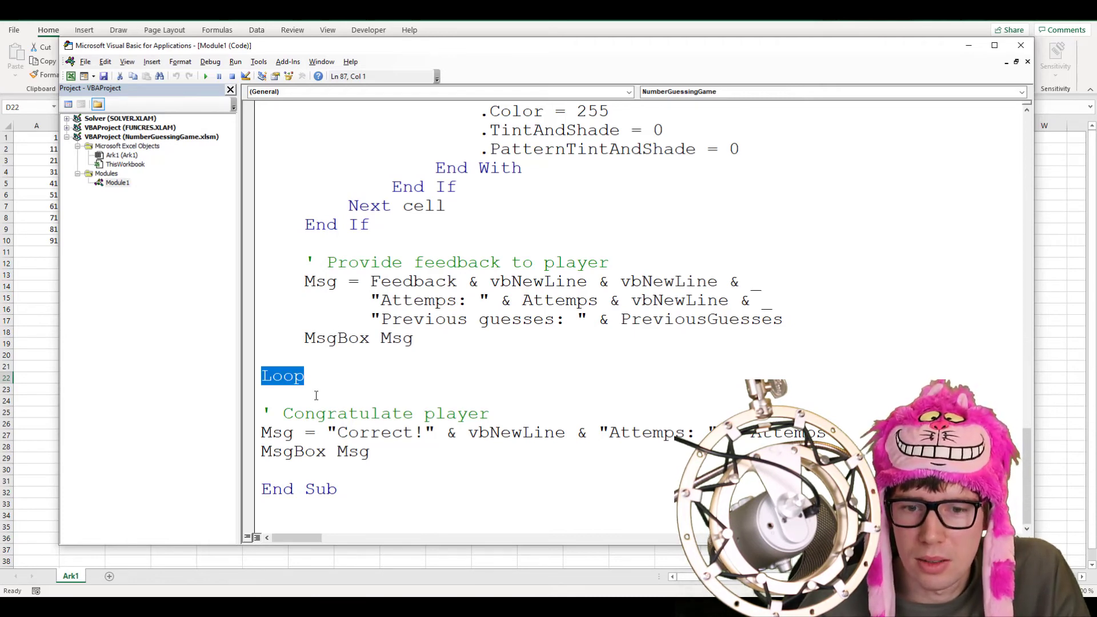
click(266, 432)
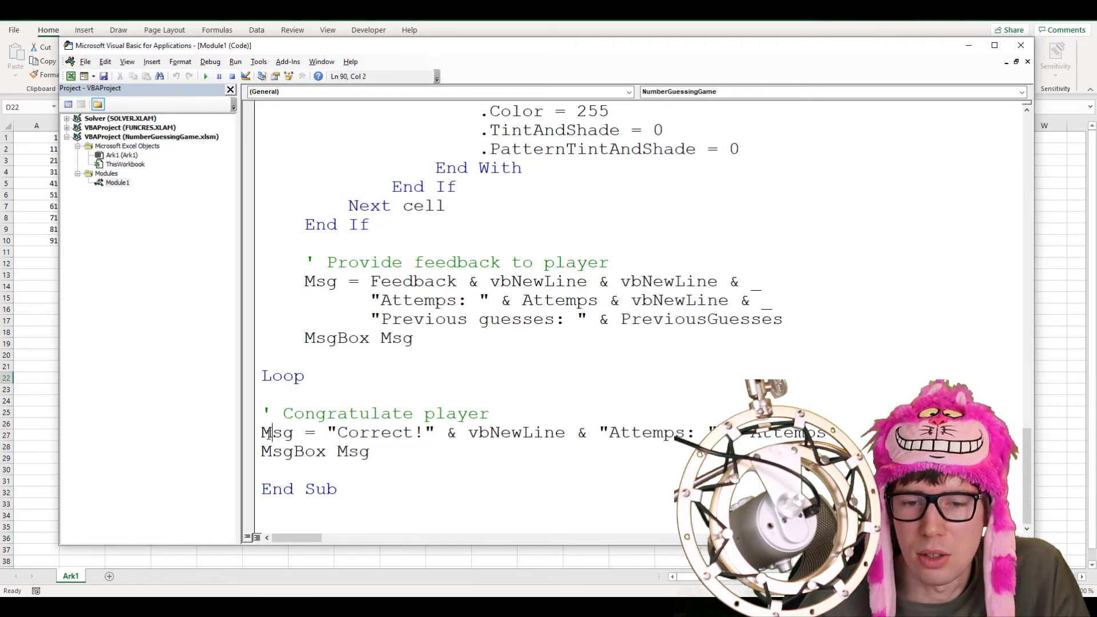
double_click(353, 432)
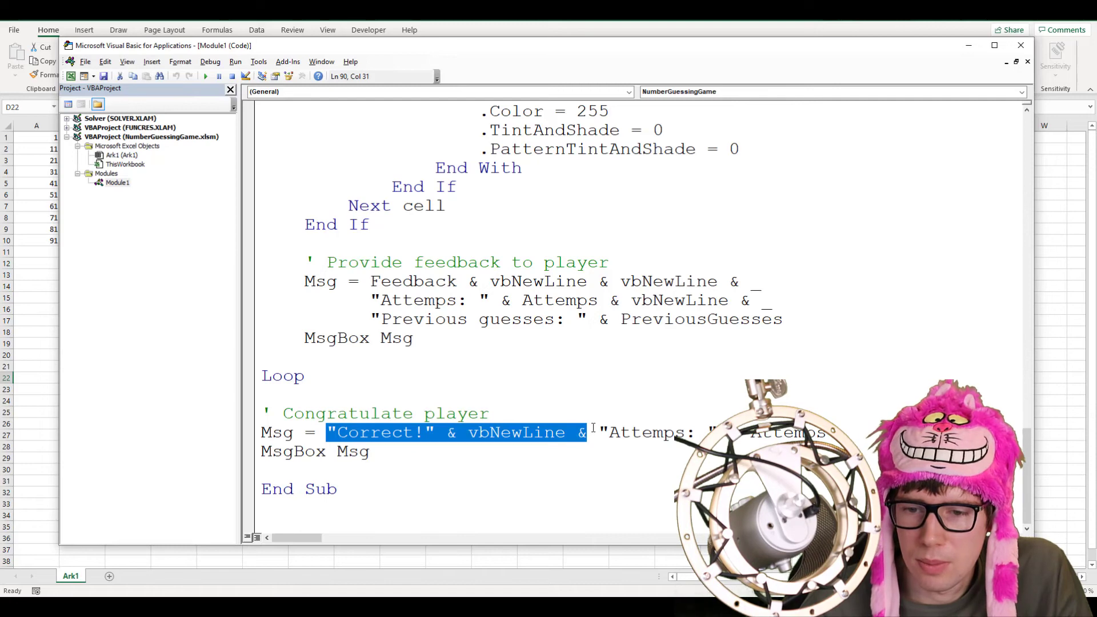
click(610, 432)
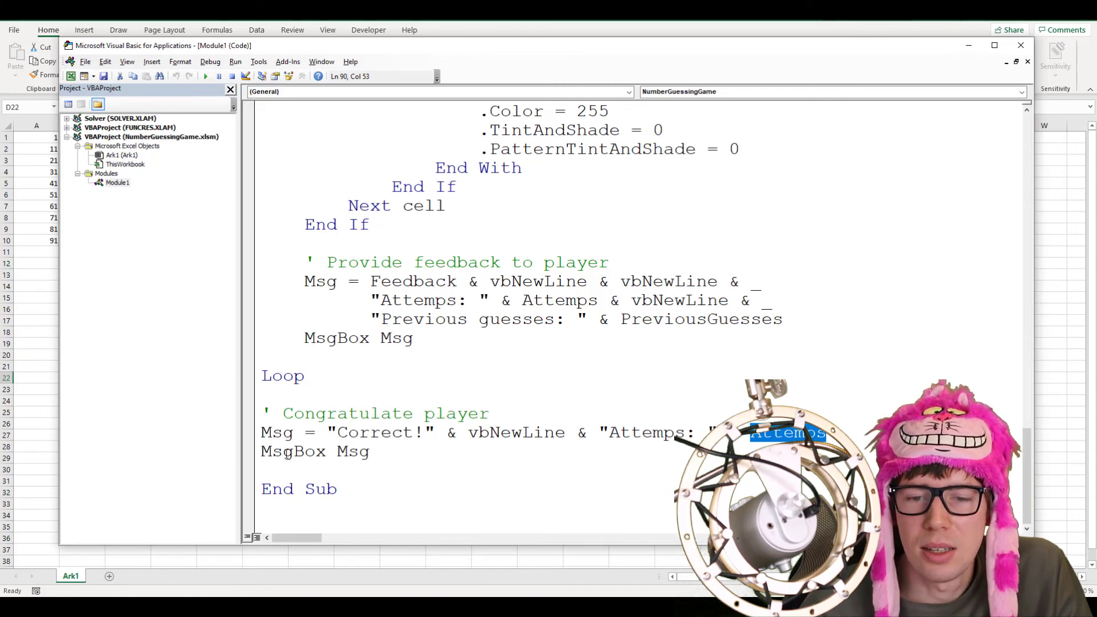
double_click(353, 452)
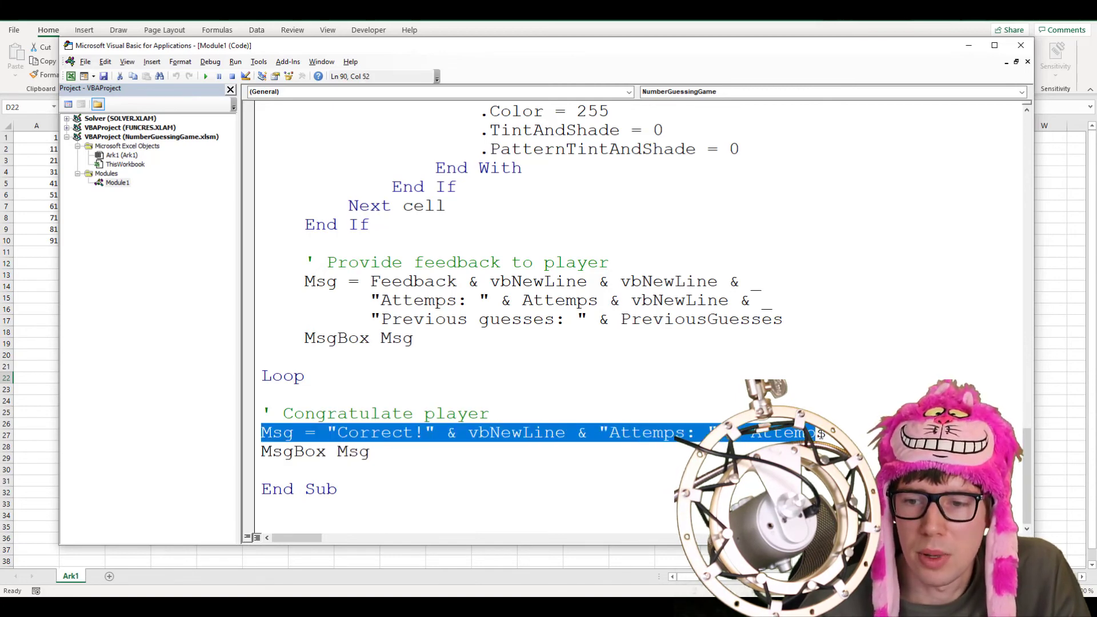
click(369, 368)
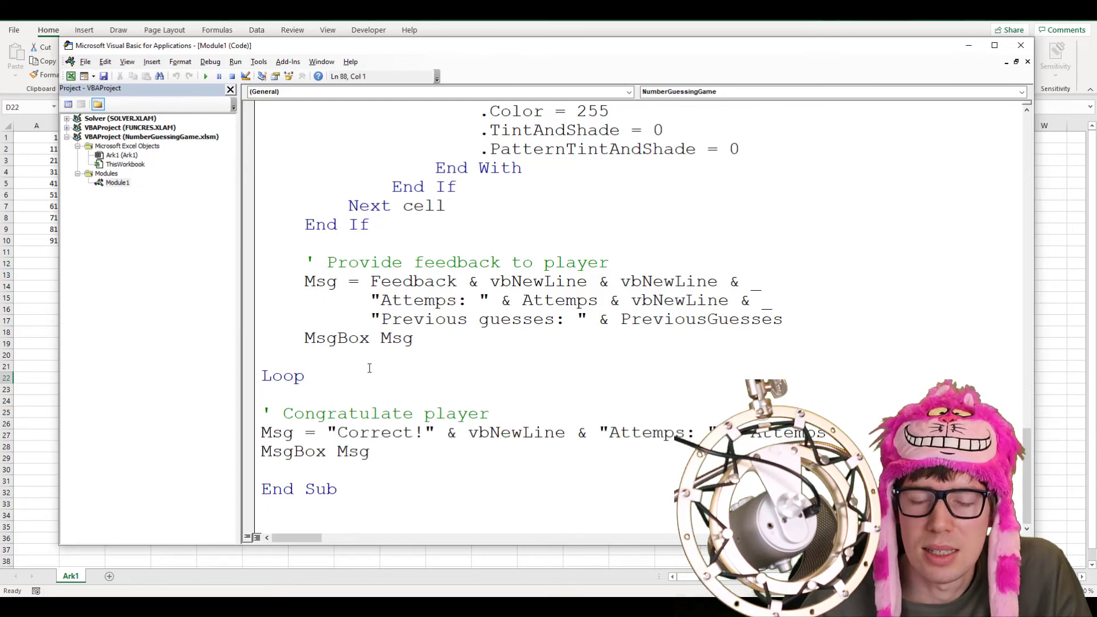
mouse_move(712, 390)
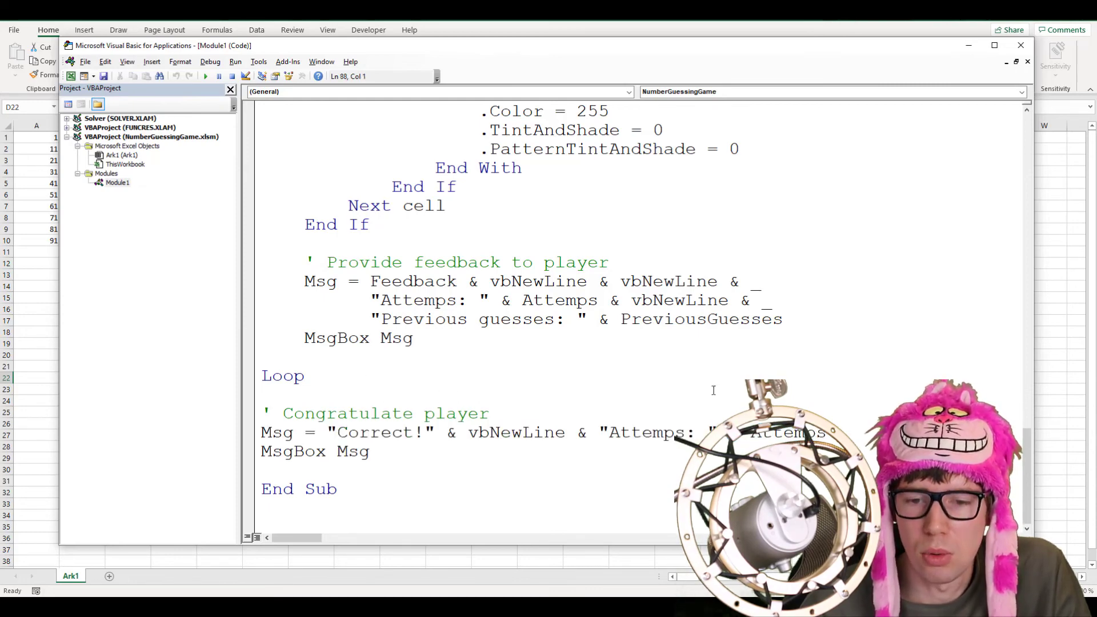
scroll(up, 3)
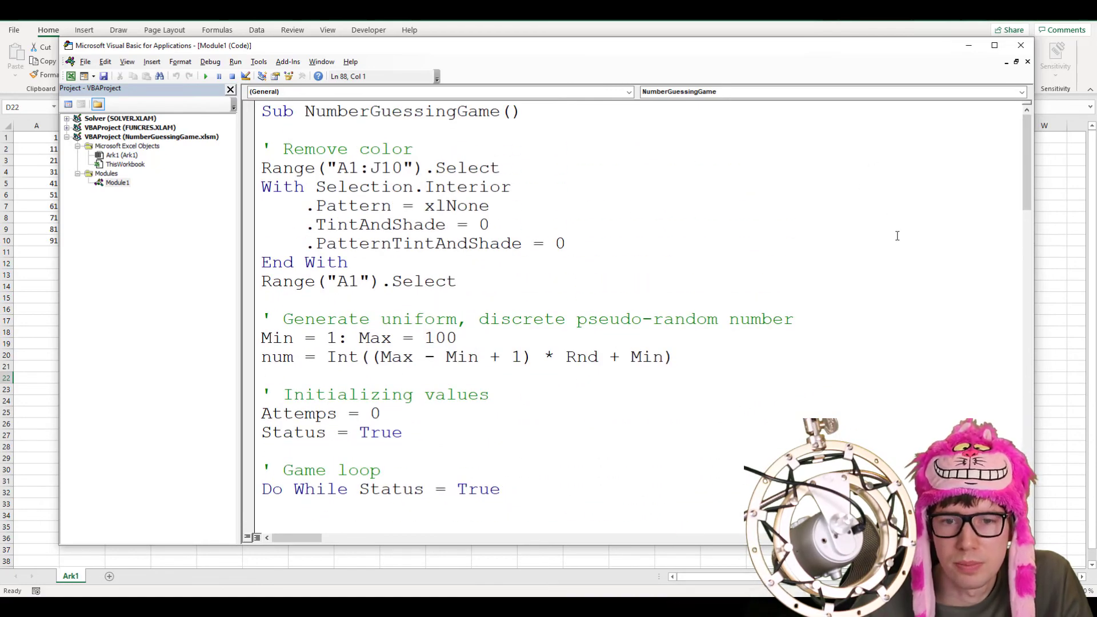
scroll(down, 3)
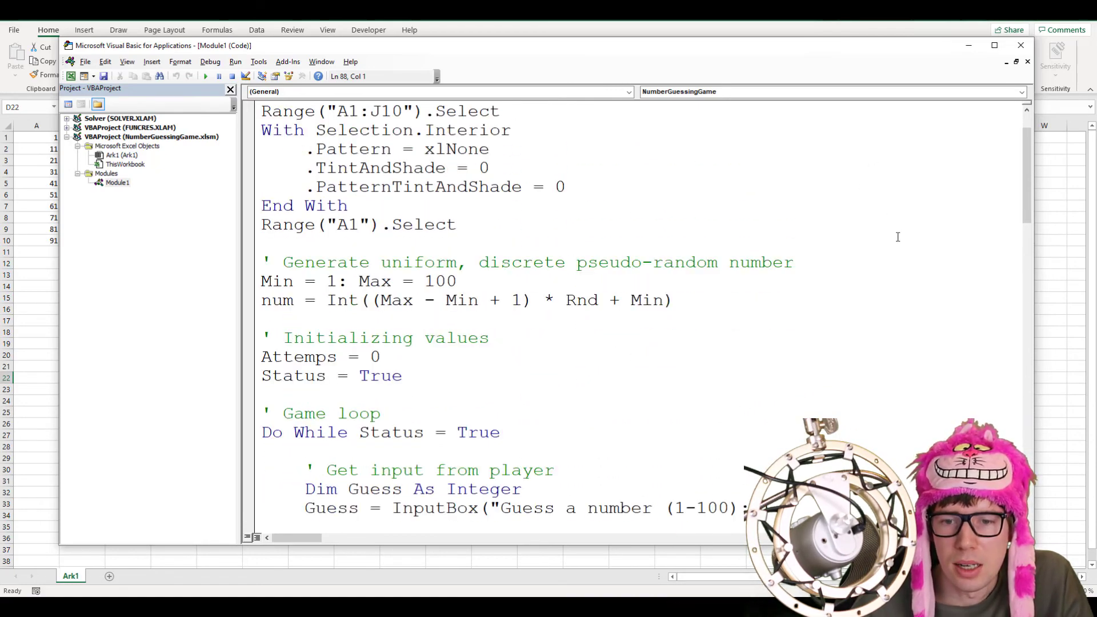
scroll(down, 3)
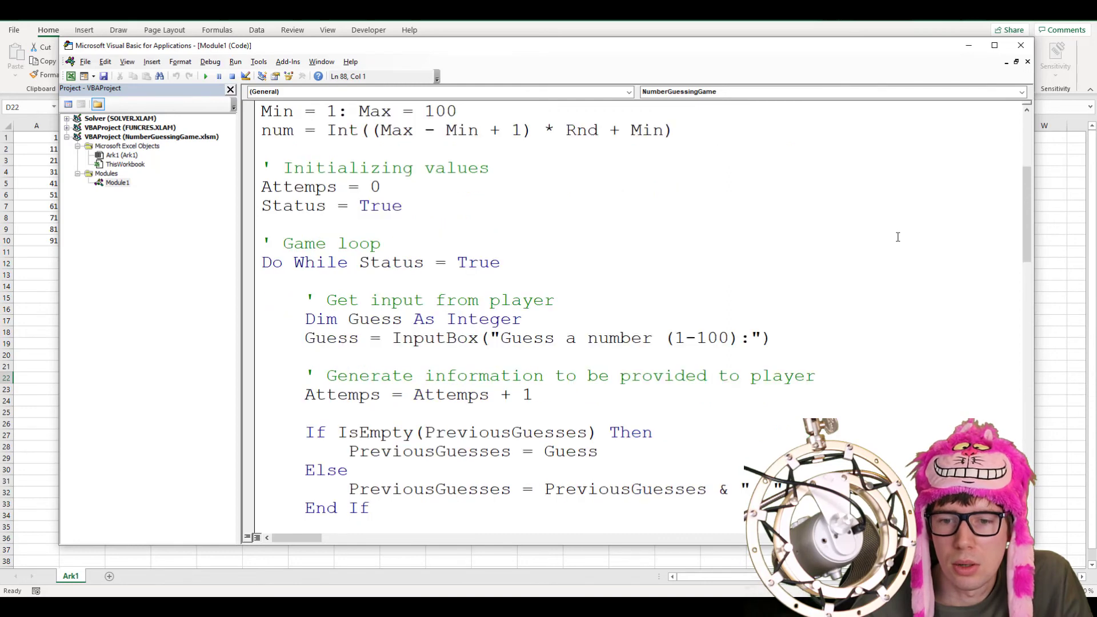
scroll(down, 3)
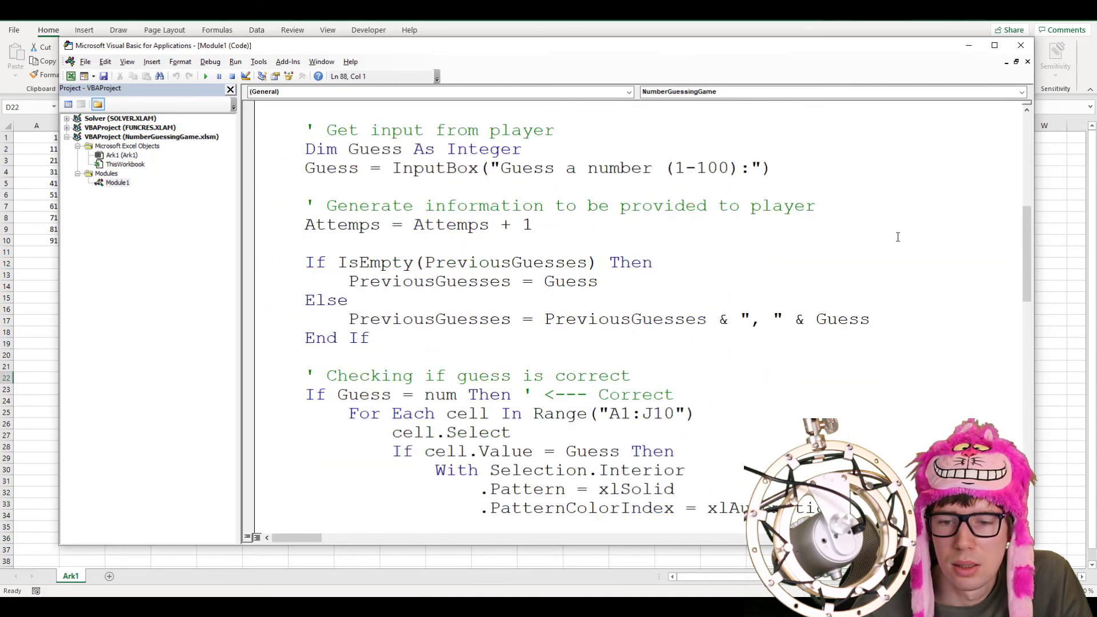
scroll(down, 3)
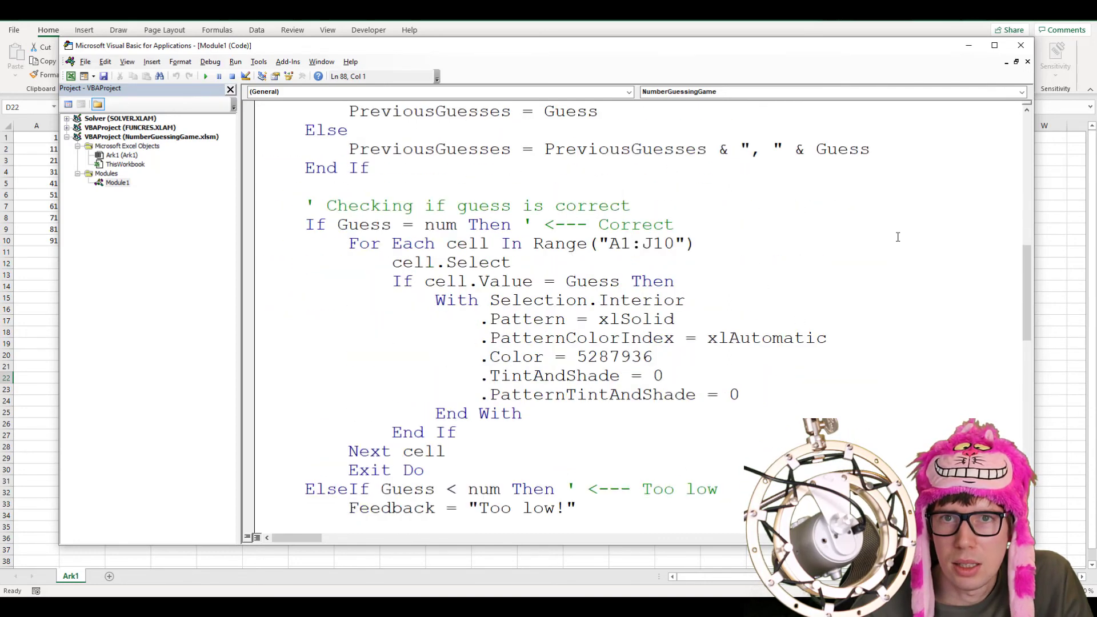
scroll(down, 3)
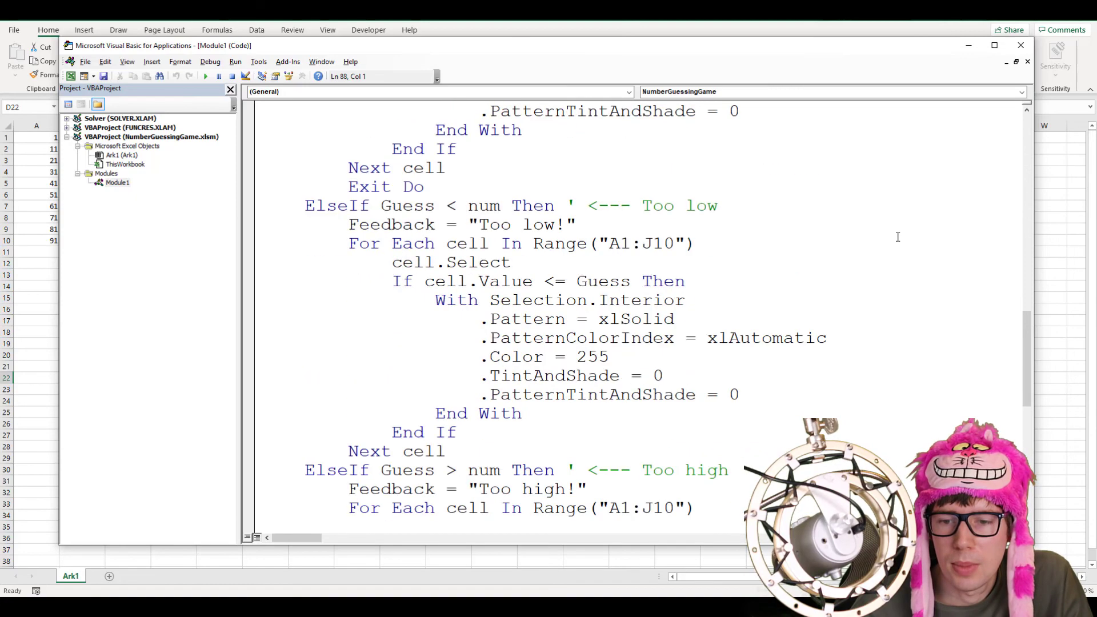
scroll(down, 3)
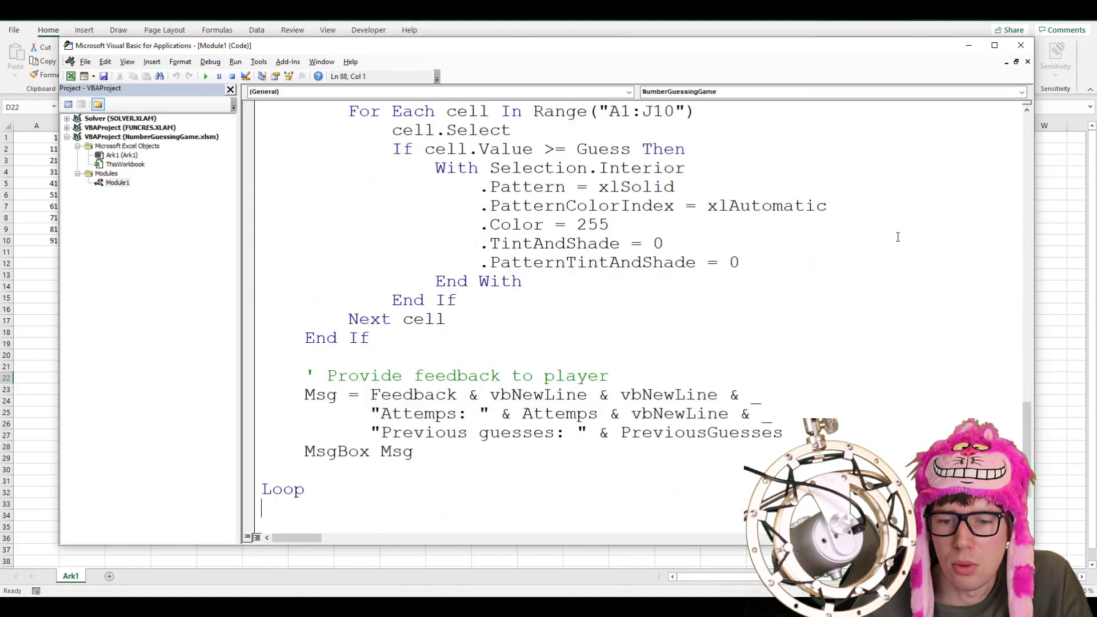
scroll(down, 3)
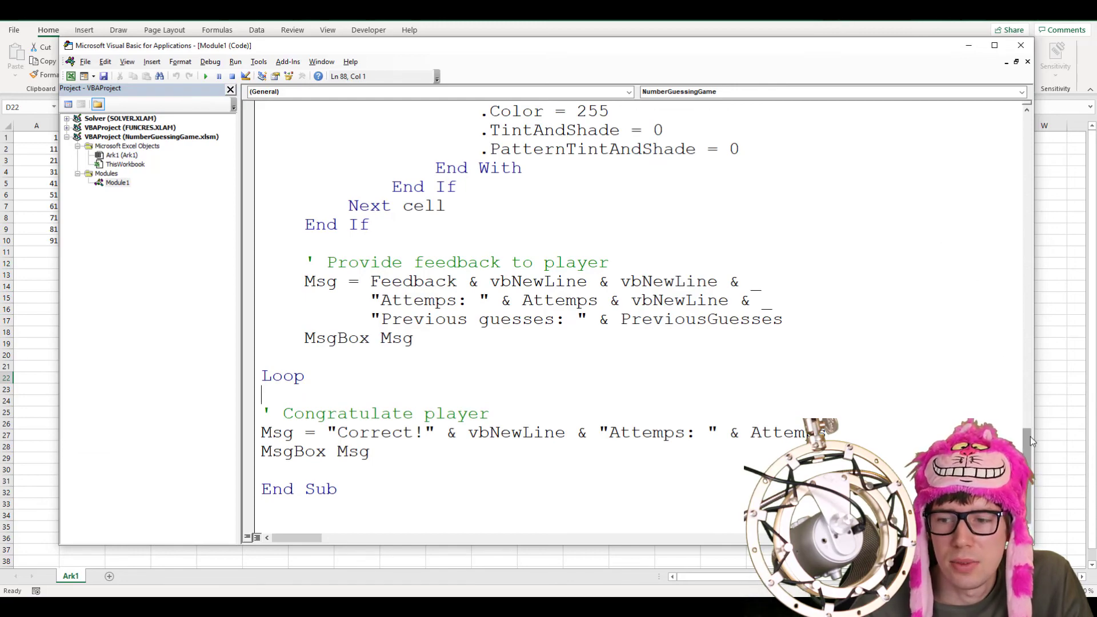
scroll(up, 3)
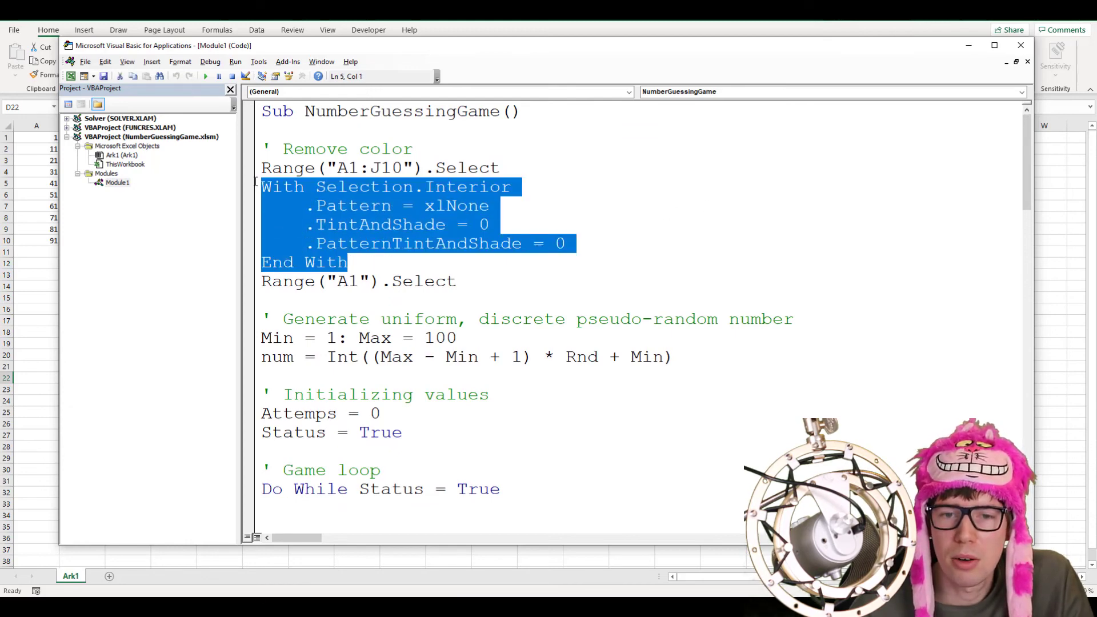
scroll(down, 3)
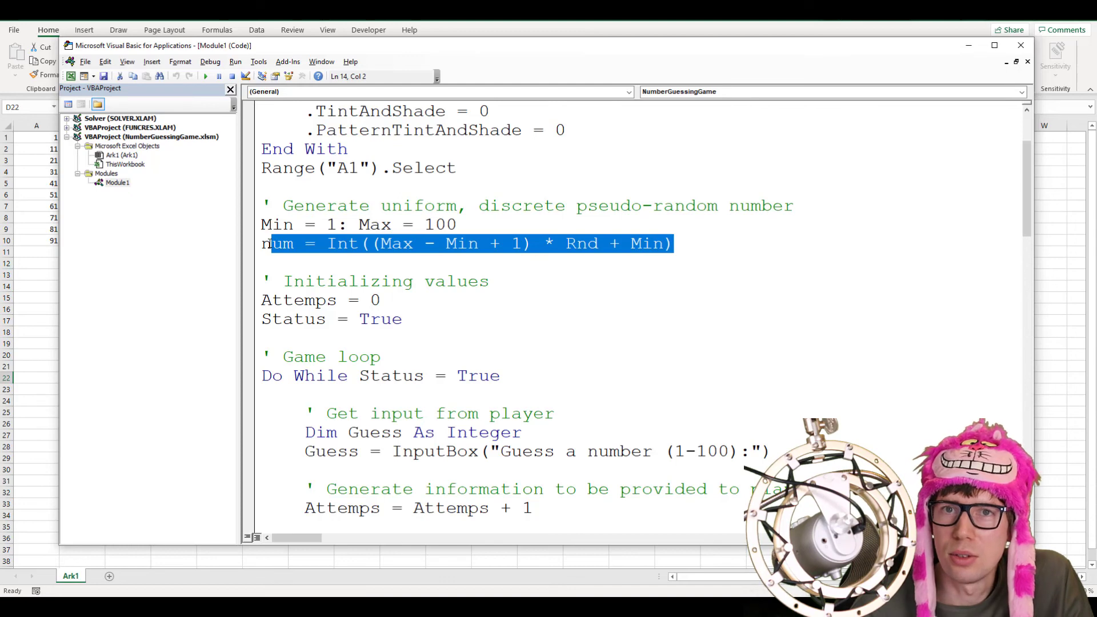
mouse_move(633, 371)
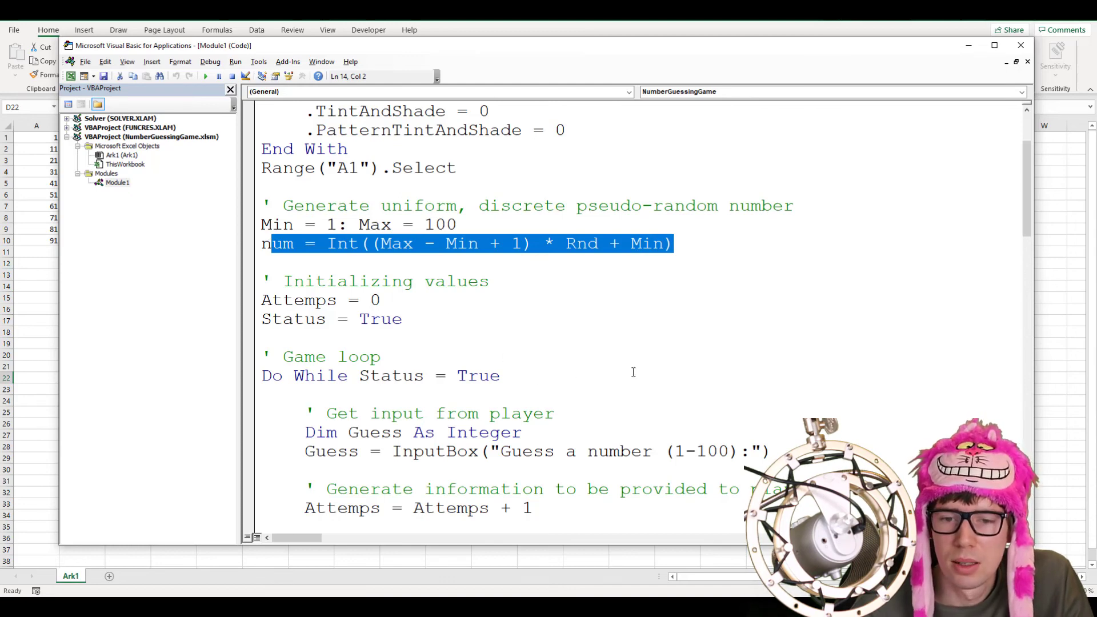
scroll(down, 3)
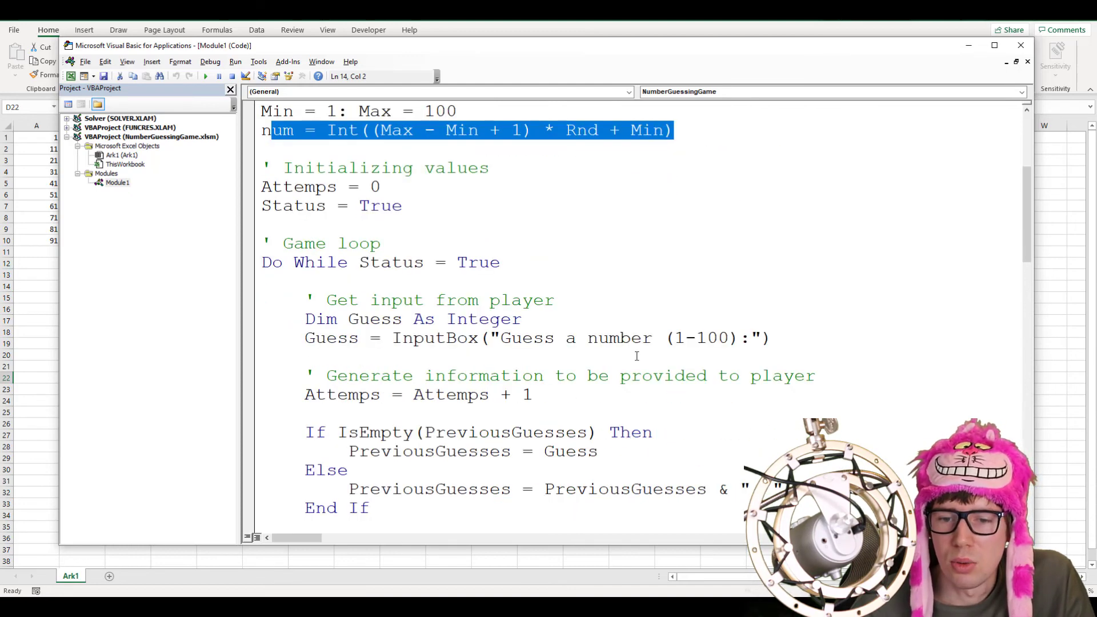
scroll(down, 3)
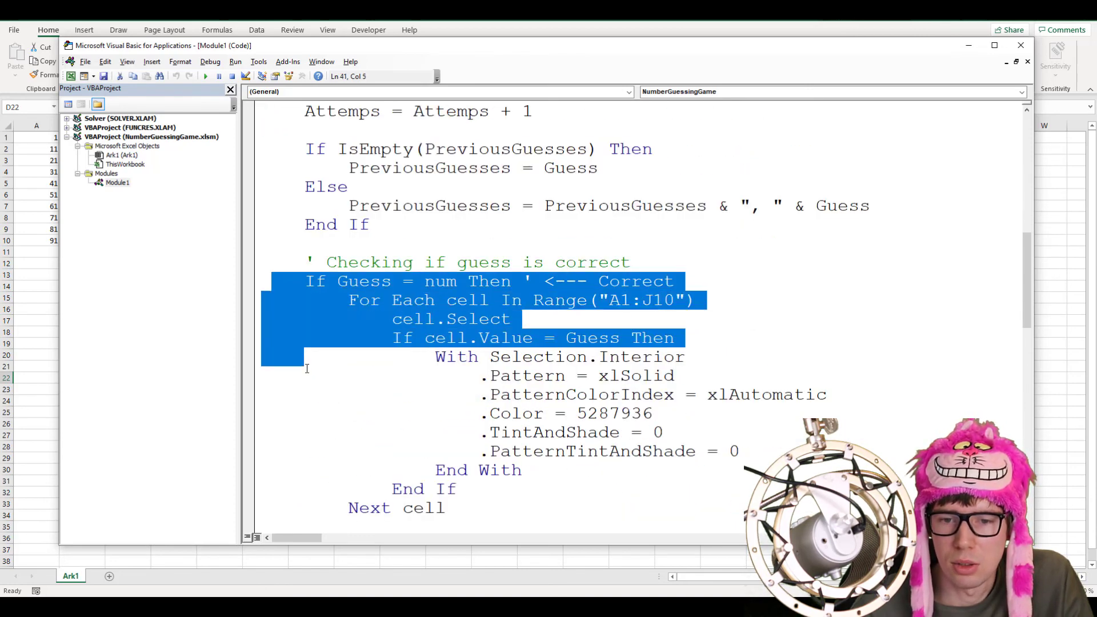
scroll(down, 3)
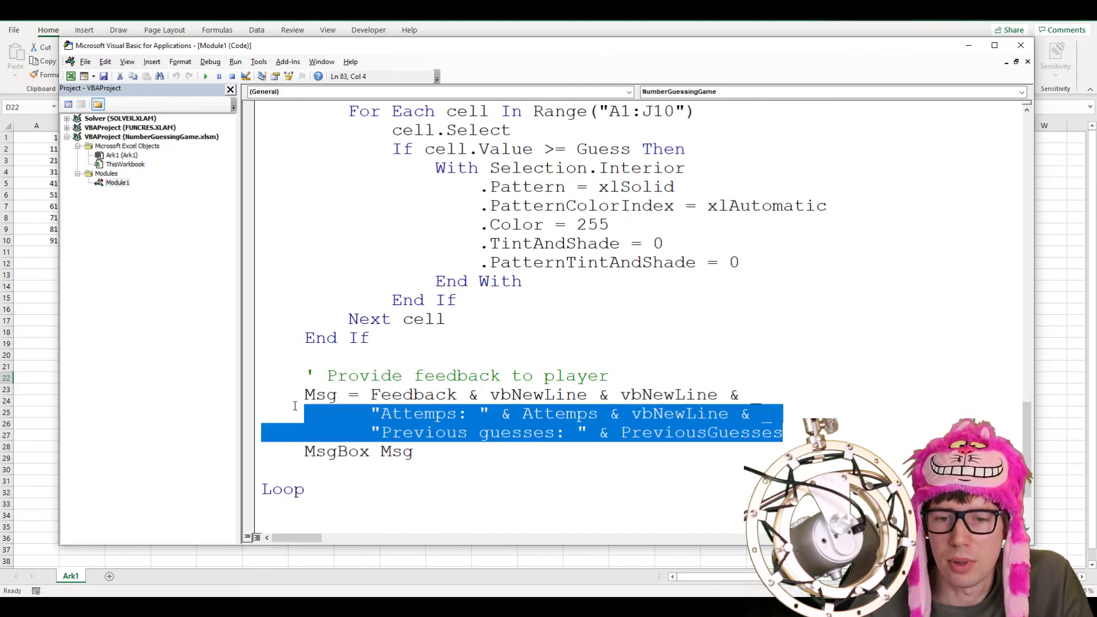
scroll(up, 3)
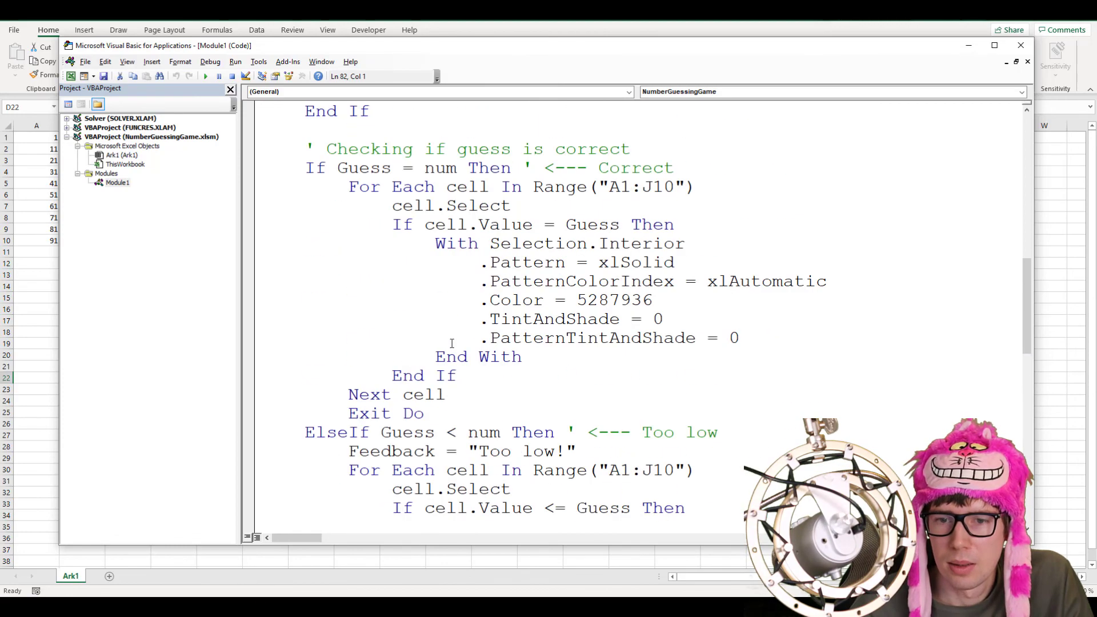
scroll(up, 3)
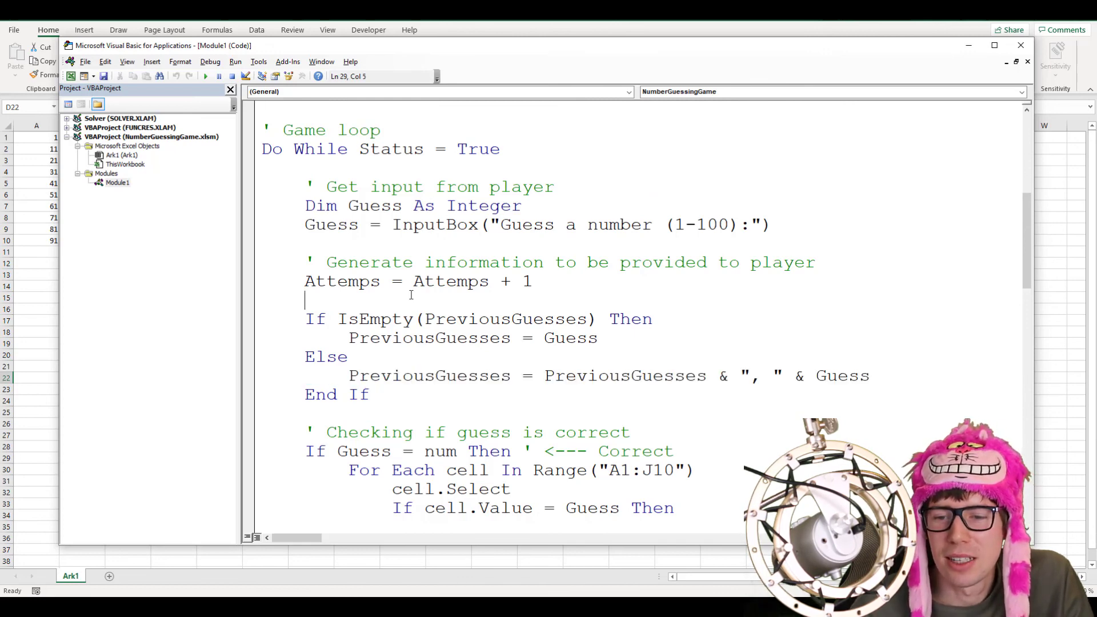
mouse_move(474, 300)
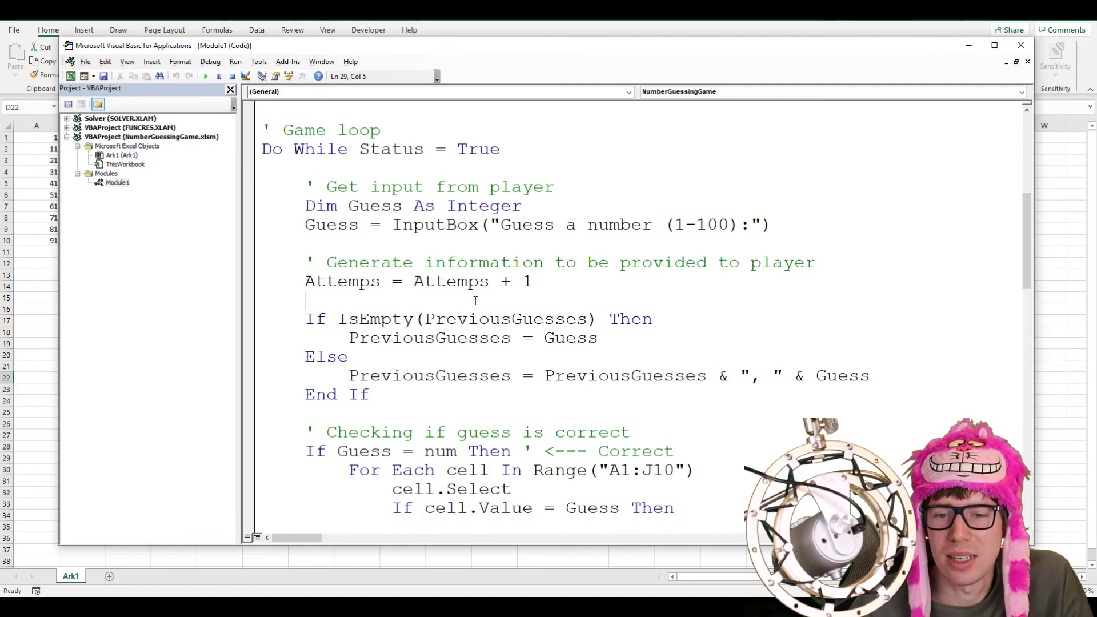
scroll(down, 3)
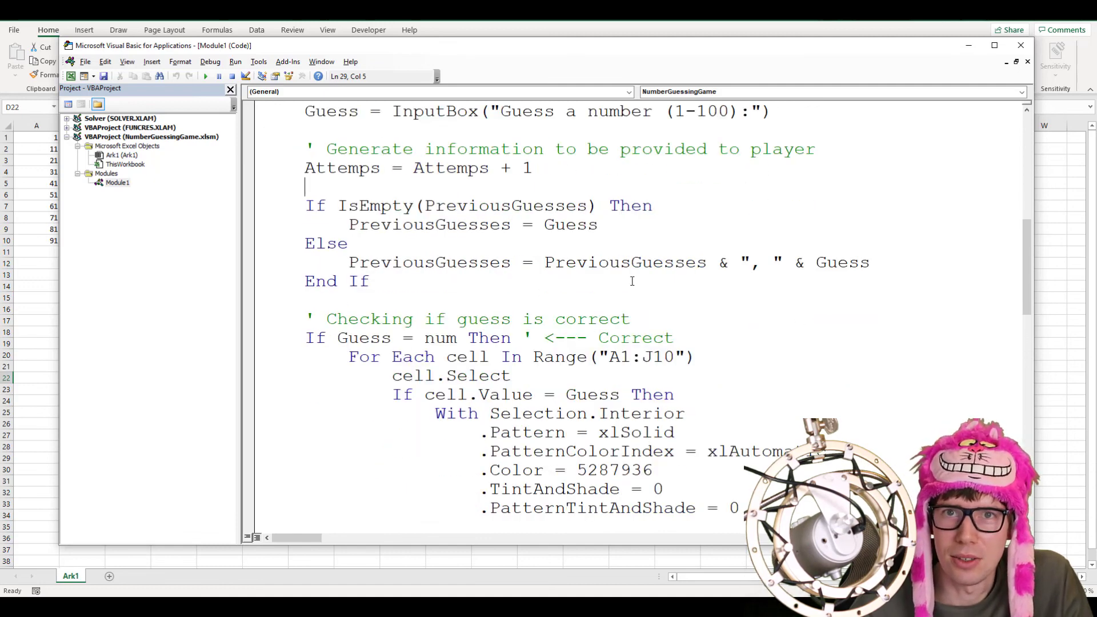